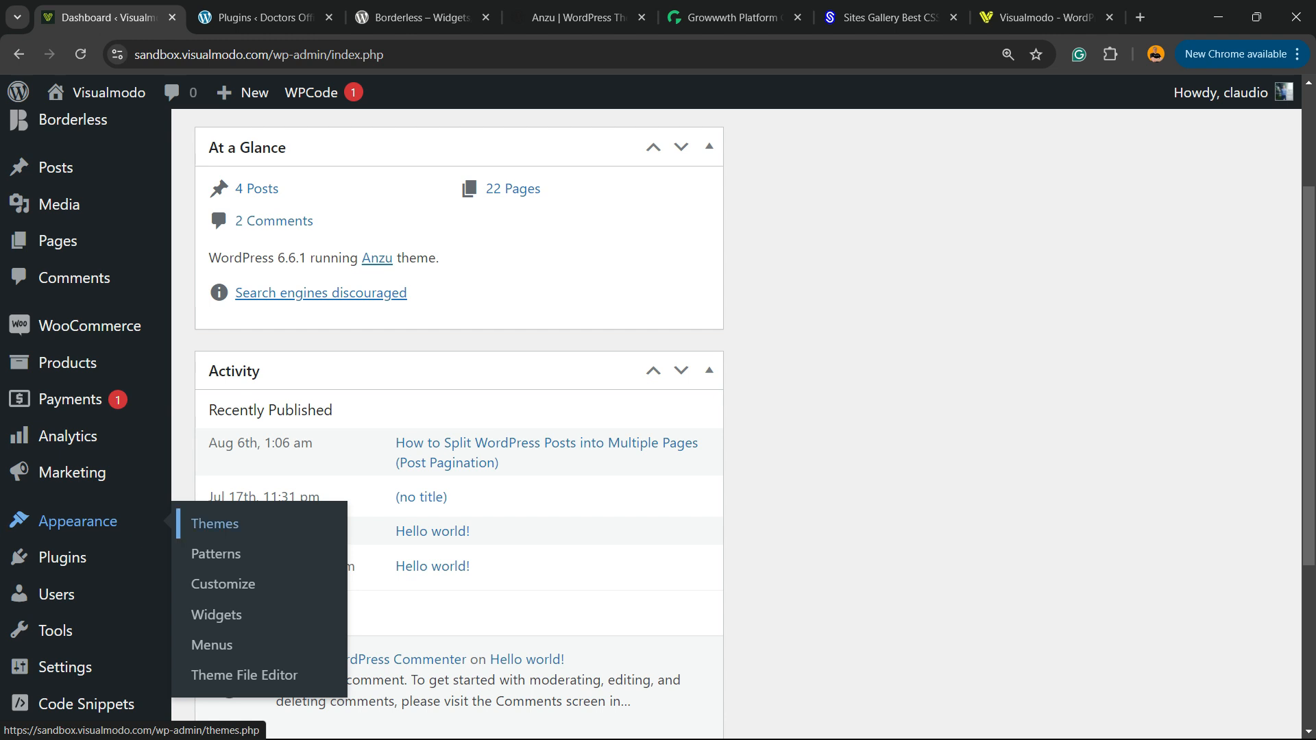
# Step: Open the Plant Store Customizer and scroll its section list, finding no export/import option
pyautogui.click(222, 584)
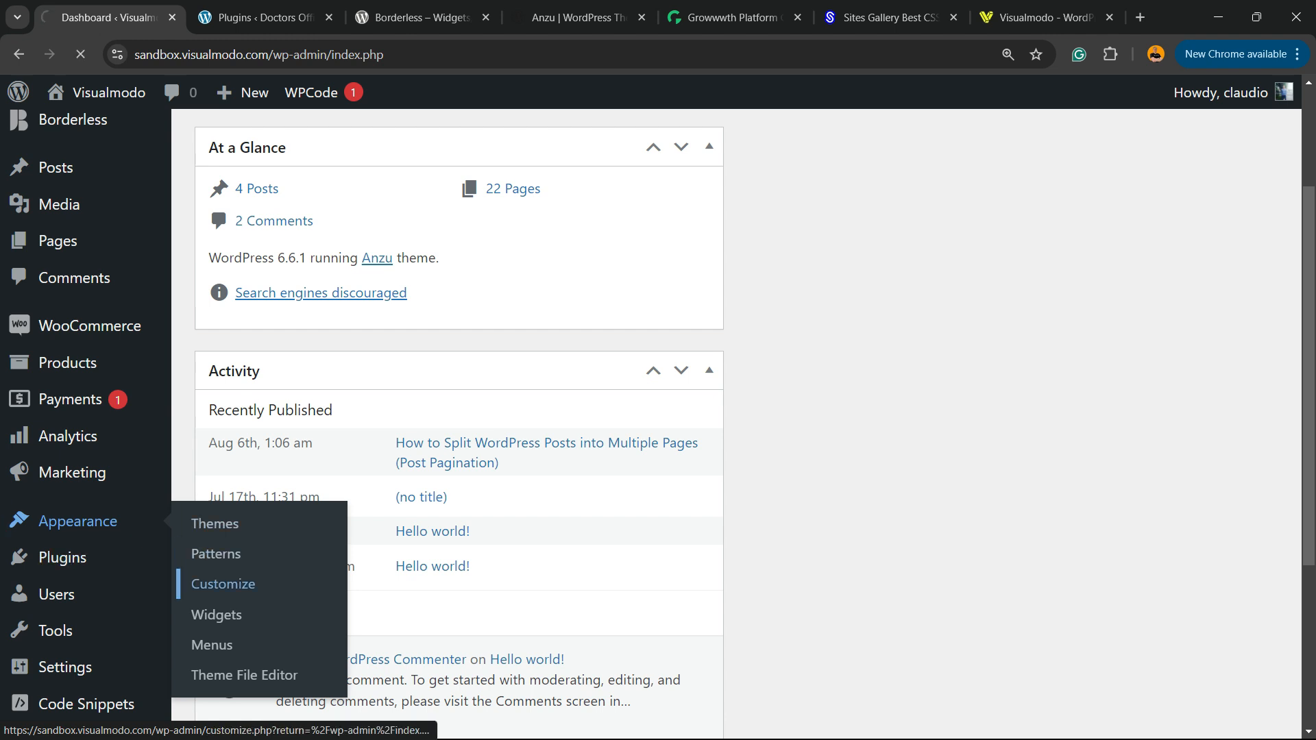
pyautogui.click(222, 584)
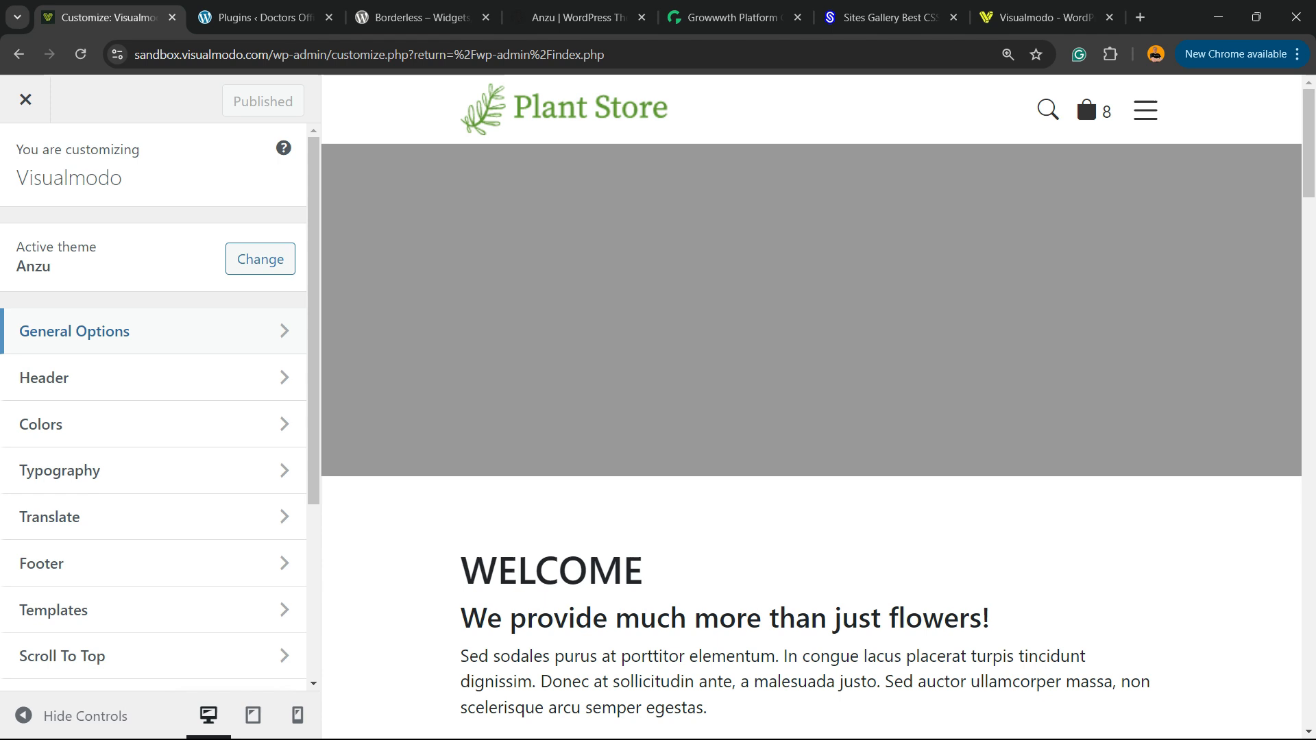
pyautogui.scroll(-3)
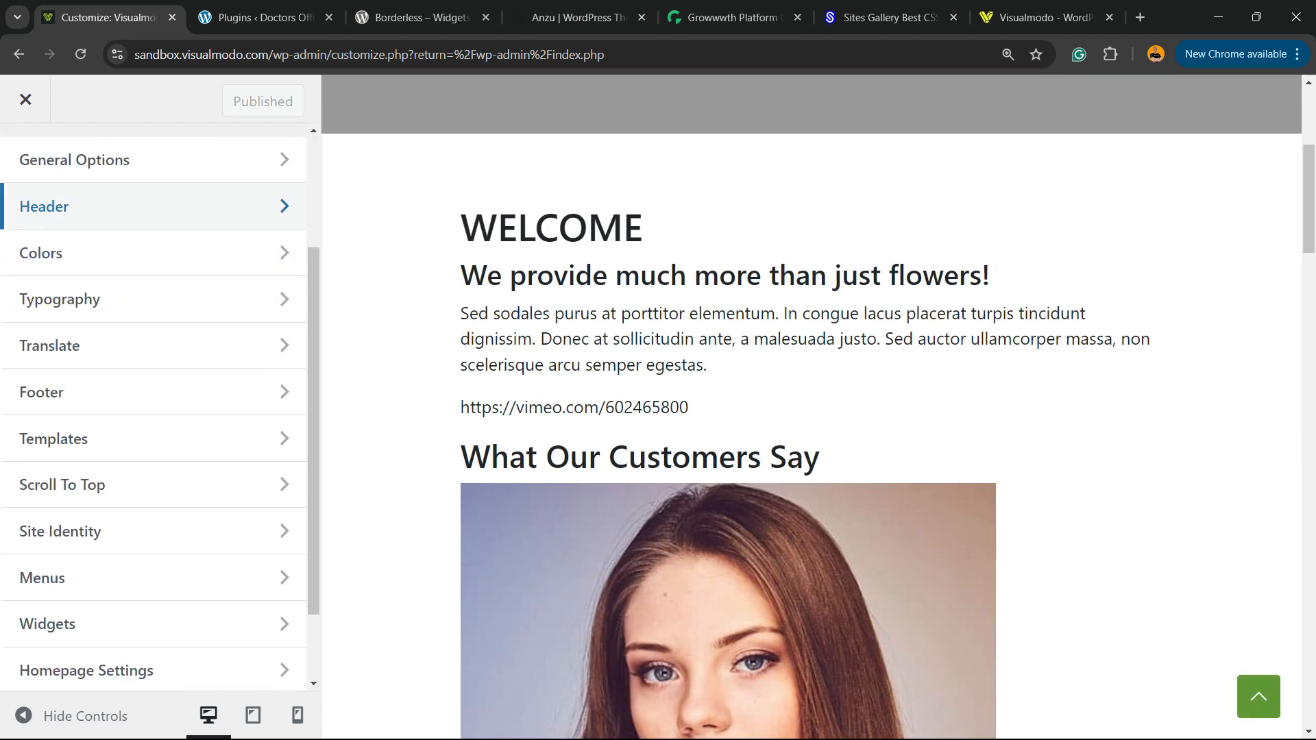
pyautogui.scroll(-3)
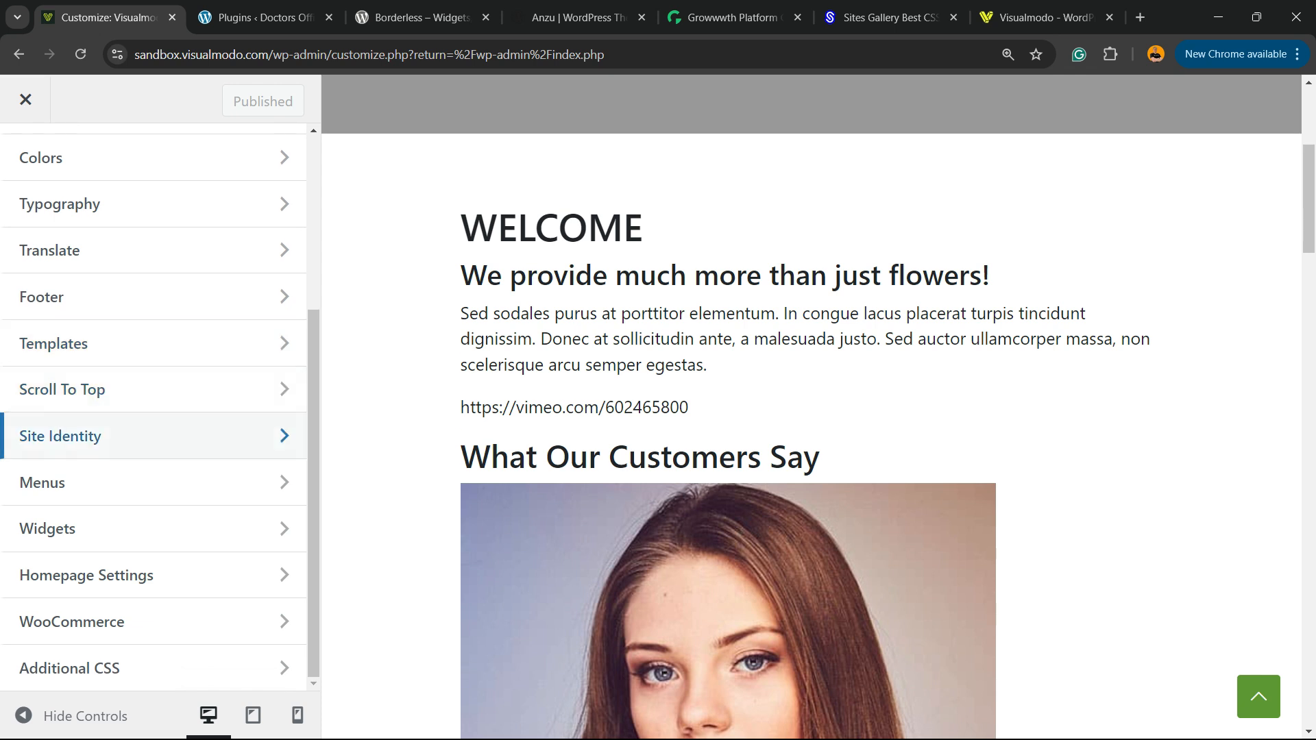
pyautogui.click(86, 574)
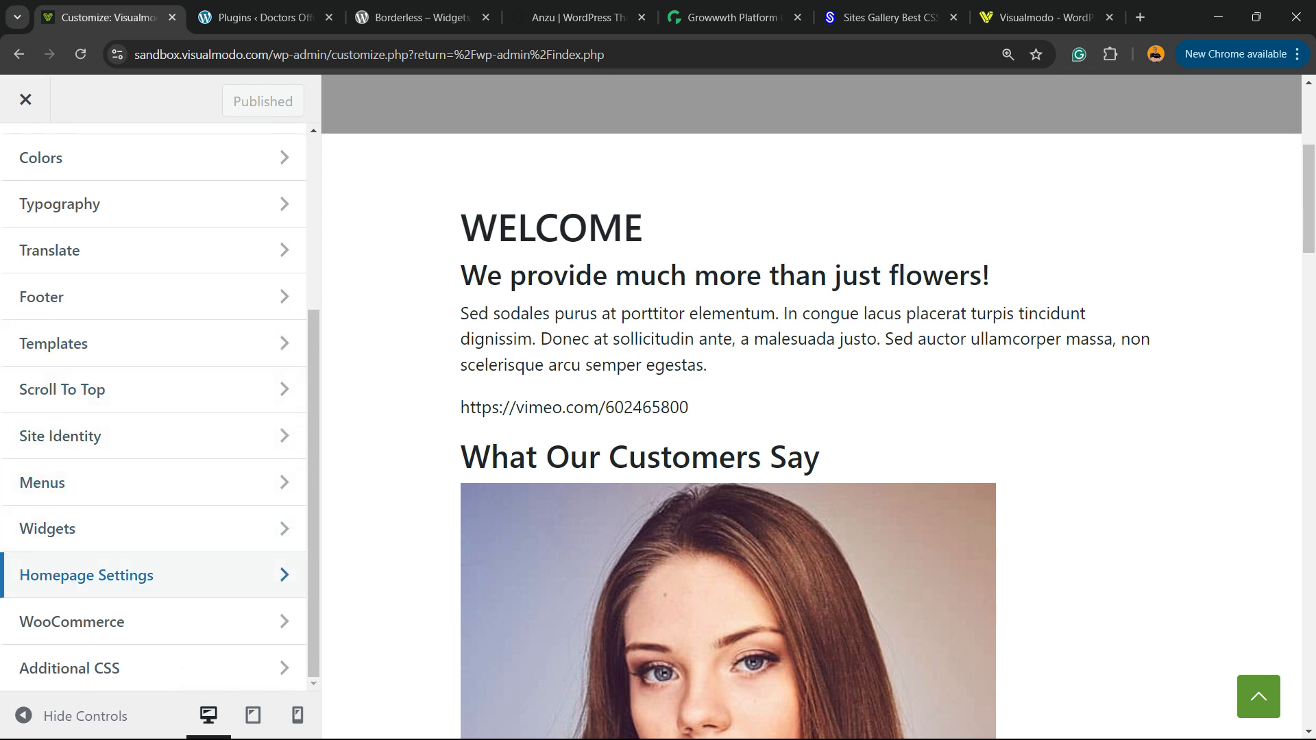
pyautogui.scroll(3)
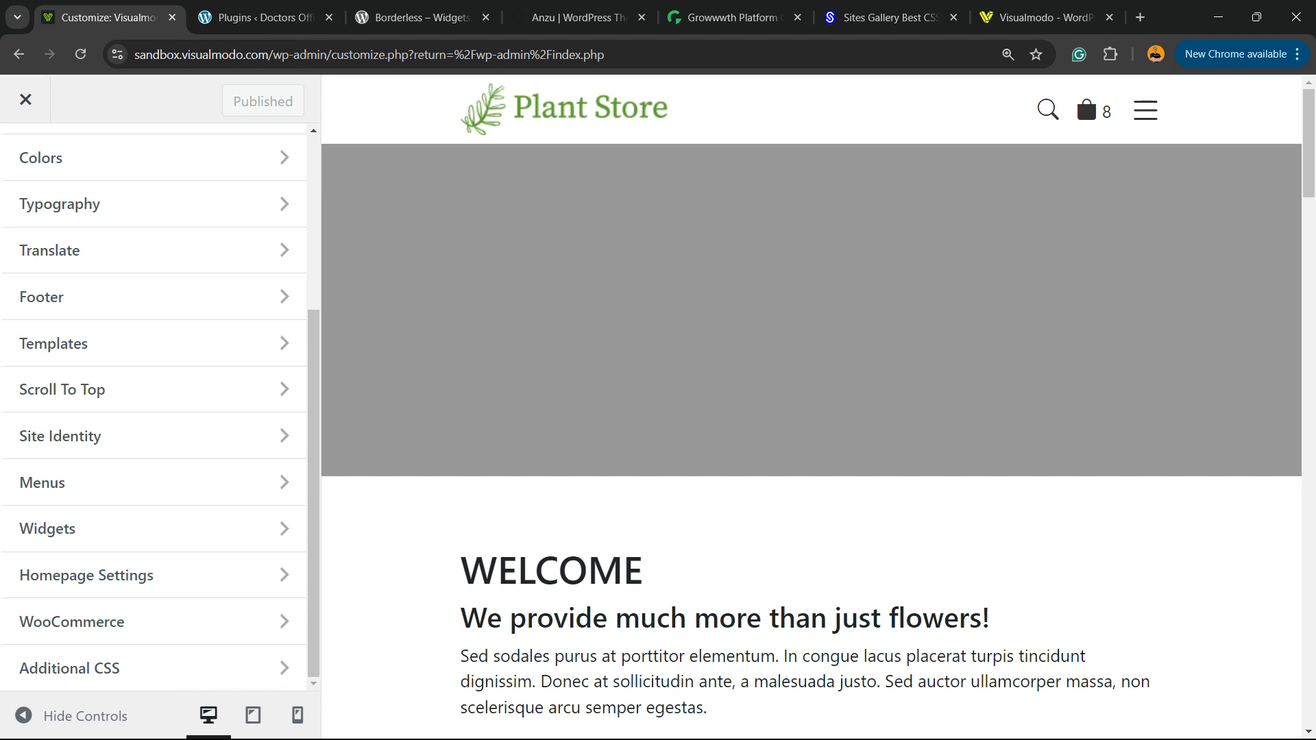
# Step: Check the Doctors Office site's plugins and front page, then close the Plant Store Customizer to the dashboard
pyautogui.click(256, 16)
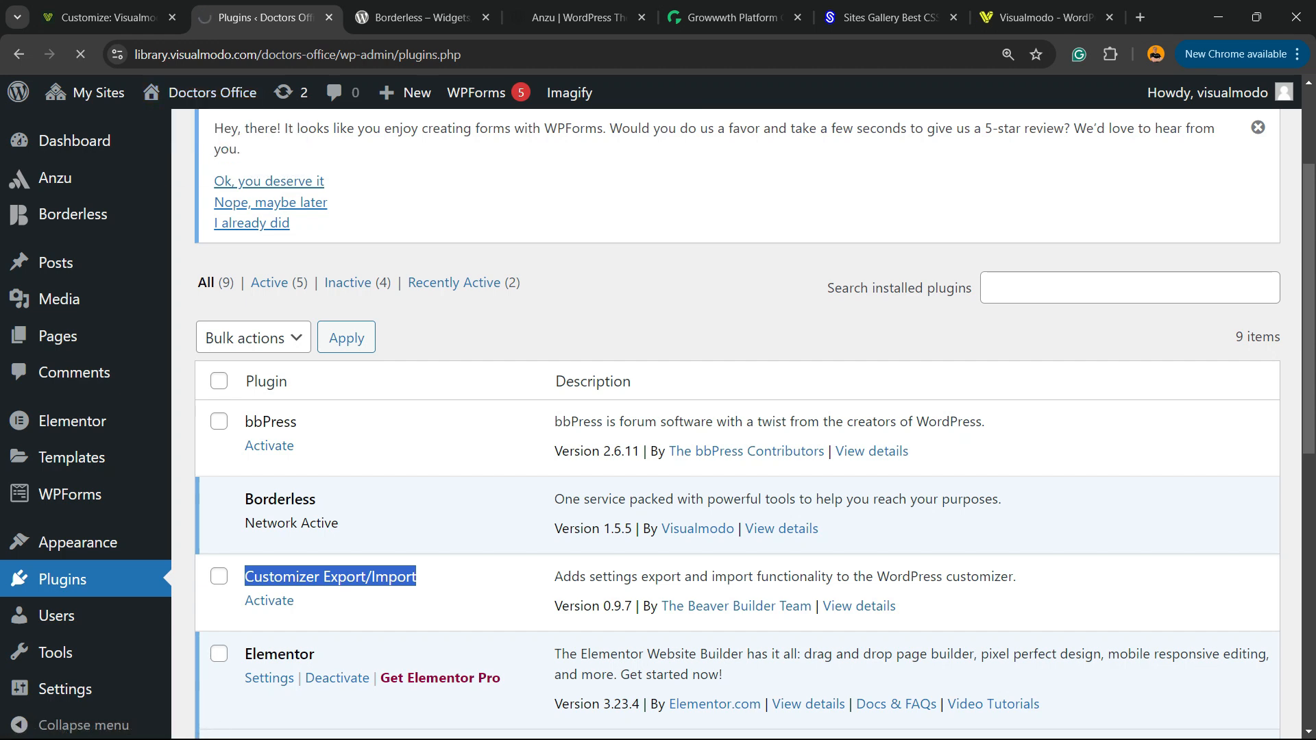
pyautogui.click(212, 92)
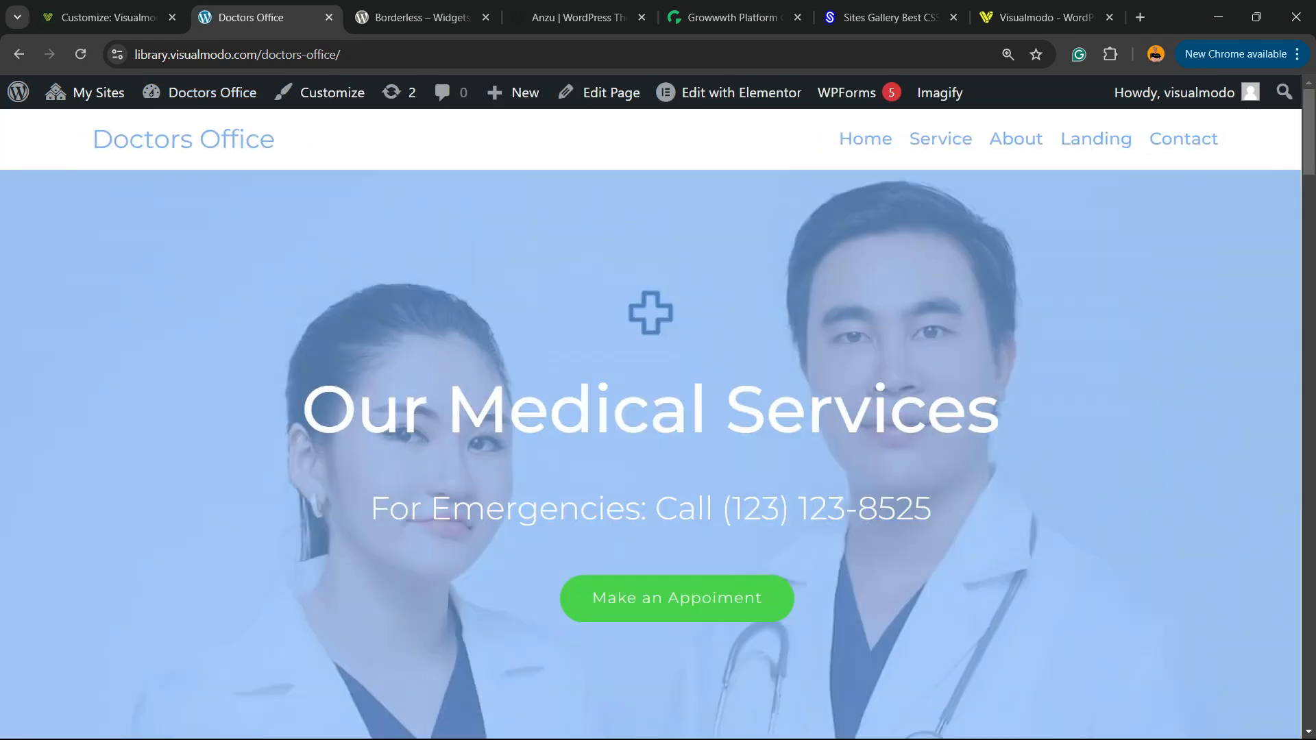
pyautogui.click(100, 17)
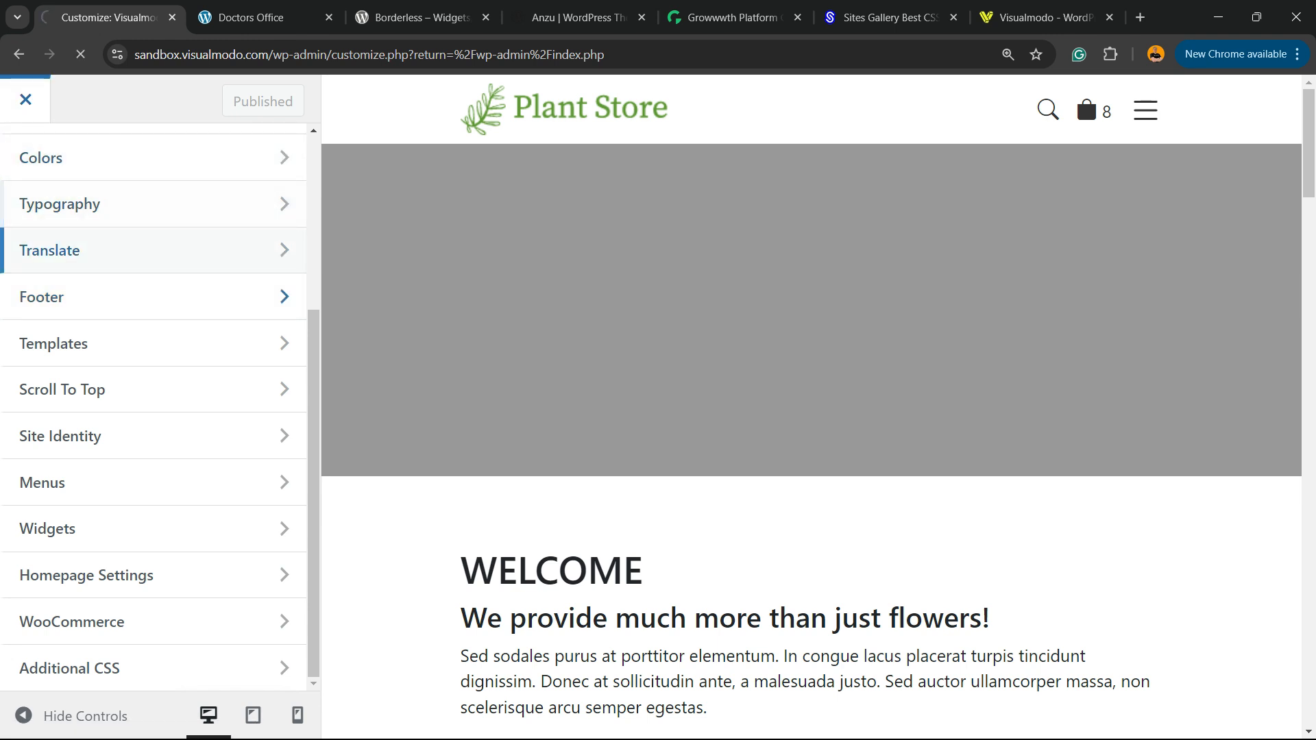
pyautogui.click(25, 98)
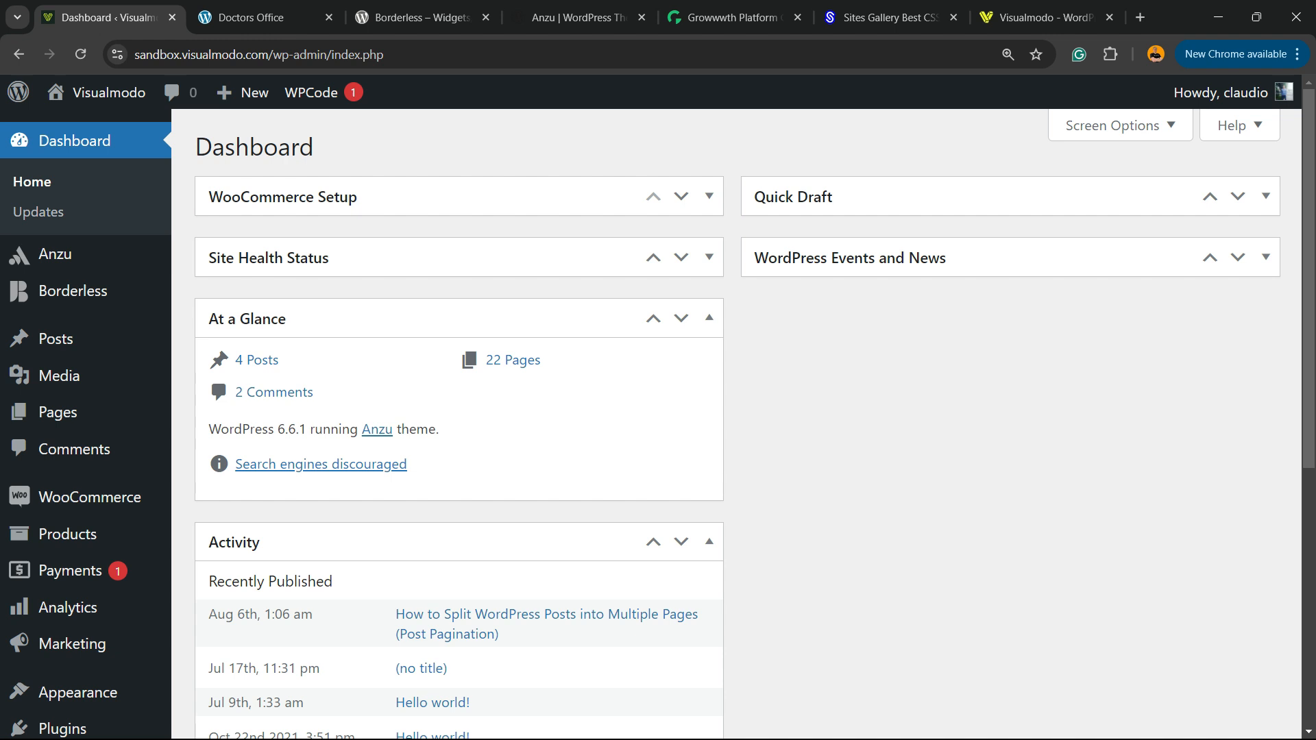
# Step: Search Add New Plugin for 'Customizer Export/Import'
pyautogui.scroll(-3)
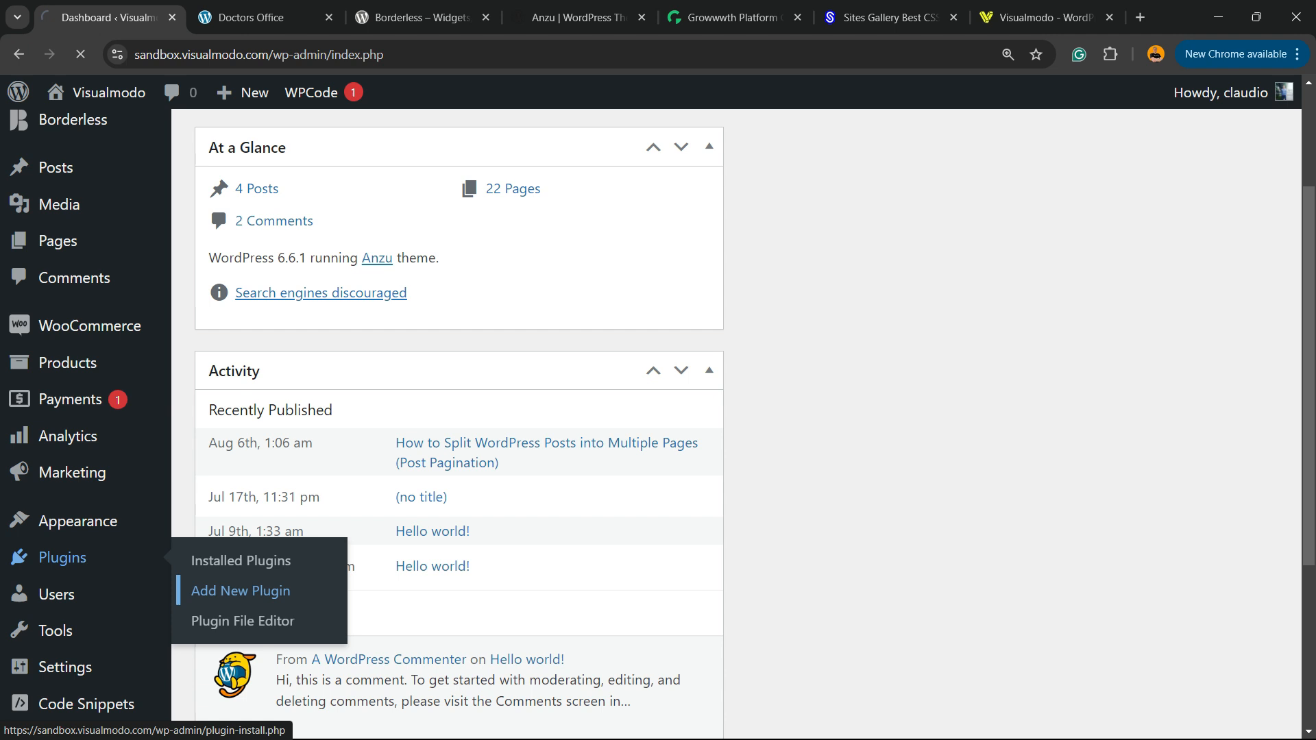
pyautogui.click(239, 591)
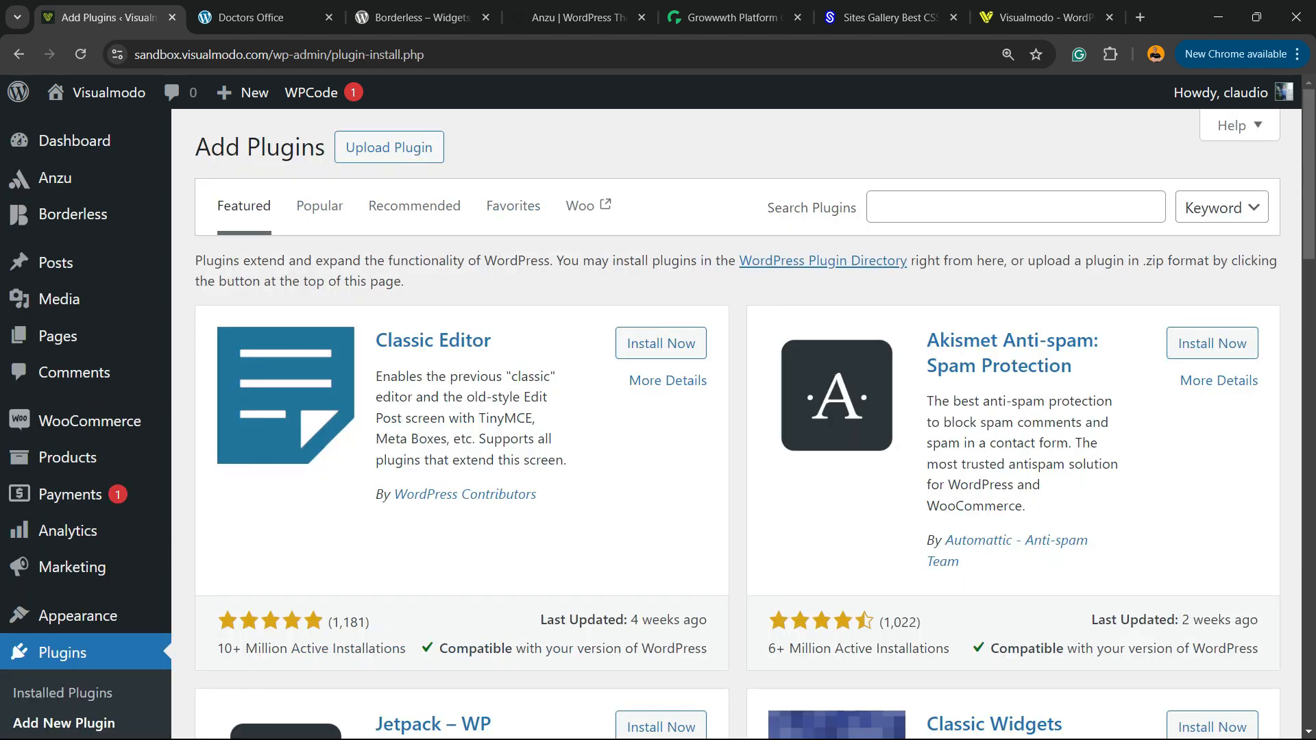
pyautogui.write('Customizer Export/Import')
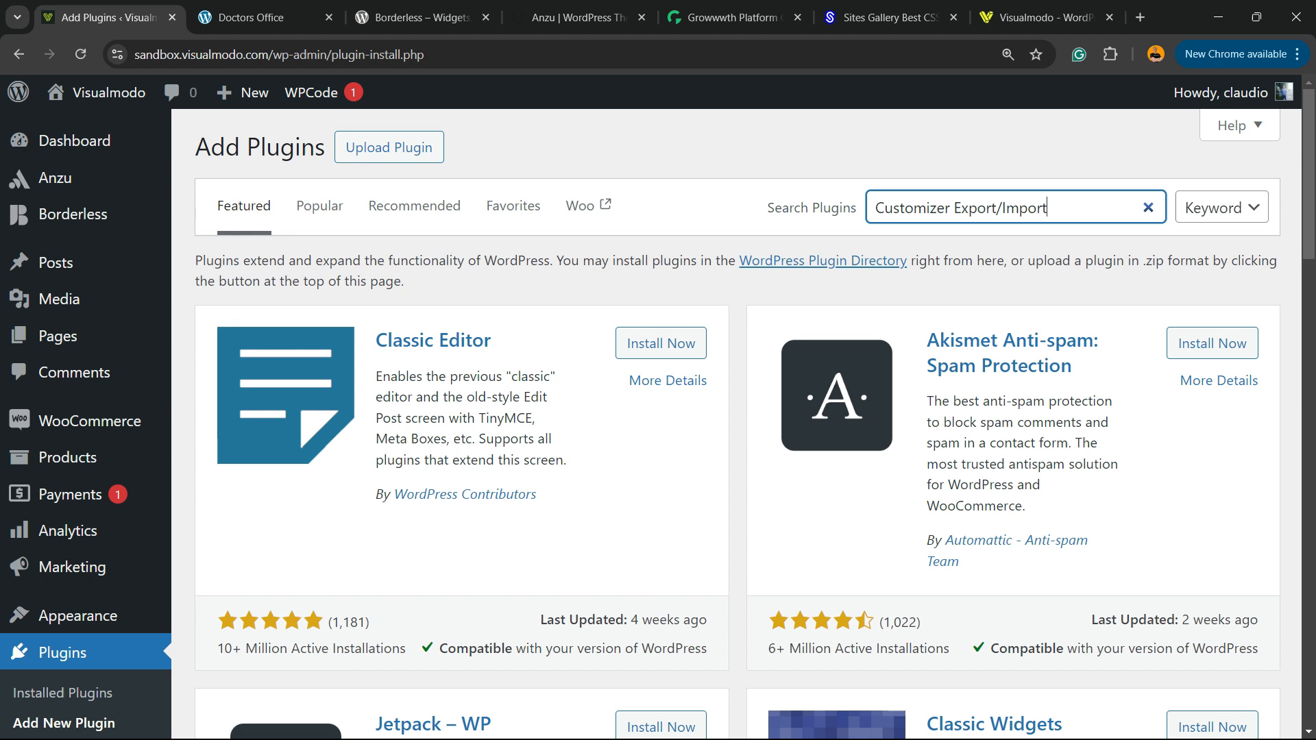
pyautogui.press('Return')
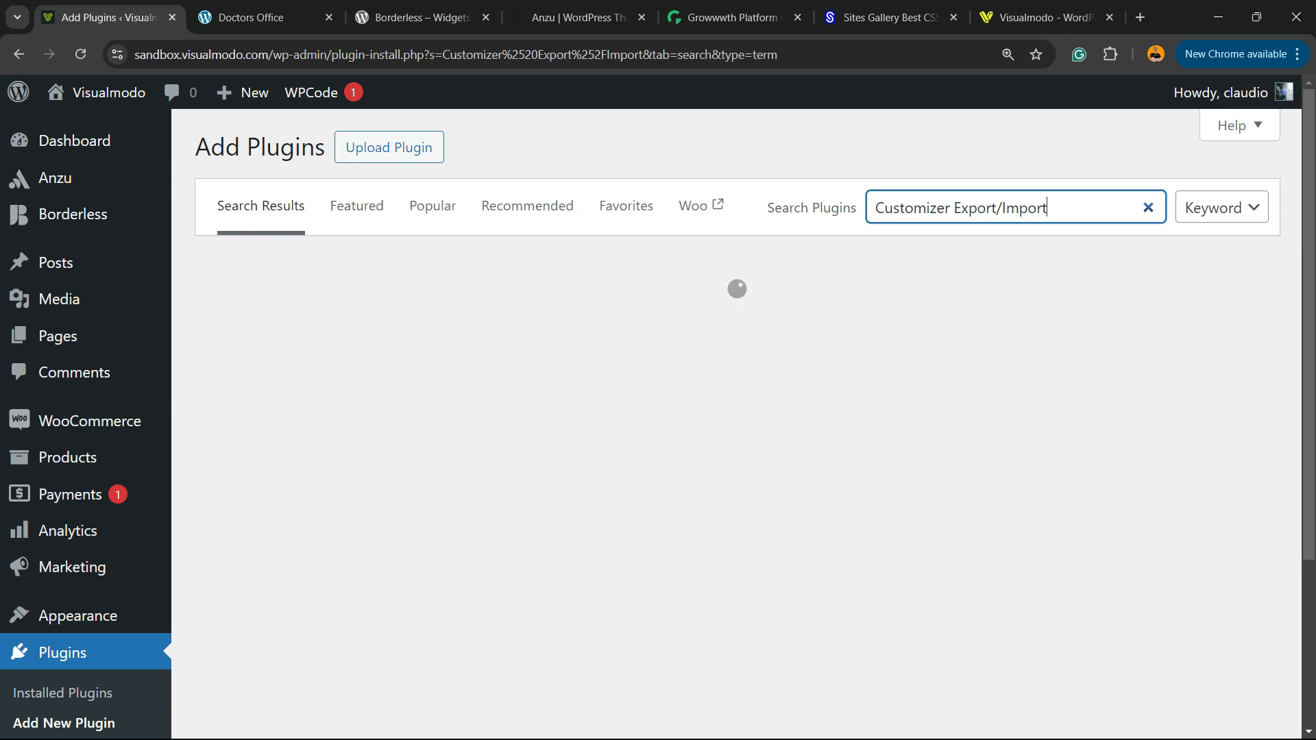
# Step: Install and activate the Customizer Export/Import plugin on the Plant Store site
pyautogui.click(650, 327)
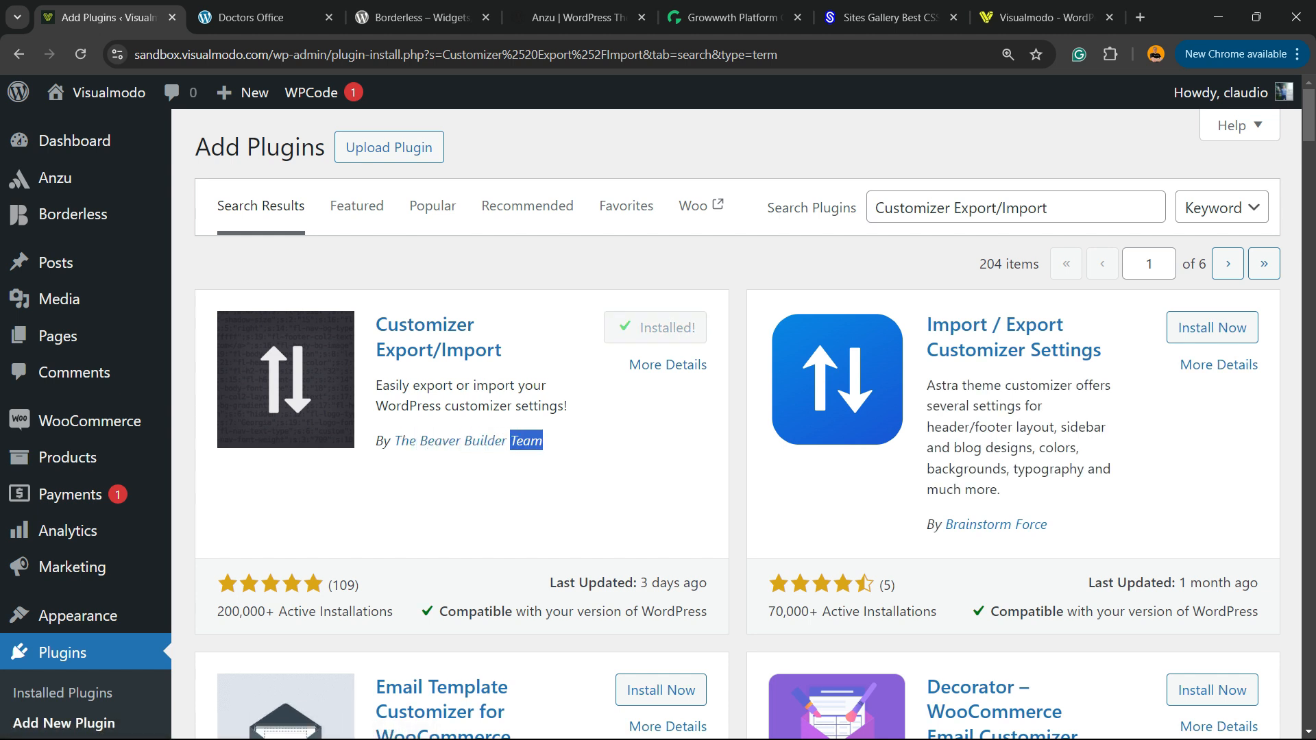
pyautogui.click(655, 328)
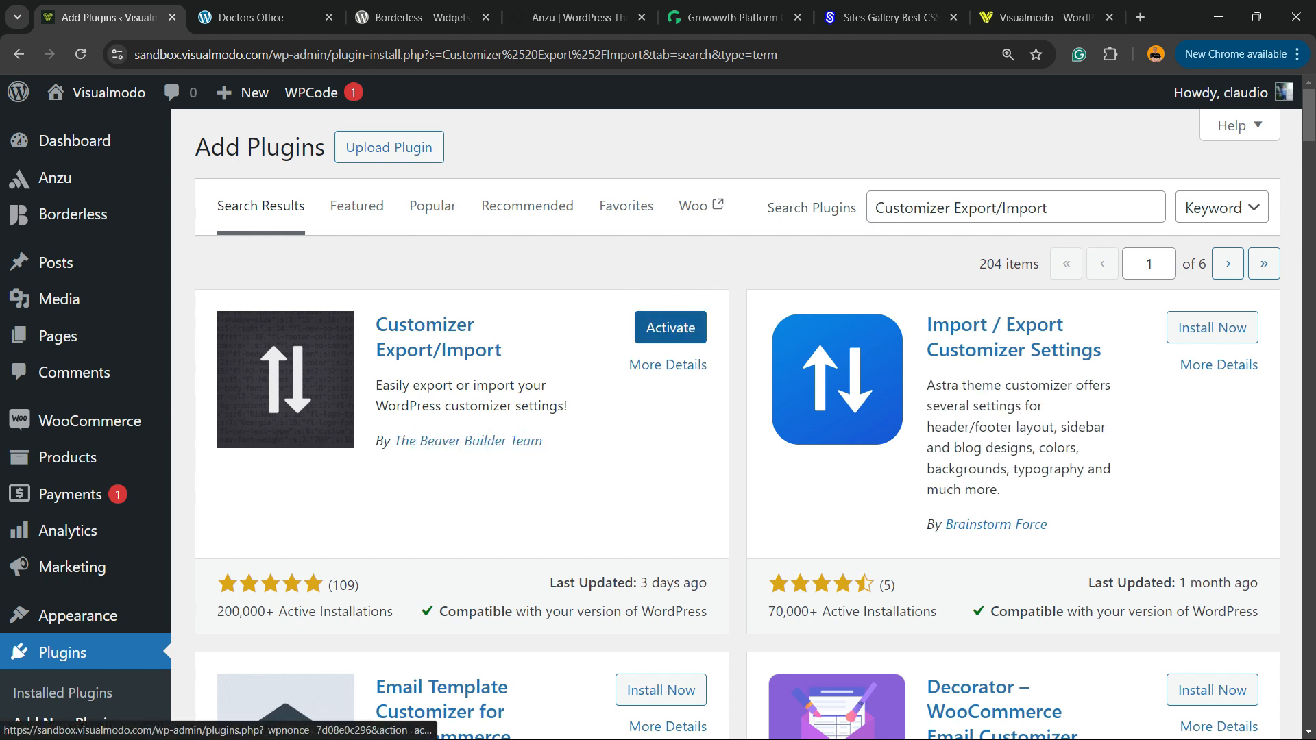
pyautogui.click(669, 327)
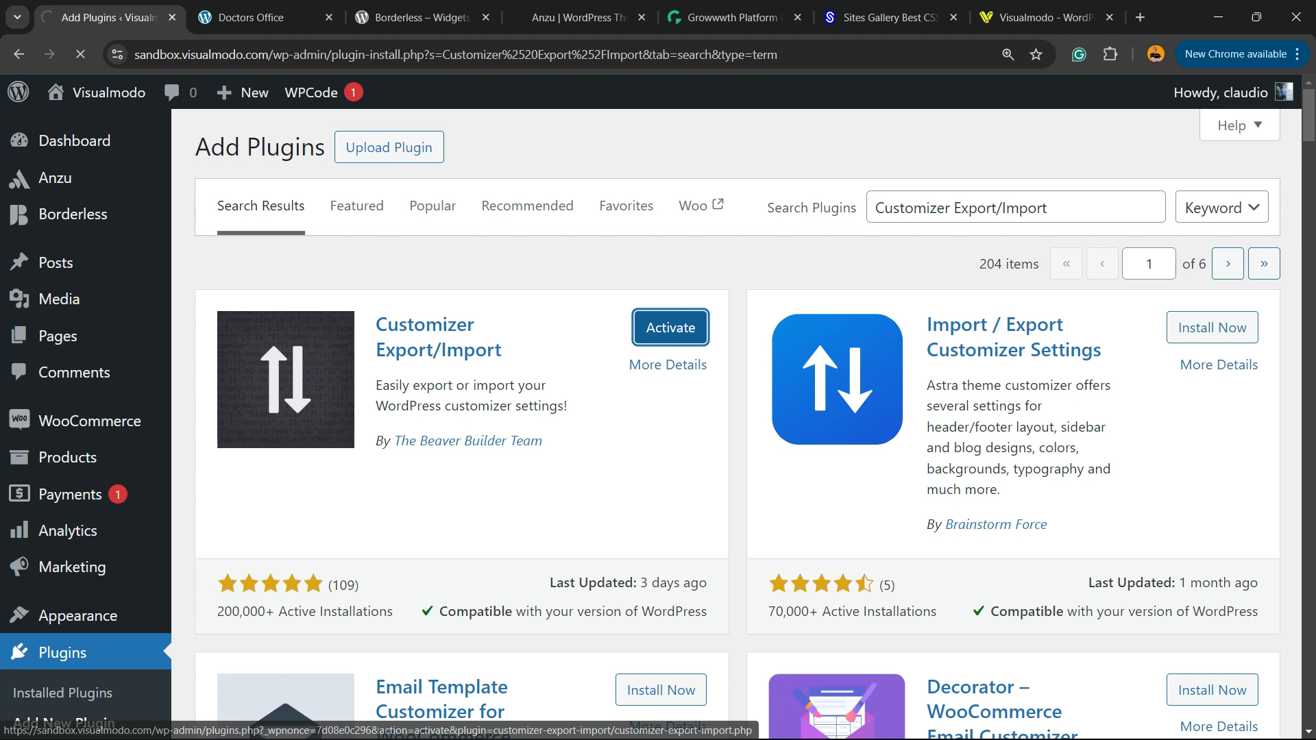
pyautogui.click(669, 327)
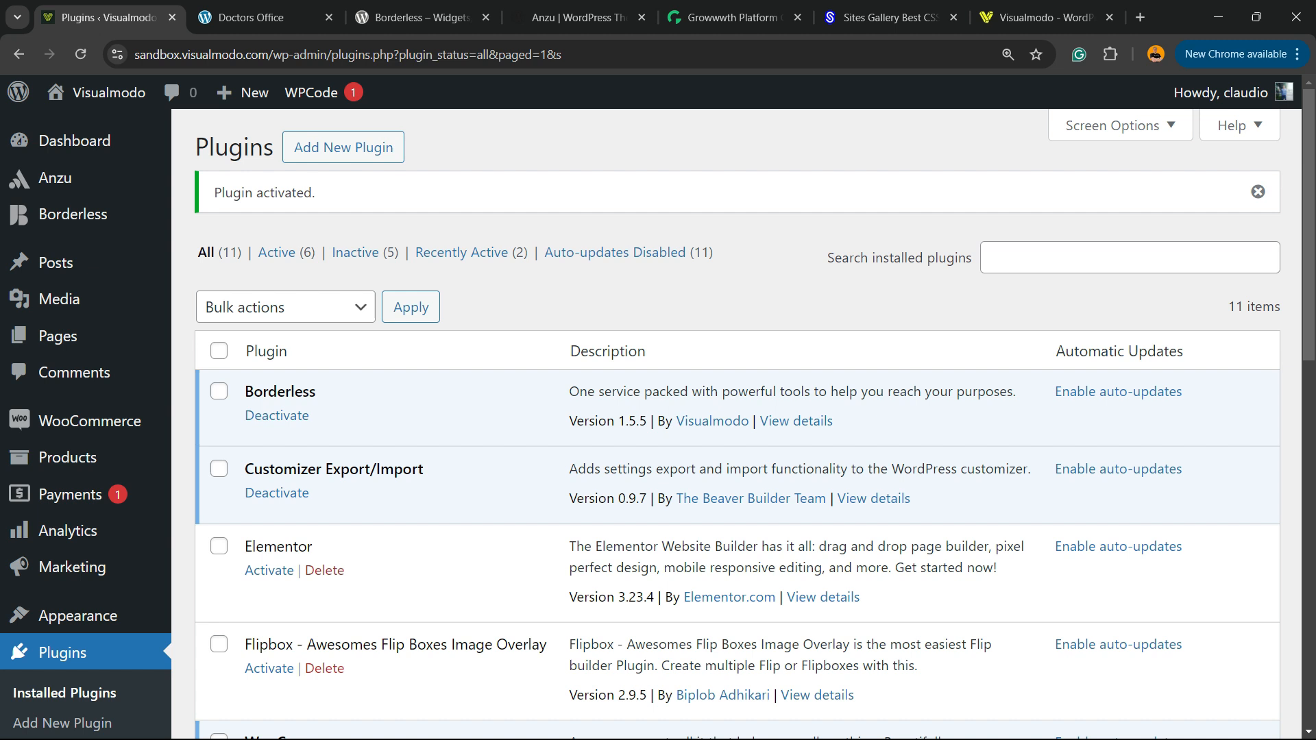
# Step: Activate Customizer Export/Import on the Doctors Office site's Plugins page
pyautogui.click(263, 17)
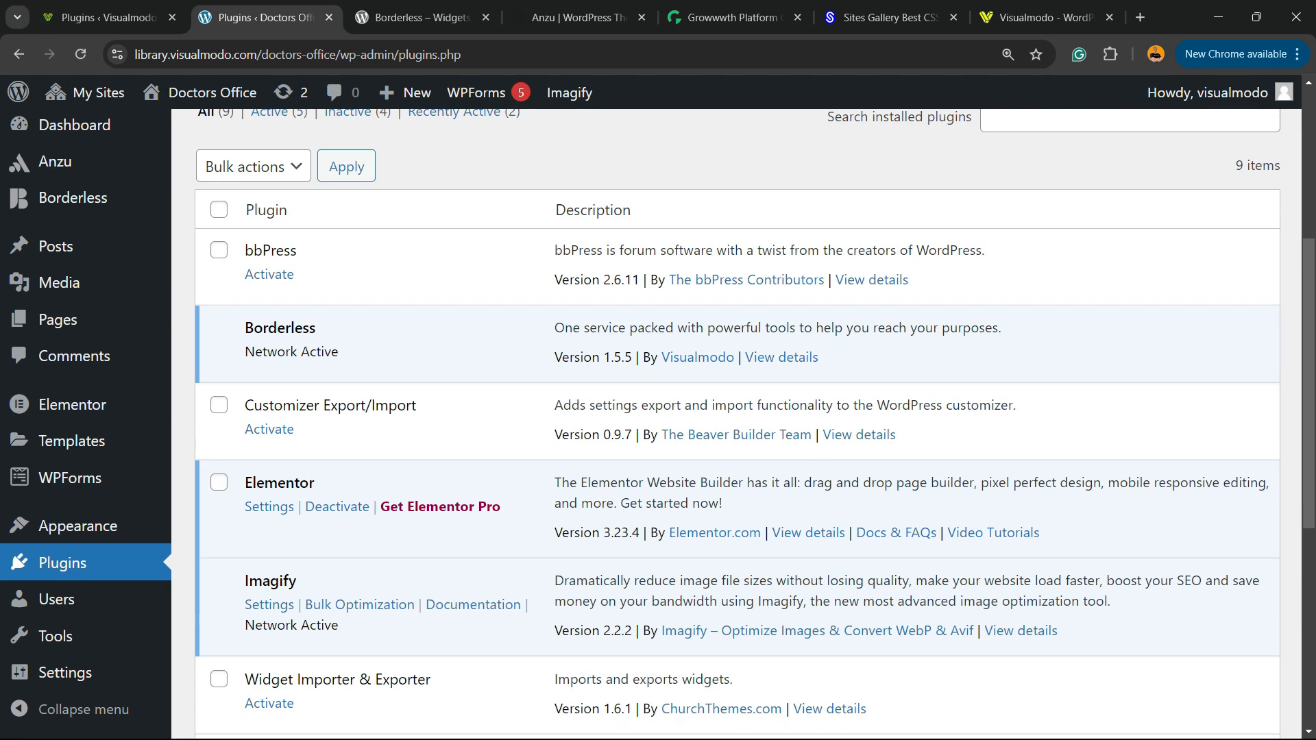
pyautogui.click(269, 429)
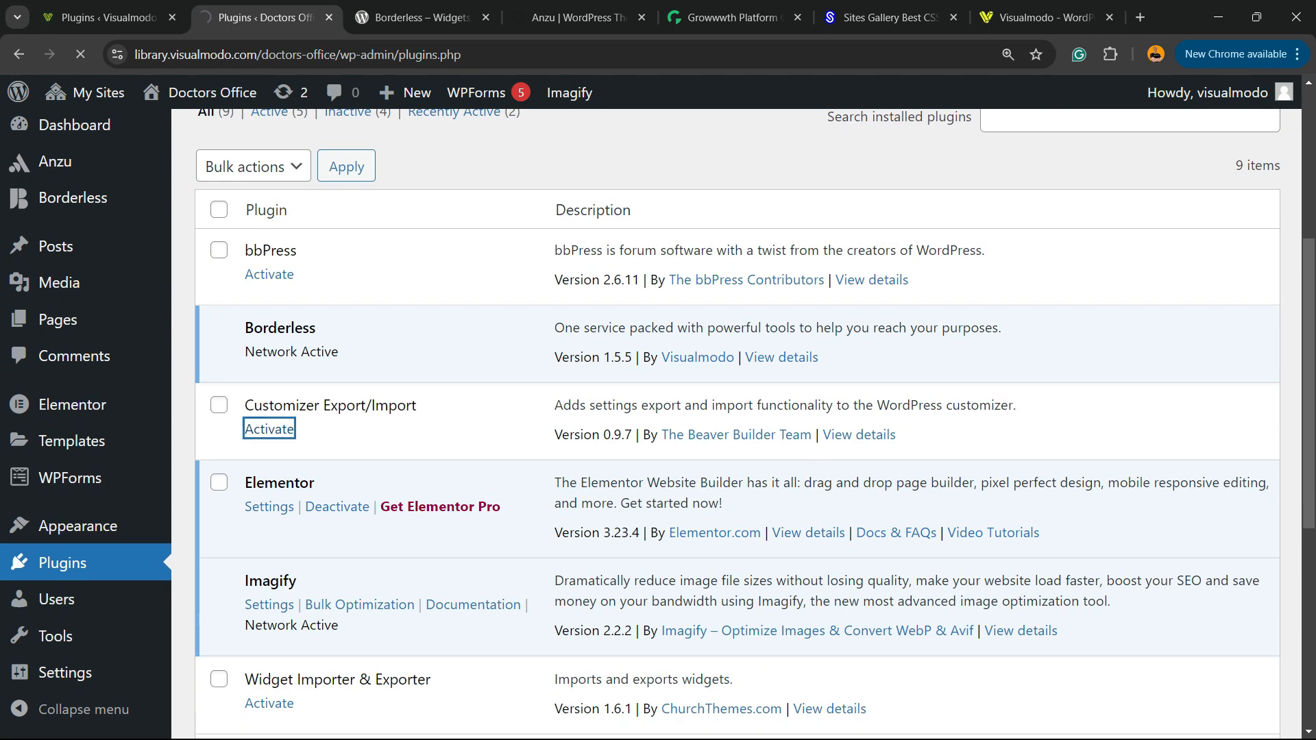
pyautogui.click(268, 428)
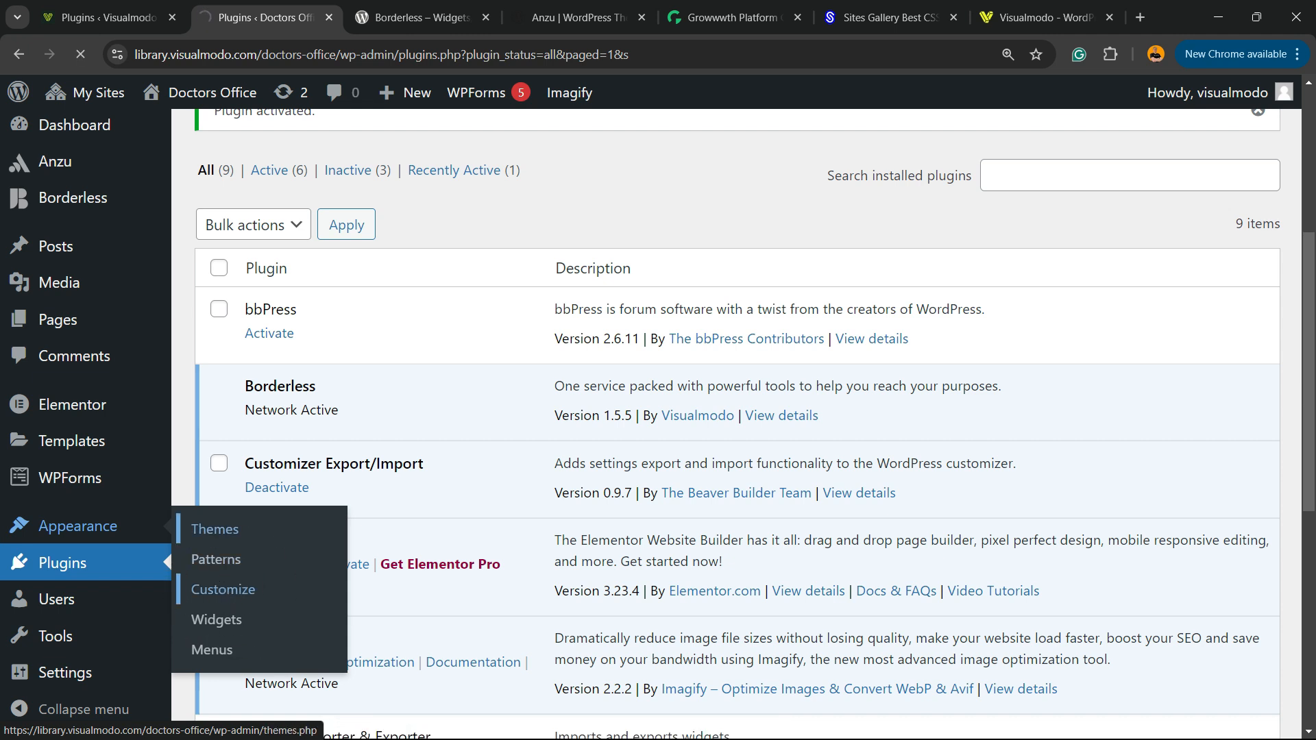
# Step: Open the Doctors Office Customizer and its Export/Import section
pyautogui.click(222, 589)
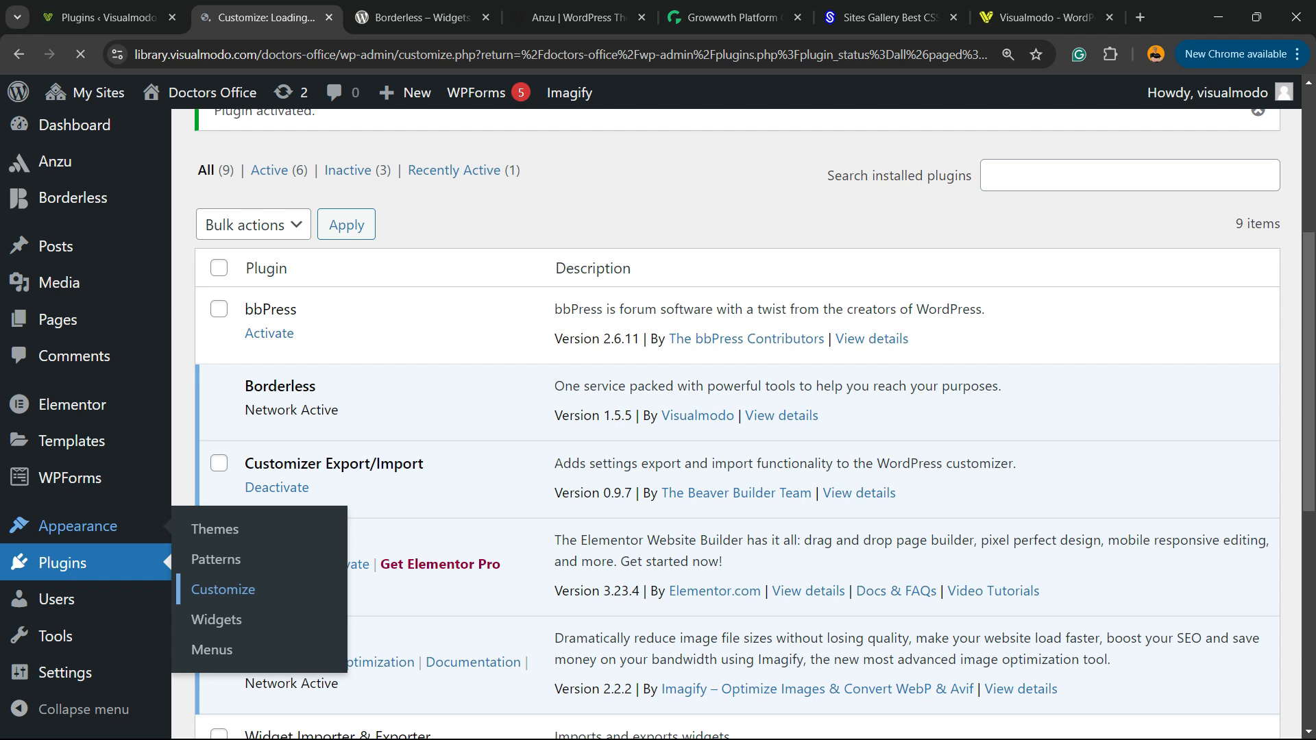
pyautogui.click(222, 589)
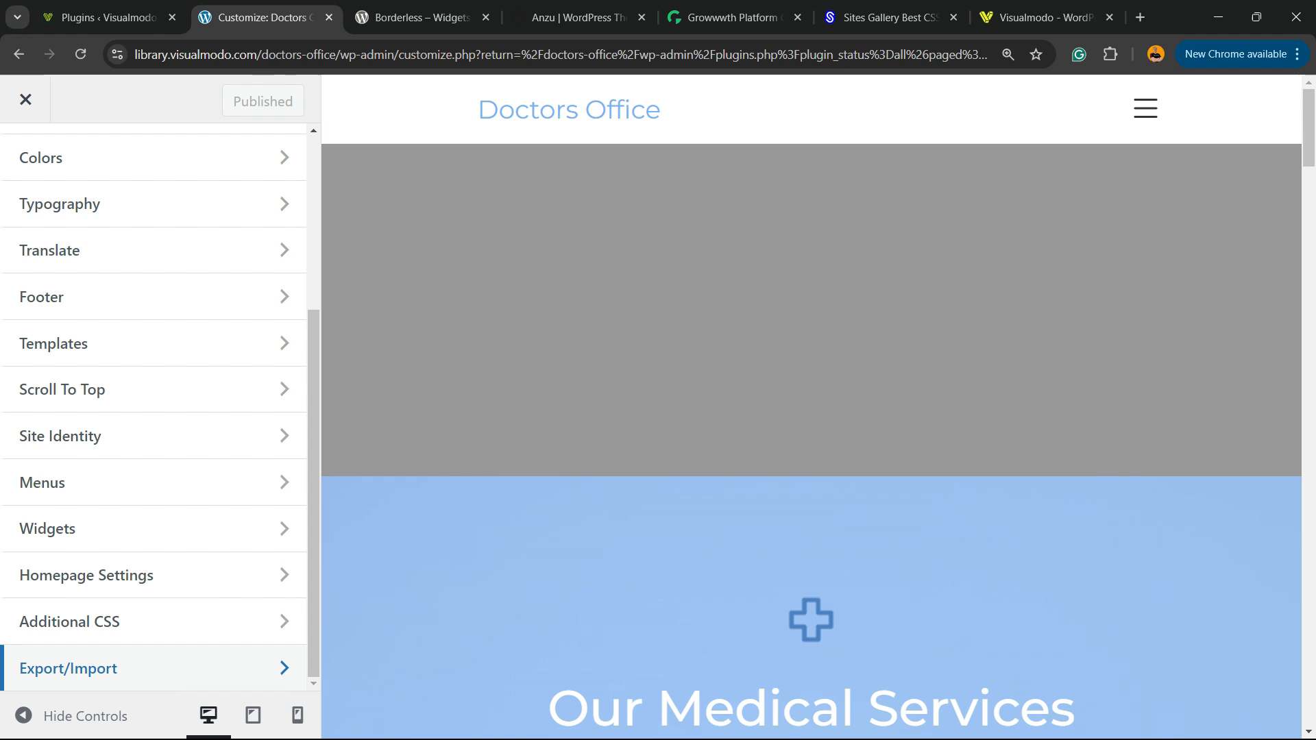
pyautogui.scroll(-3)
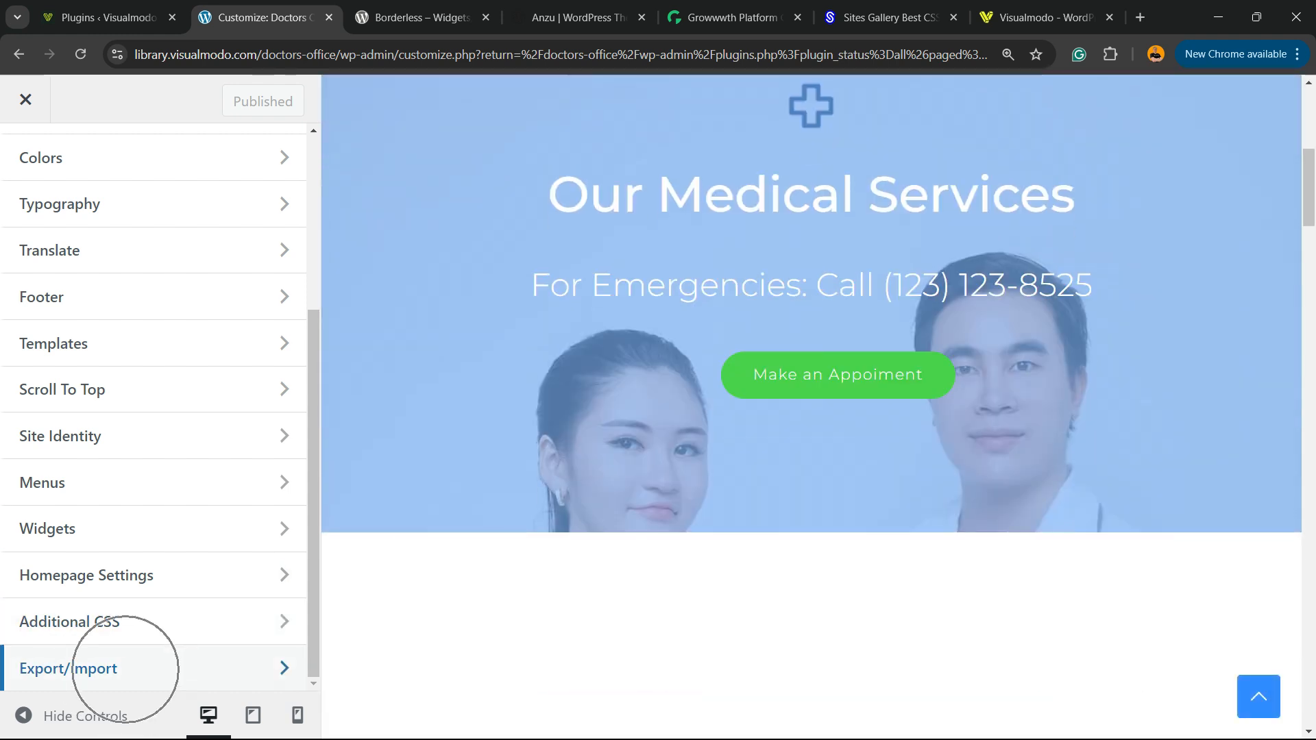
pyautogui.click(68, 667)
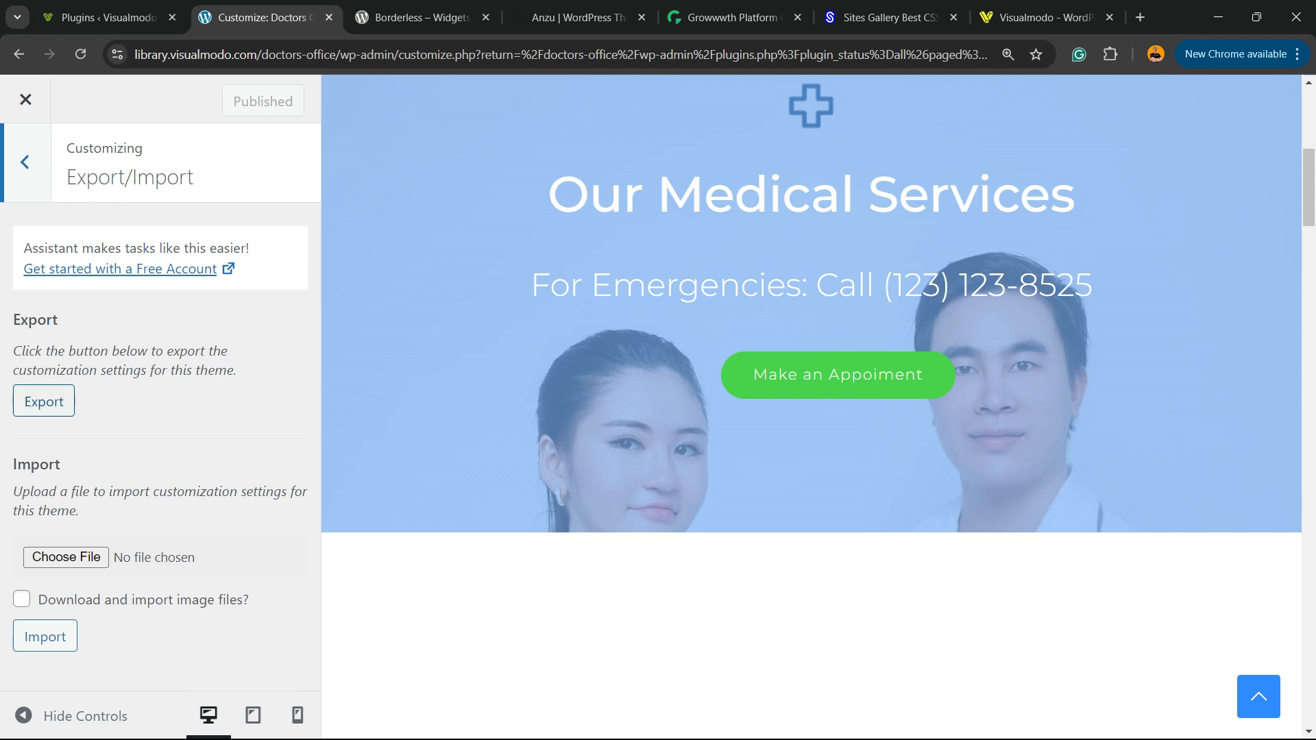
# Step: Export the Doctors Office customizer settings as anzu-export.dat and confirm the download finished
pyautogui.click(44, 402)
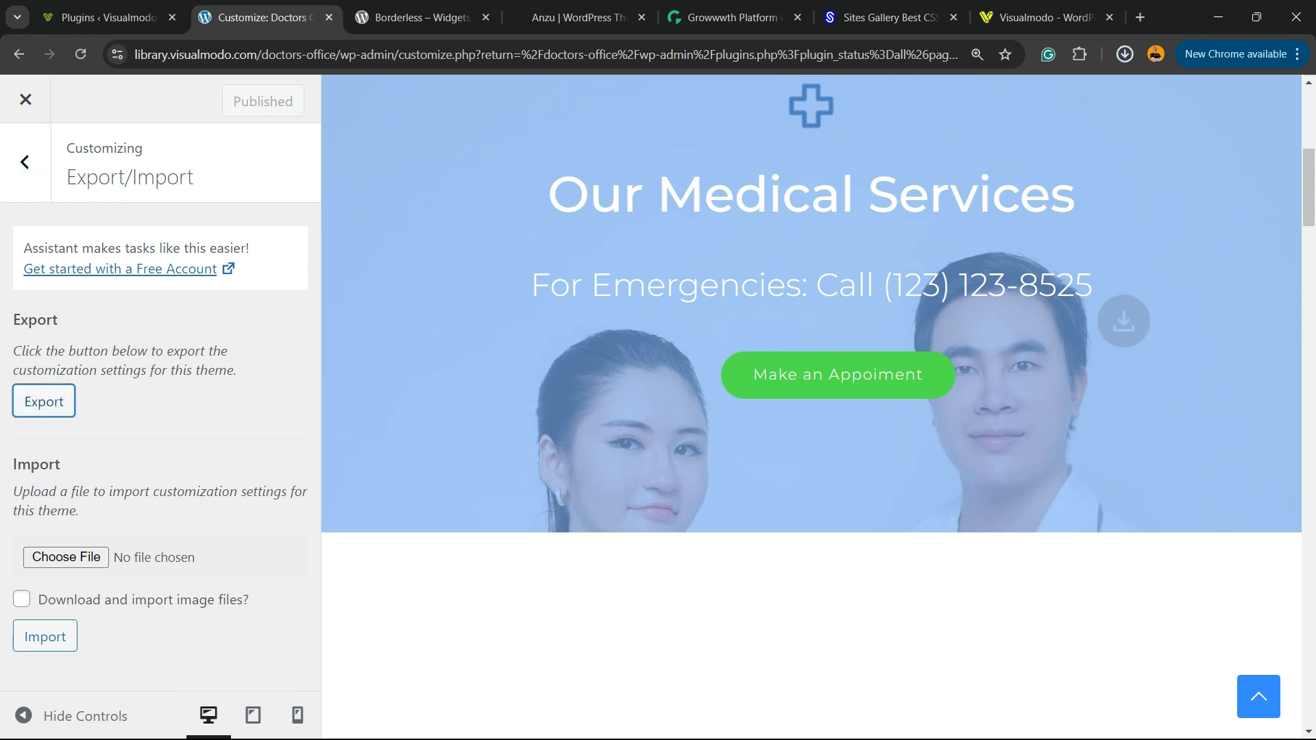
pyautogui.click(1124, 53)
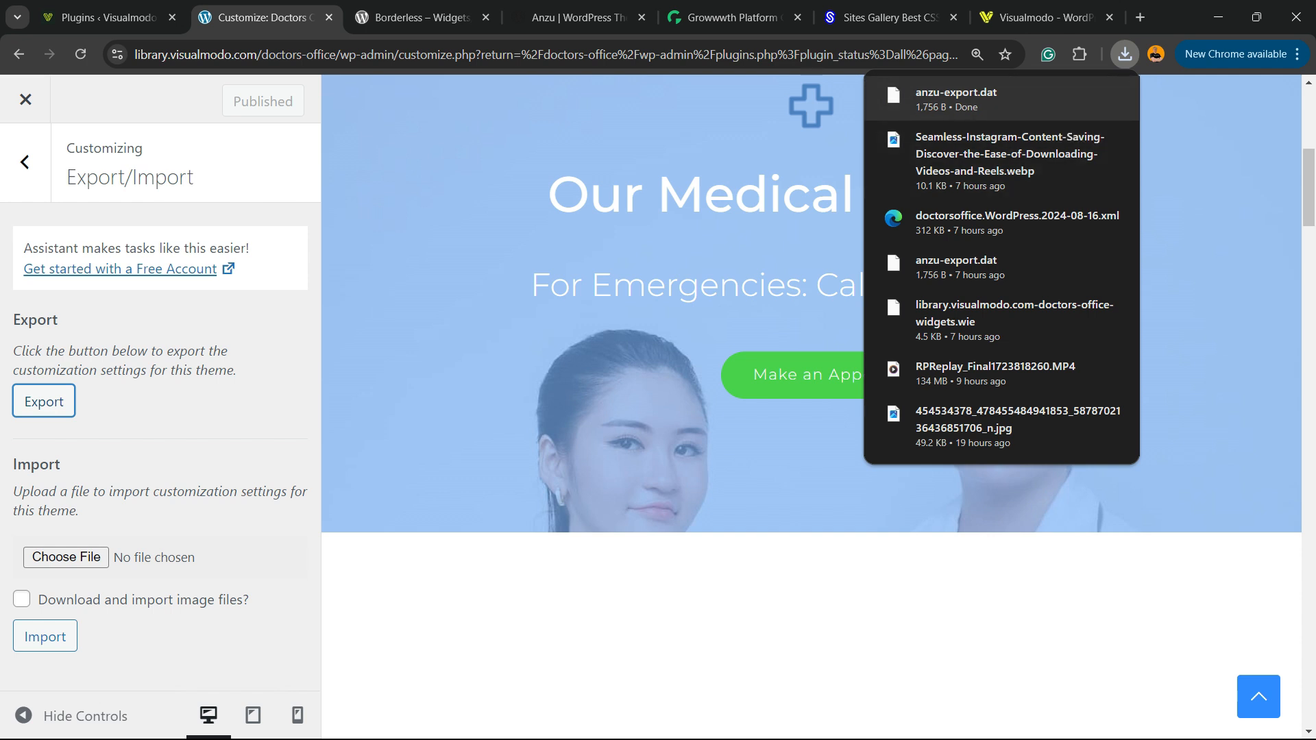
pyautogui.click(100, 17)
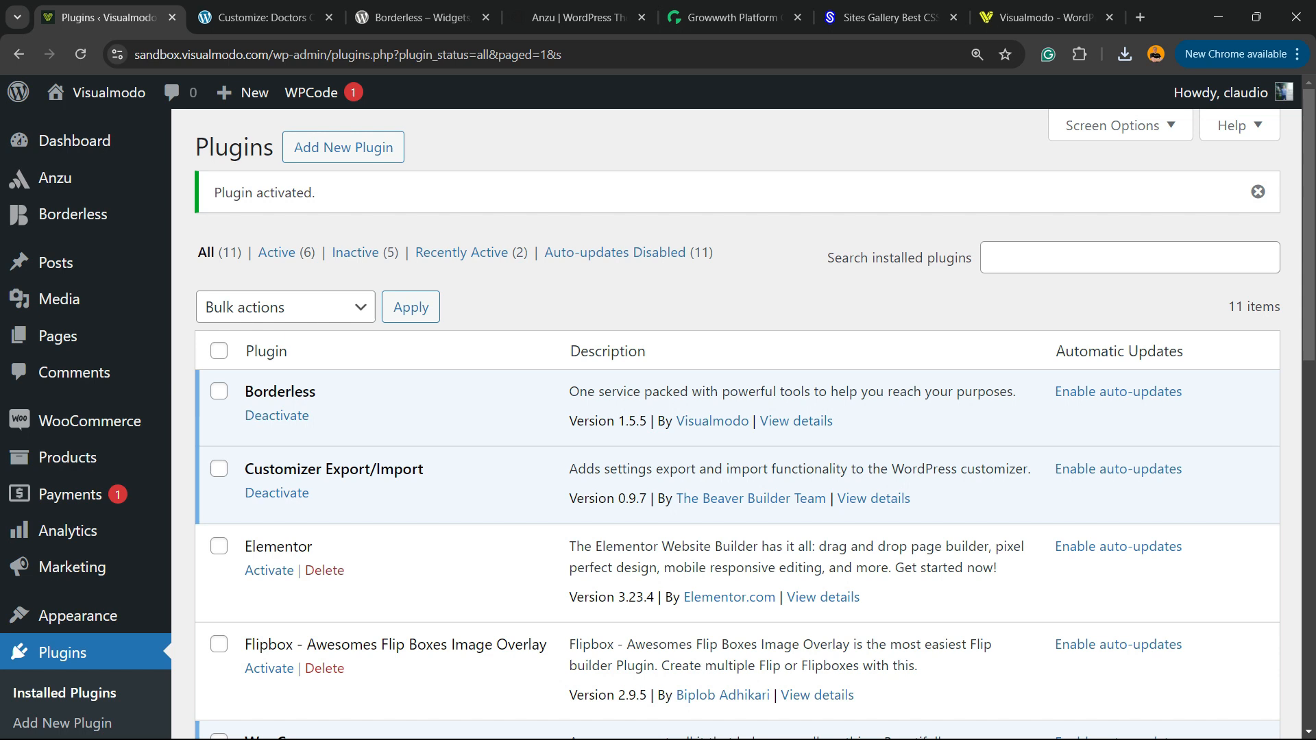
# Step: Open the Plant Store Customizer's Export/Import section and start choosing a file to import
pyautogui.scroll(-3)
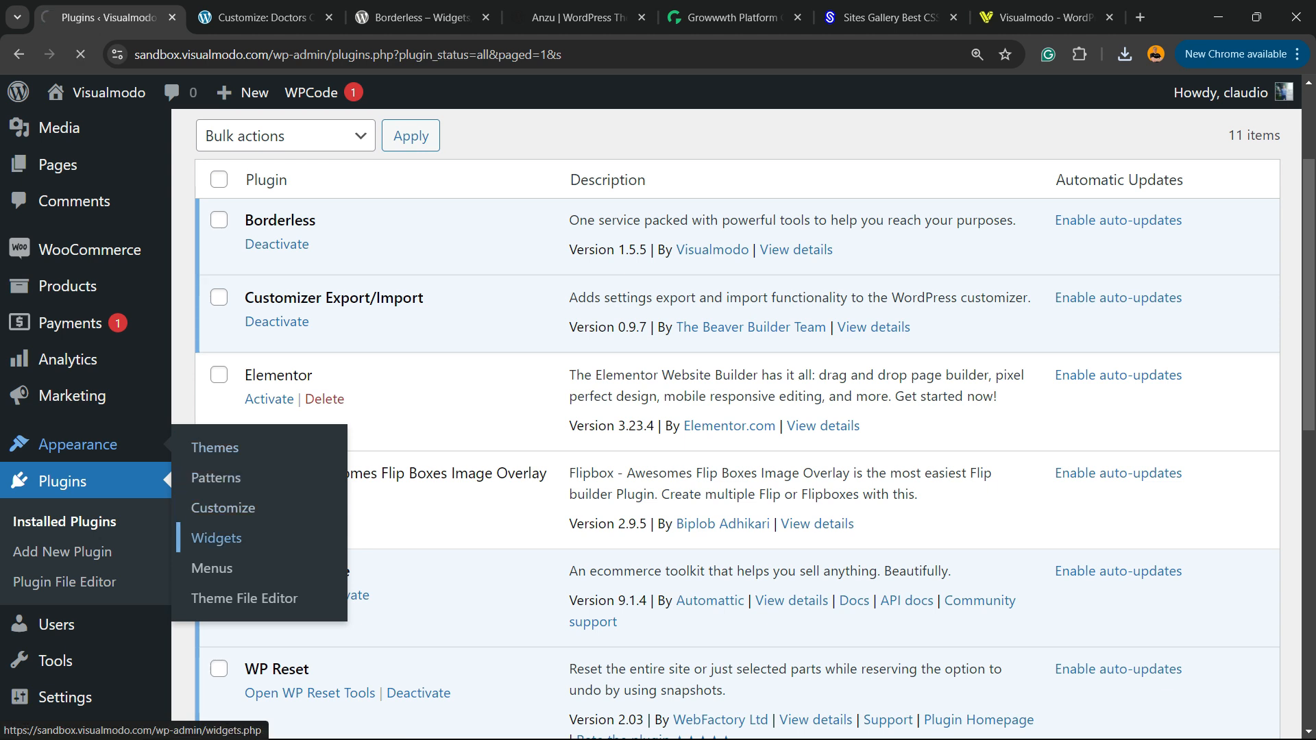
pyautogui.click(217, 537)
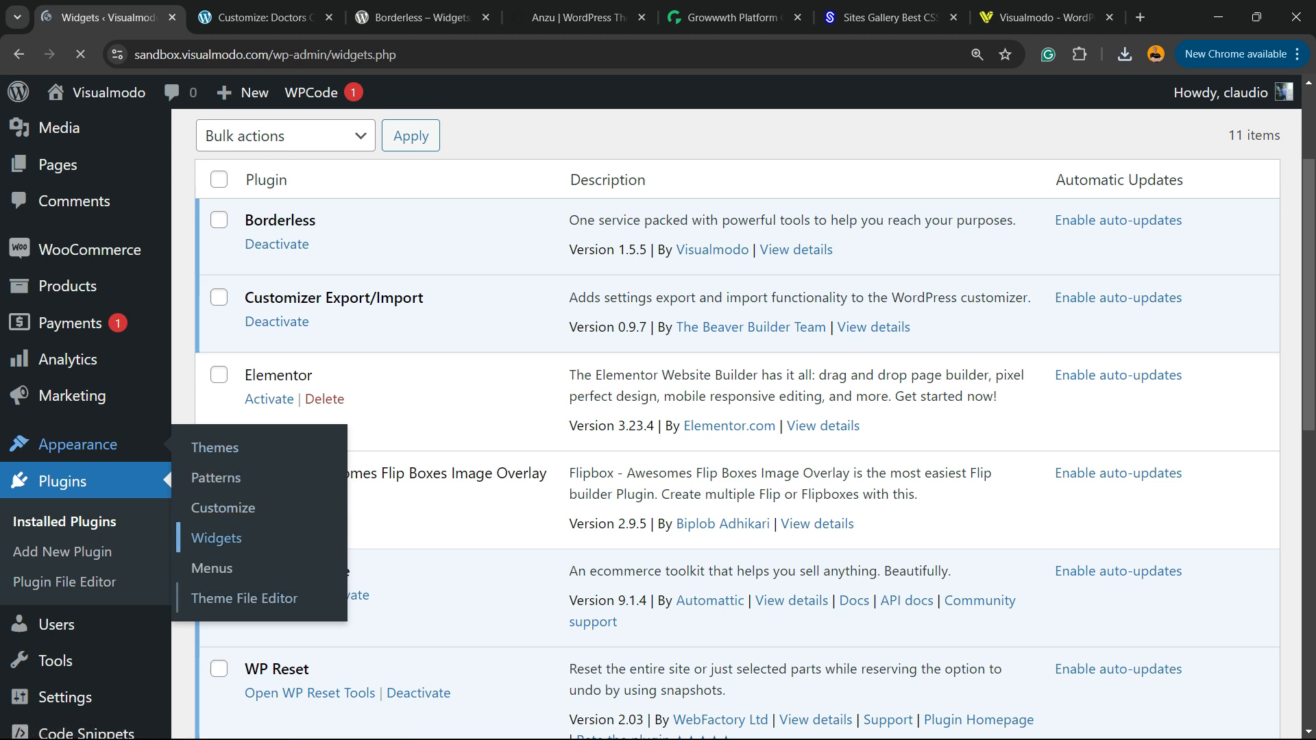
pyautogui.click(216, 537)
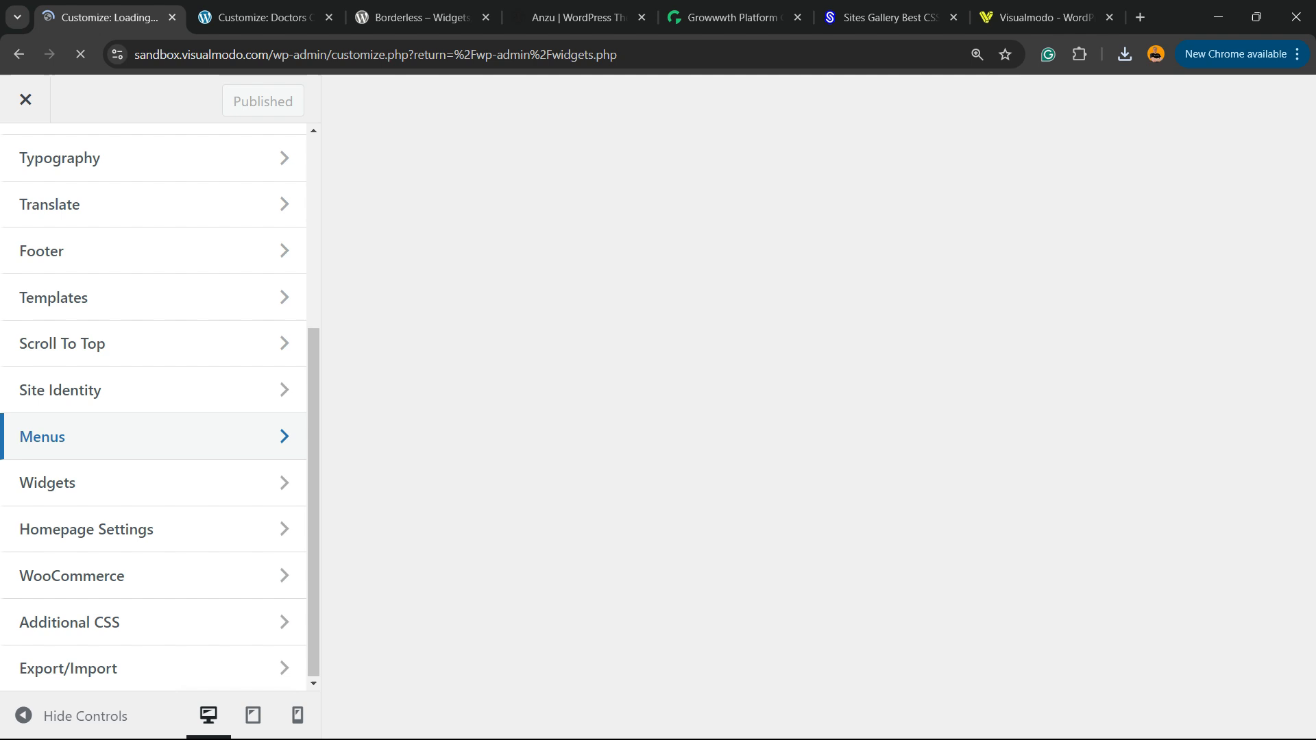
pyautogui.click(69, 668)
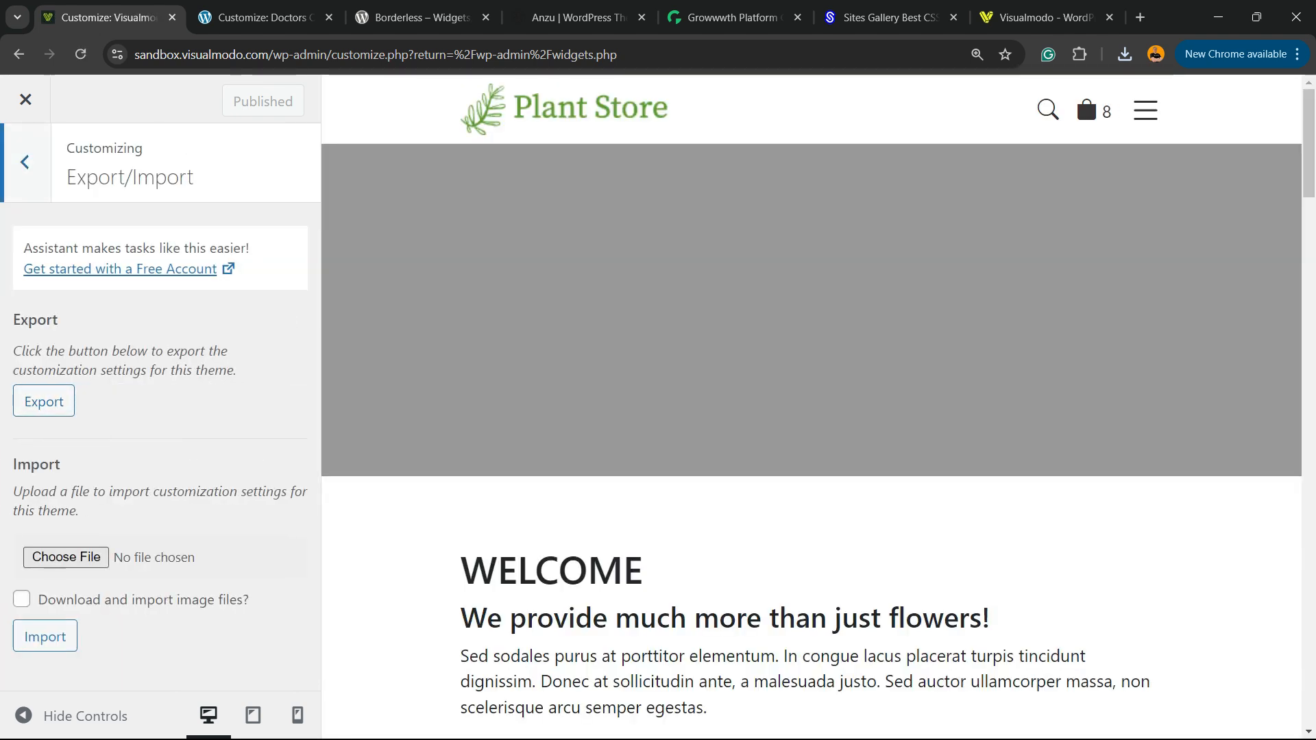
pyautogui.click(66, 556)
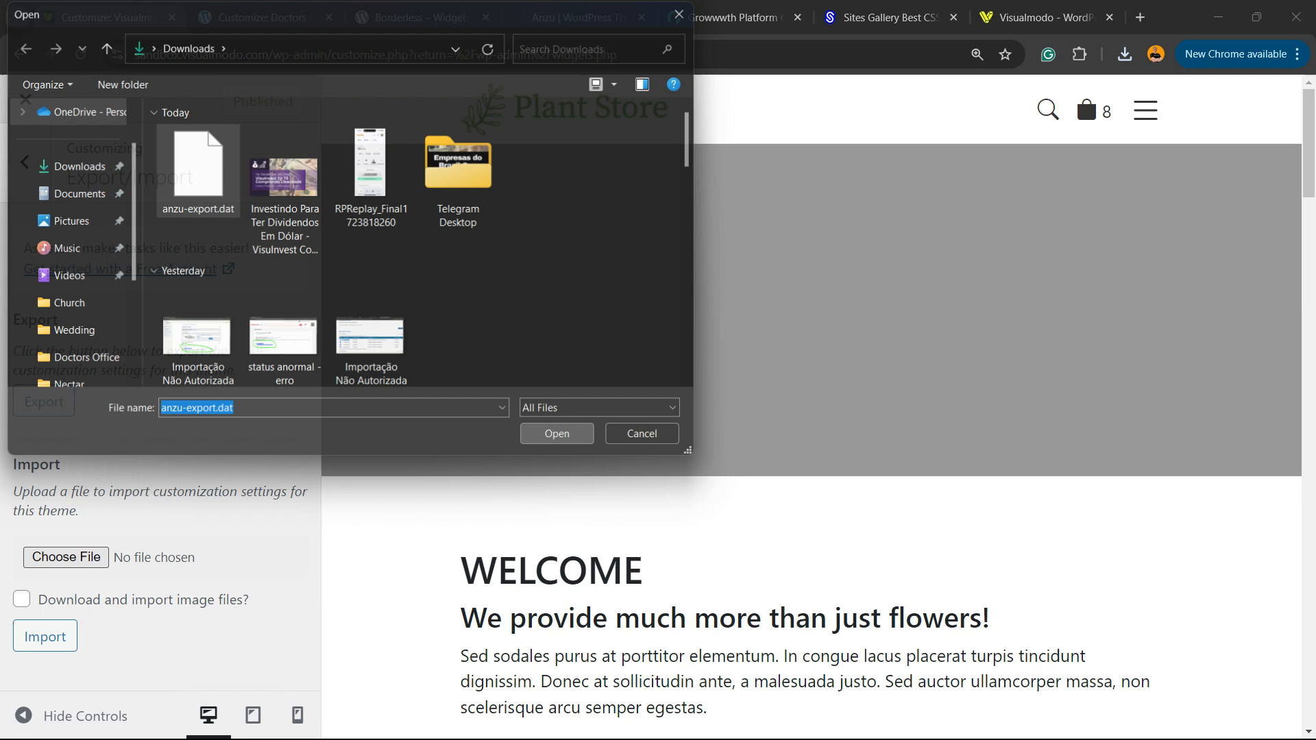
# Step: Import anzu-export.dat into Plant Store with 'Download and import image files' enabled
pyautogui.click(555, 435)
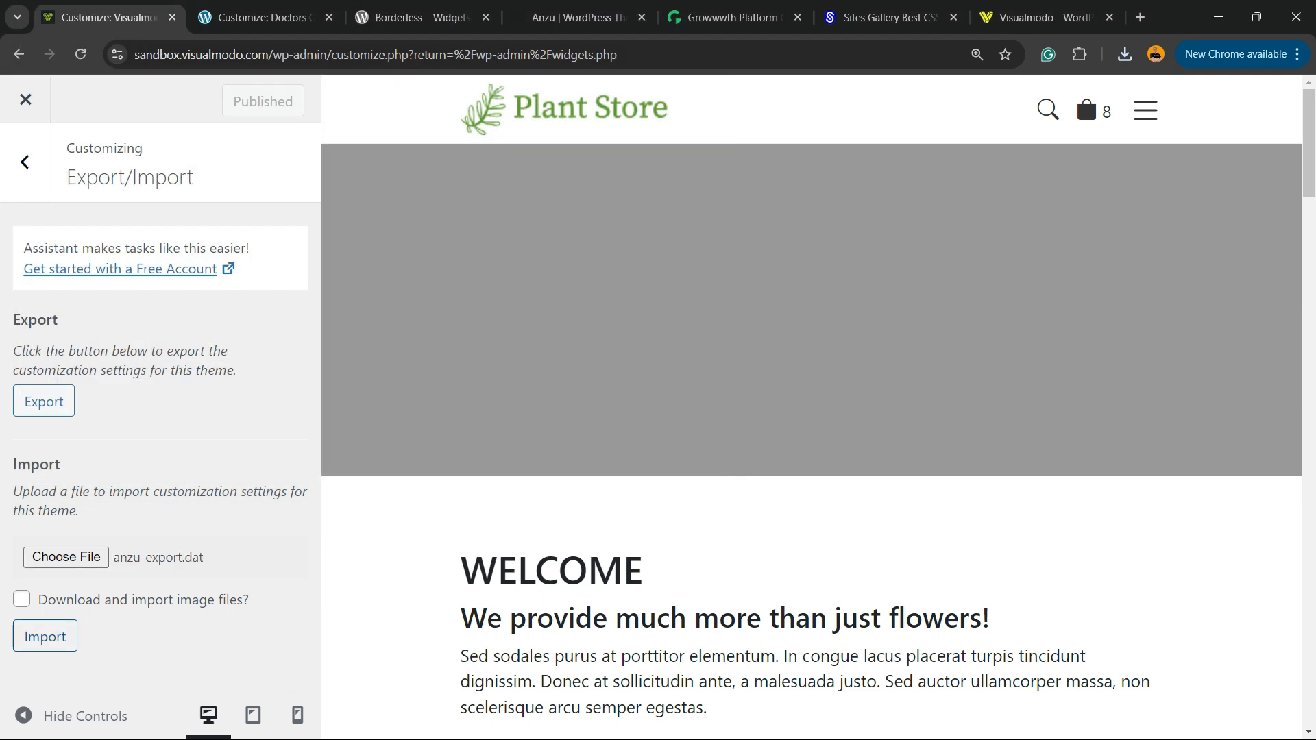
pyautogui.click(21, 599)
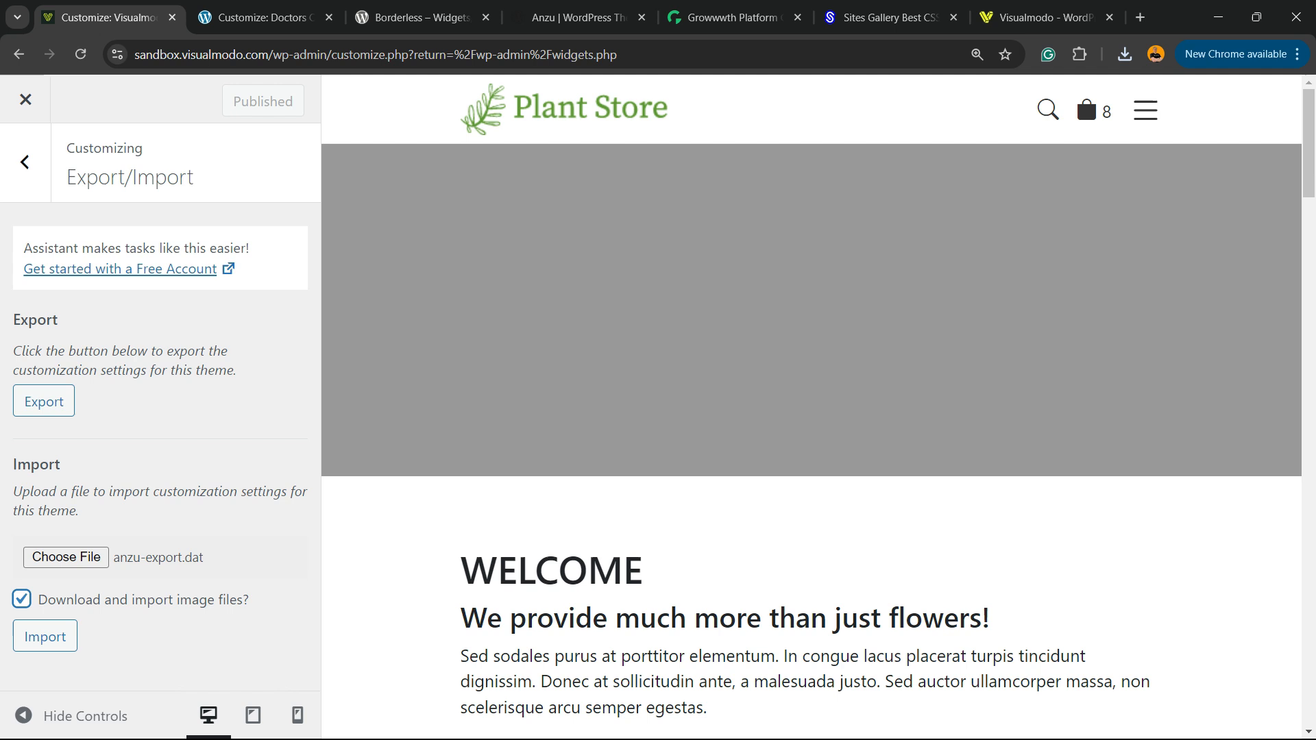
pyautogui.click(43, 635)
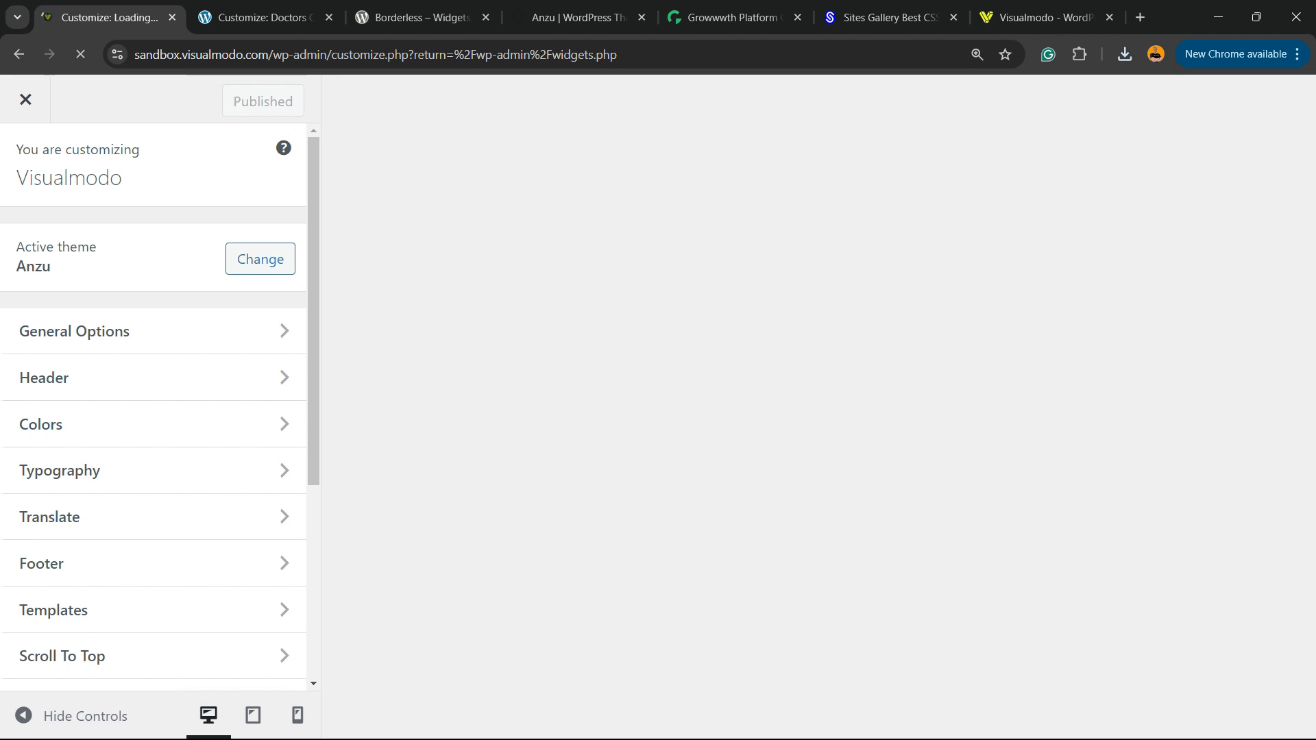
pyautogui.click(263, 17)
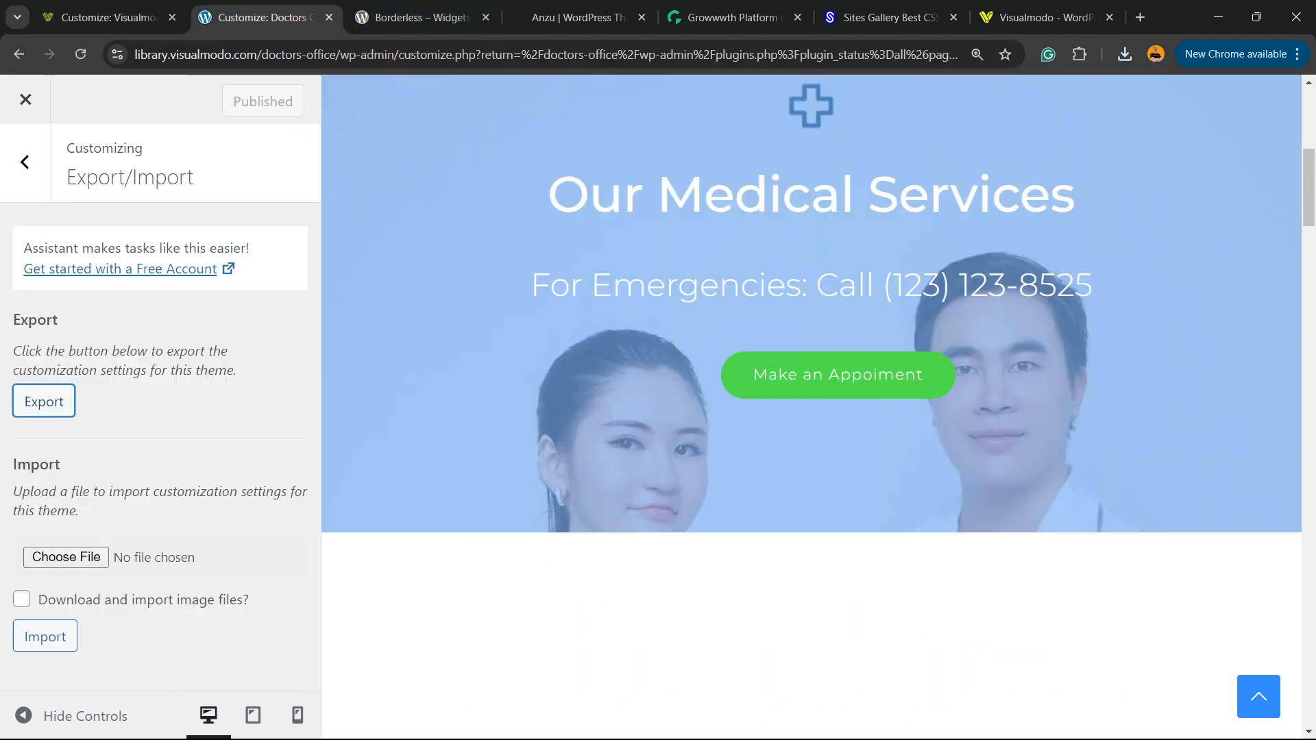
pyautogui.scroll(3)
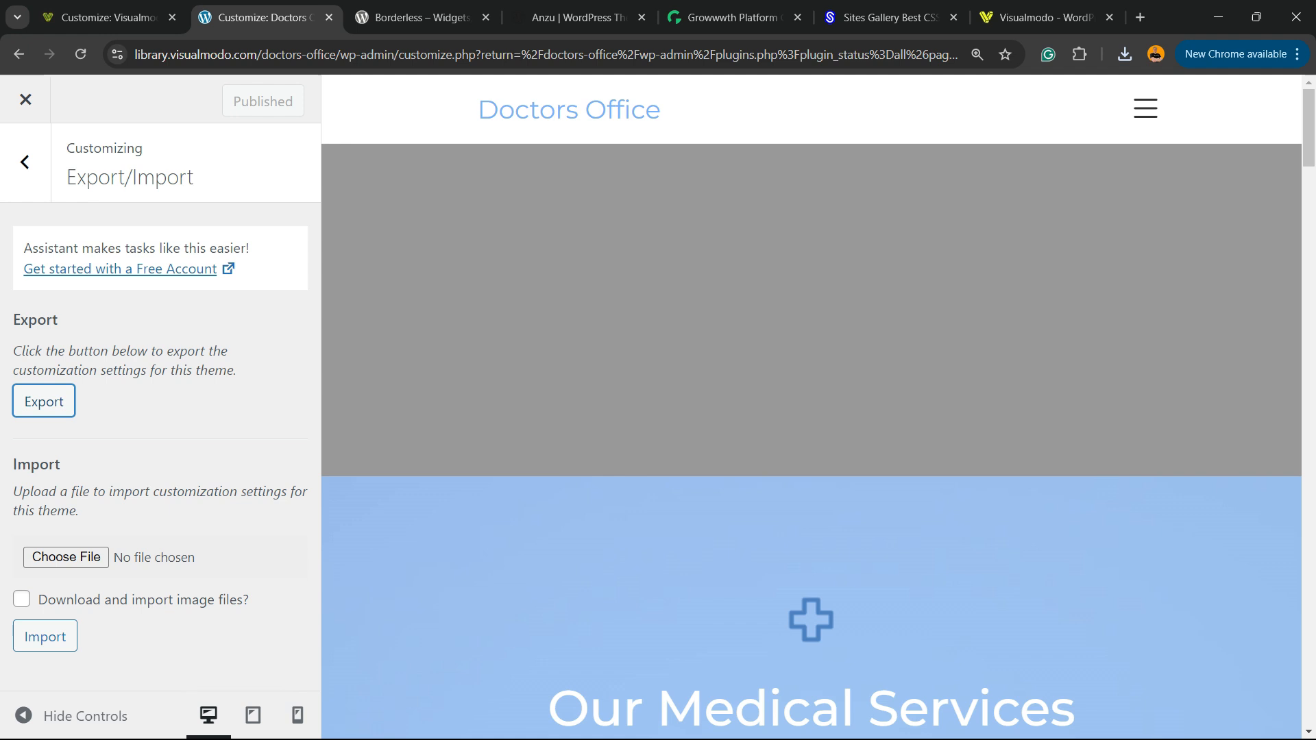
# Step: Review the Plant Store preview at 90% zoom showing the imported light-font styling
pyautogui.click(100, 17)
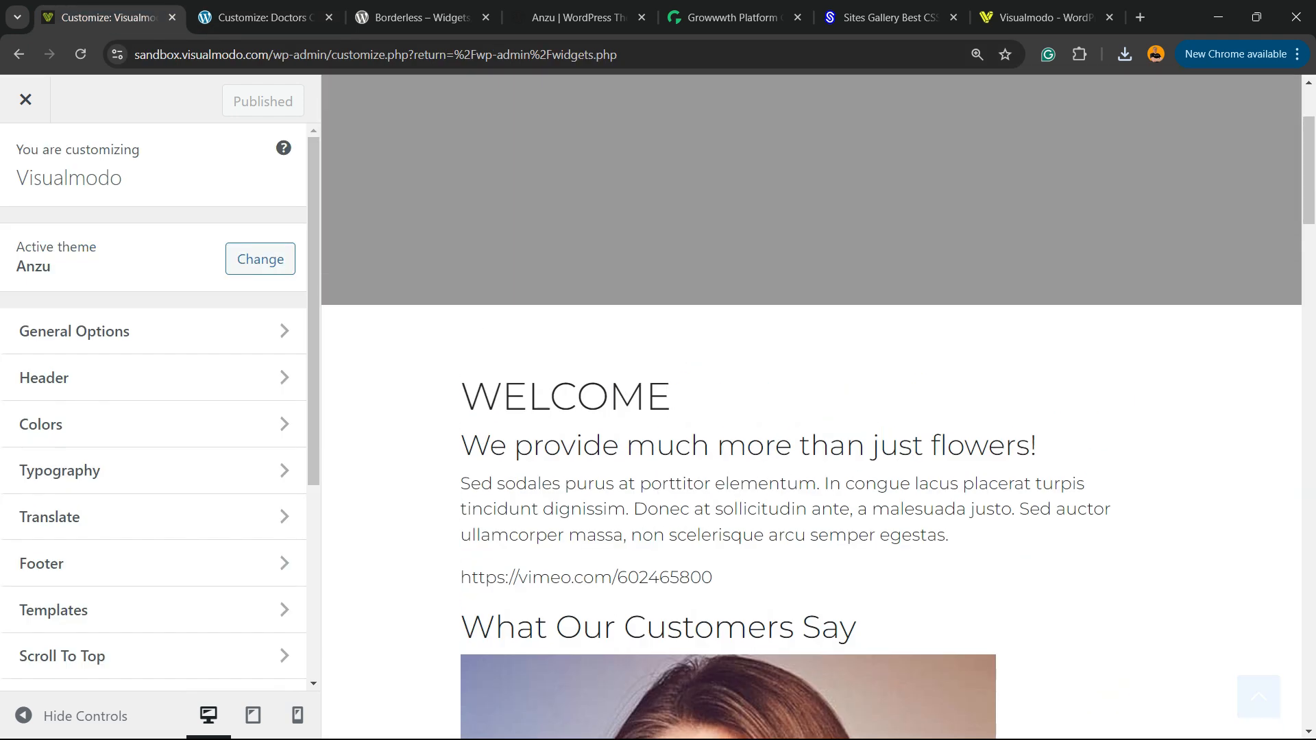
pyautogui.moveTo(260, 17)
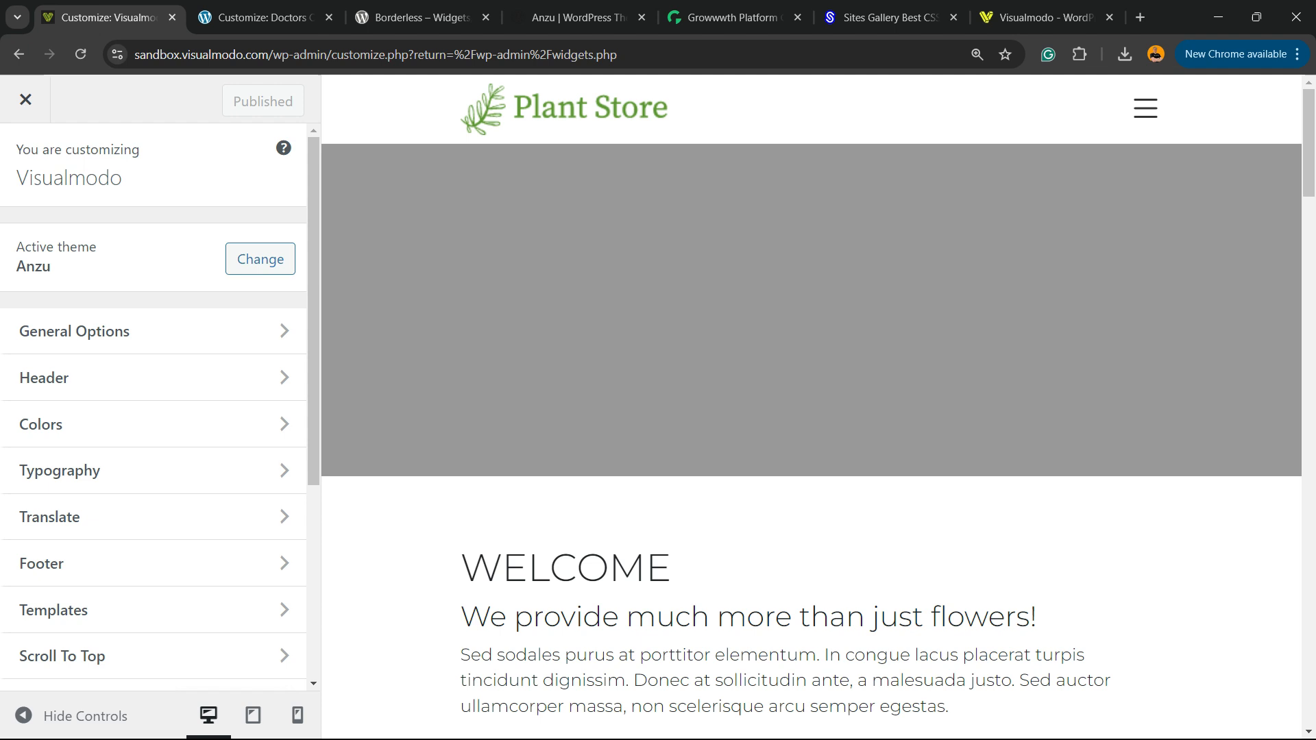
pyautogui.click(976, 55)
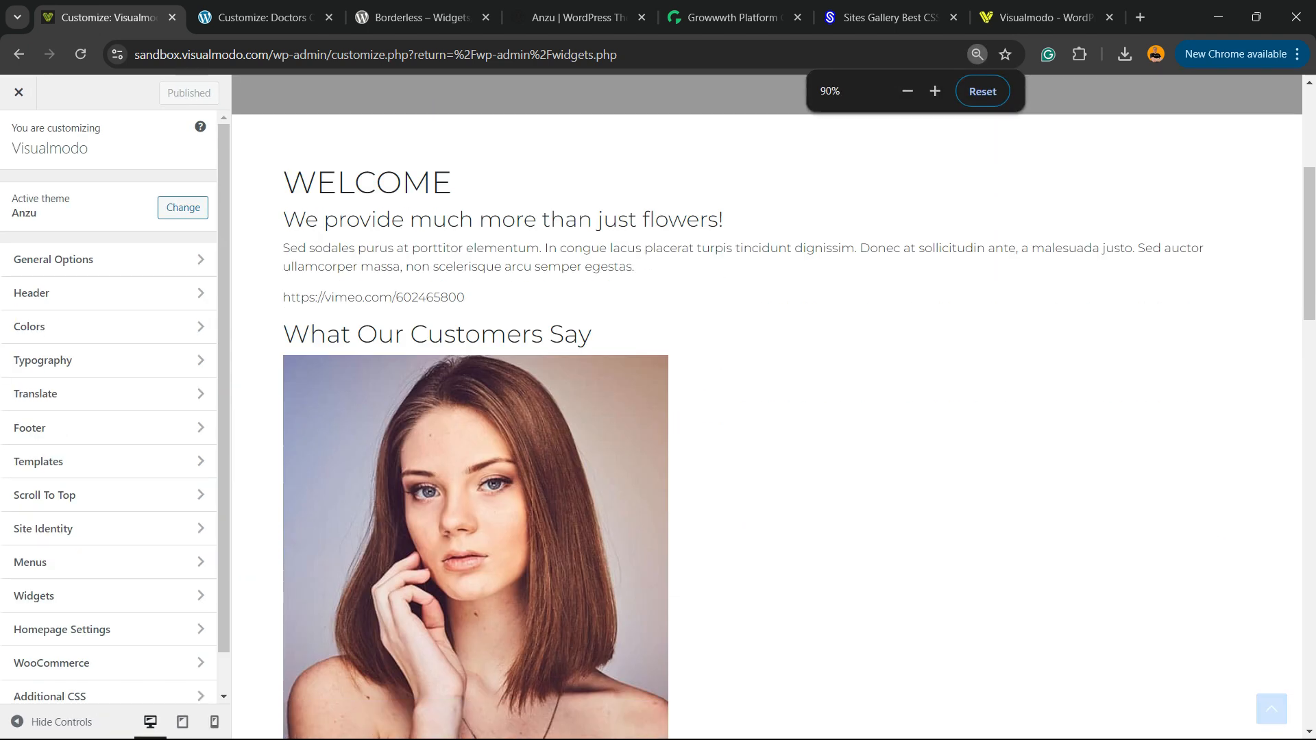
pyautogui.scroll(-3)
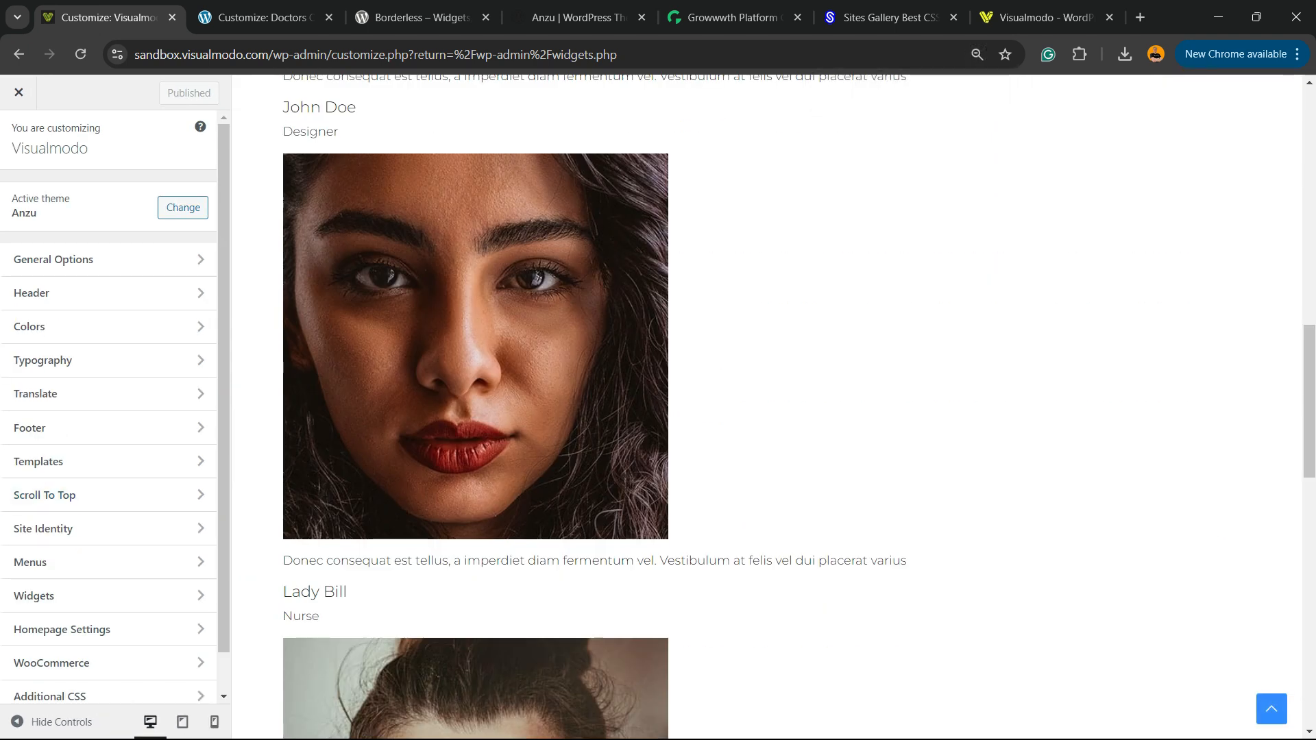
pyautogui.scroll(-3)
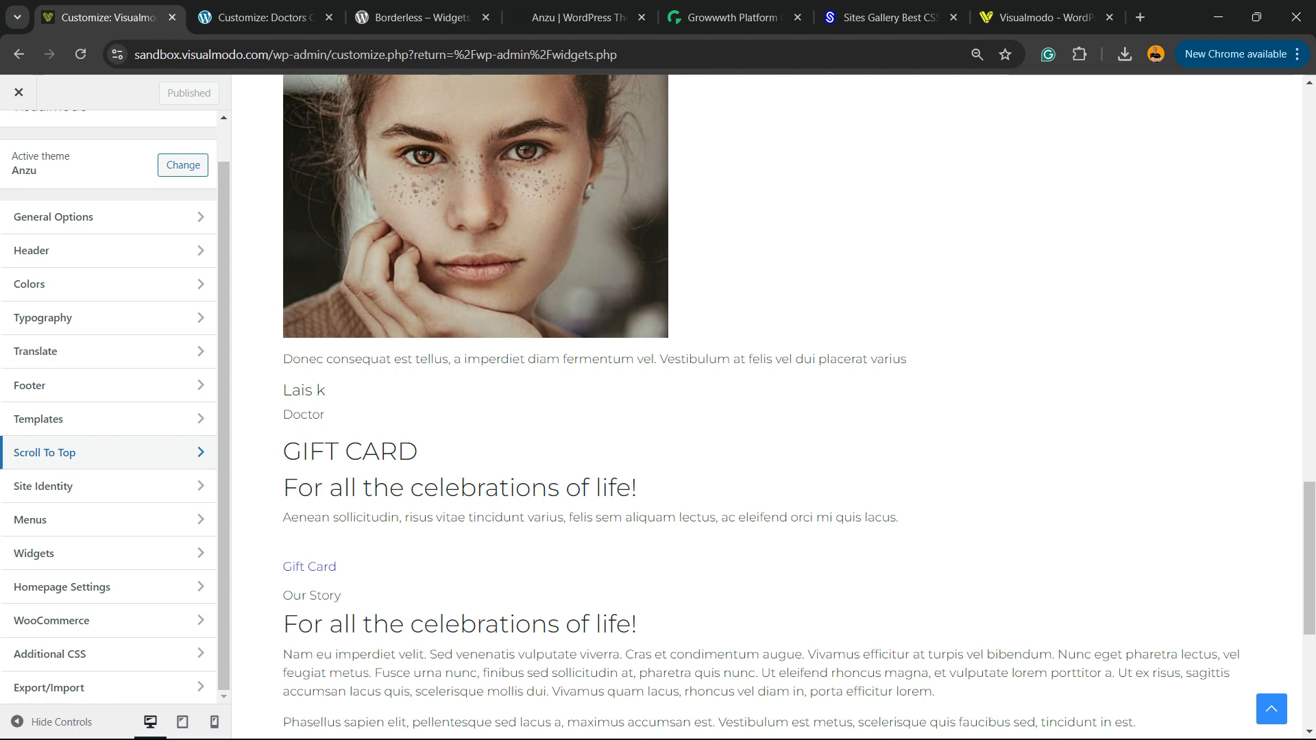
pyautogui.click(234, 17)
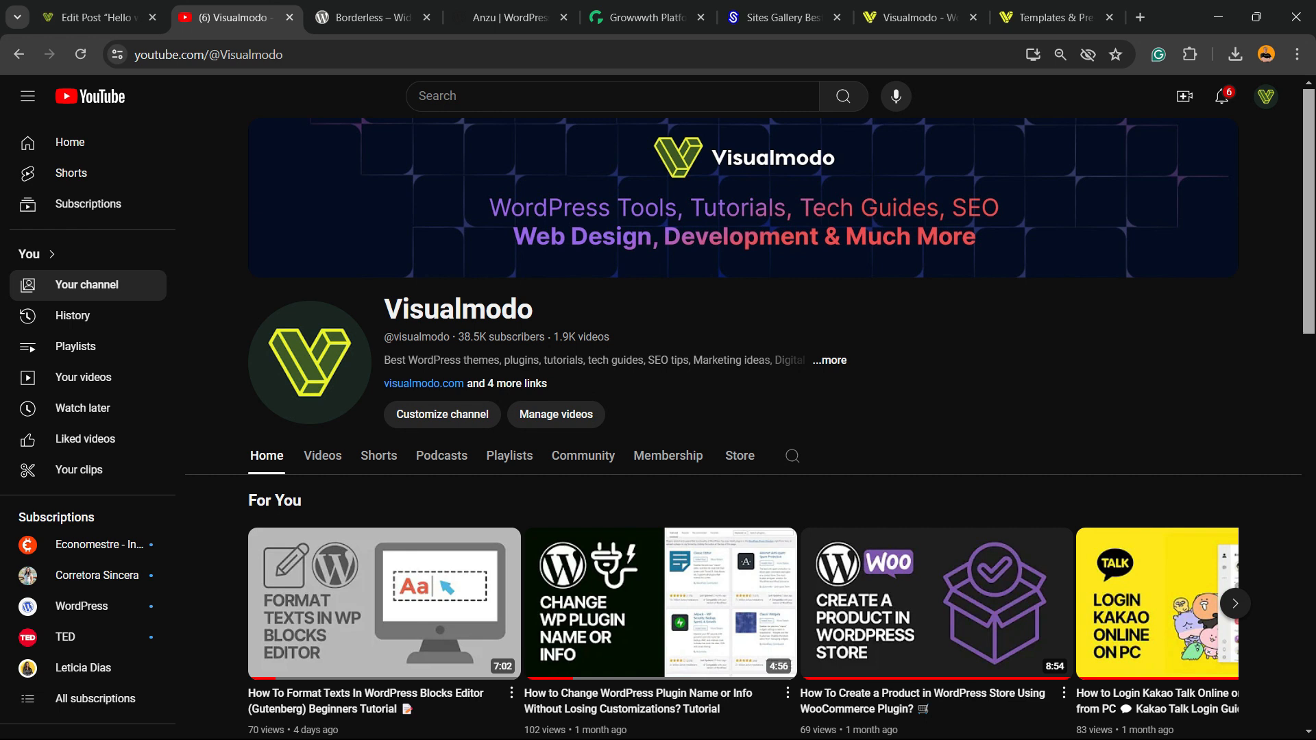
# Step: Browse the Borderless plugin page on wordpress.org, then the Anzu theme page
pyautogui.click(368, 16)
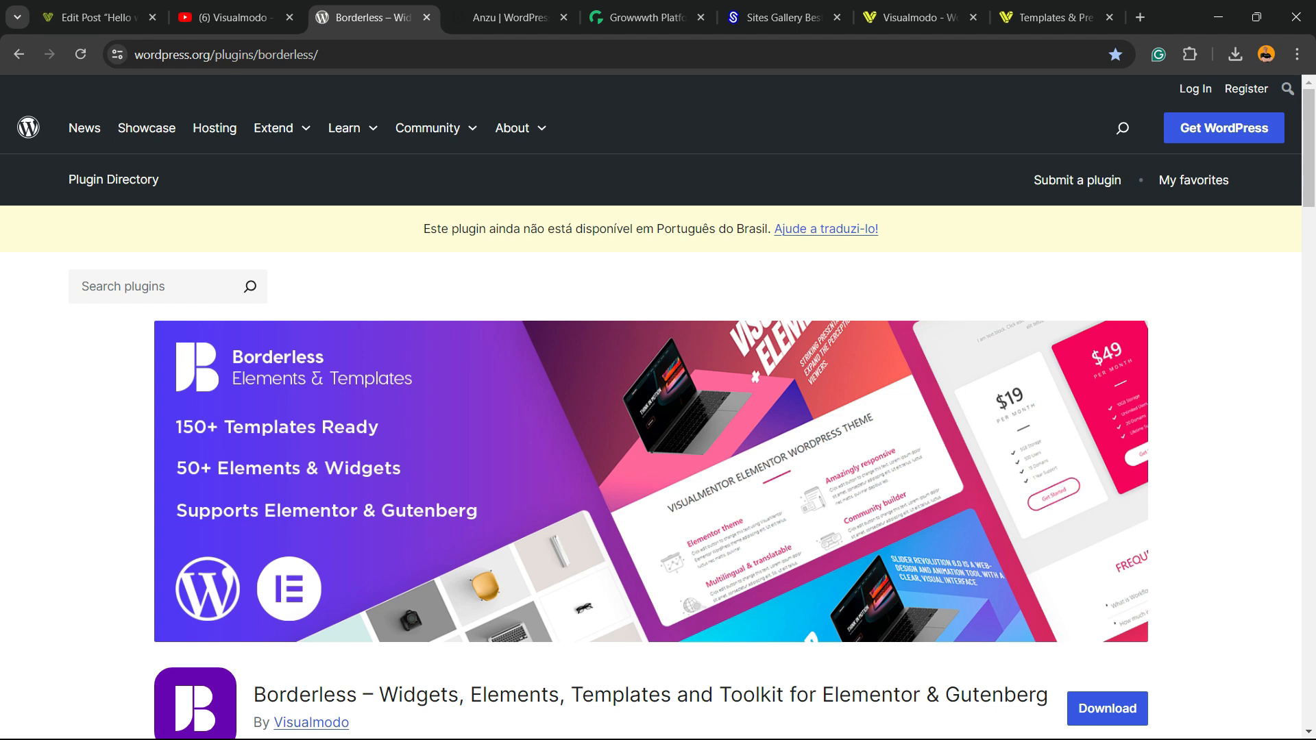
pyautogui.scroll(-3)
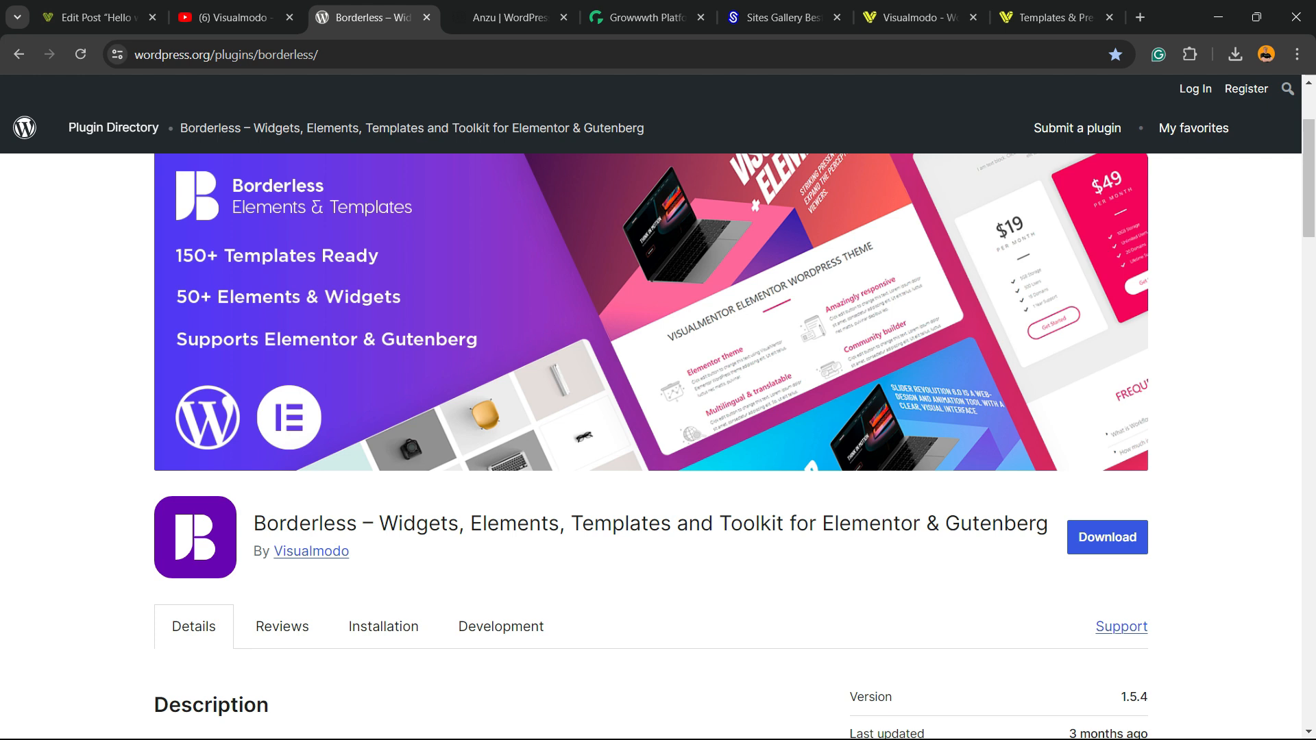
pyautogui.scroll(3)
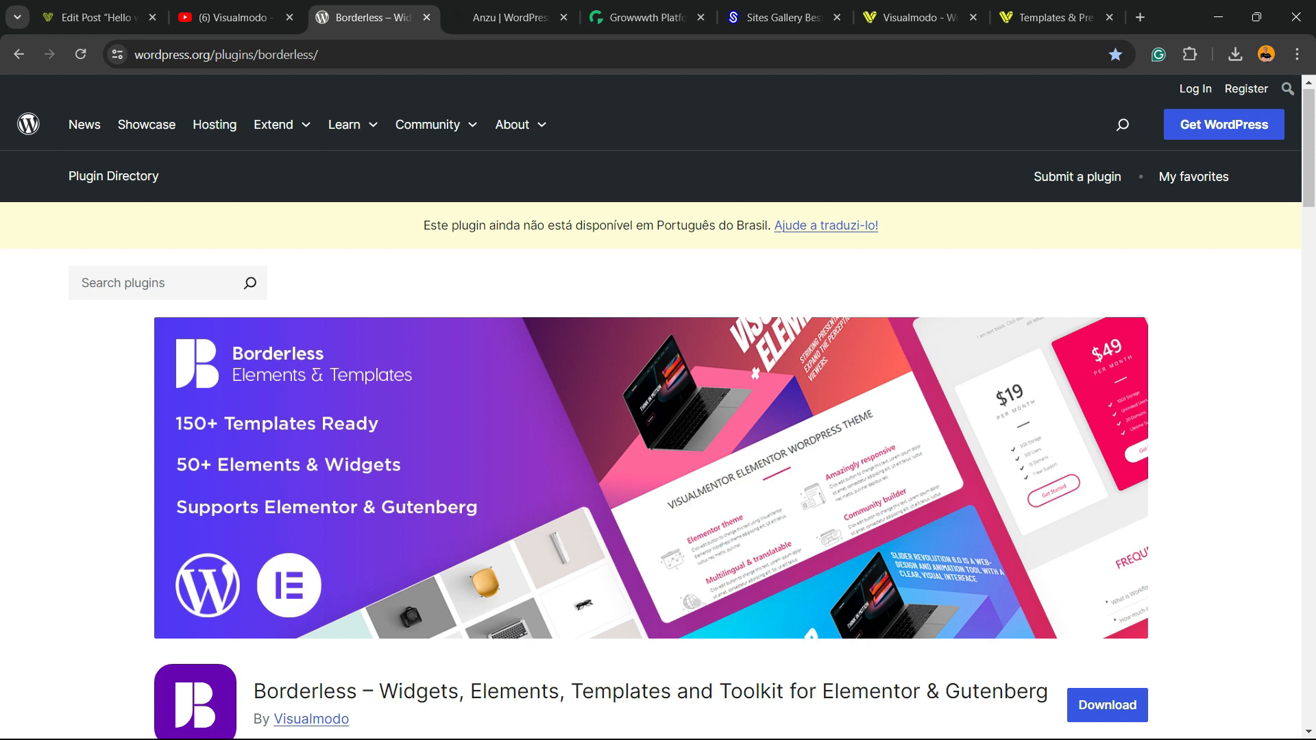
pyautogui.scroll(-3)
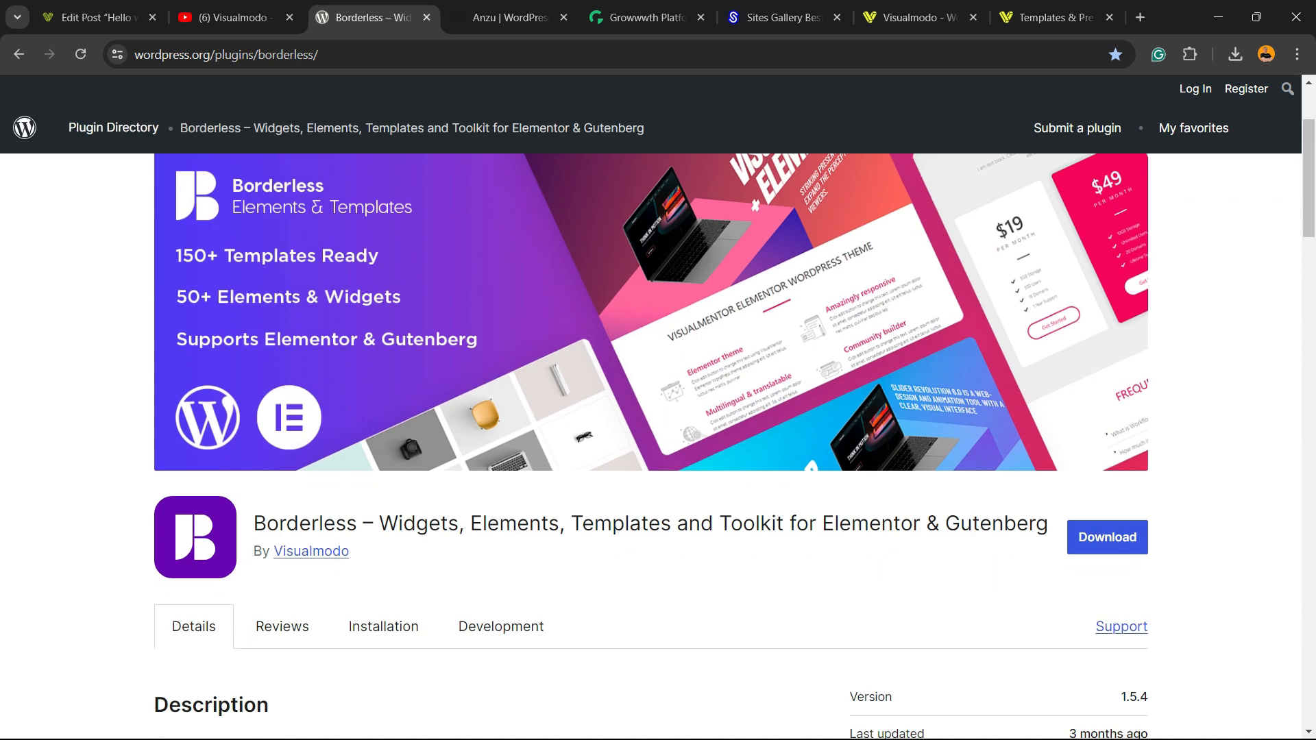
pyautogui.click(508, 17)
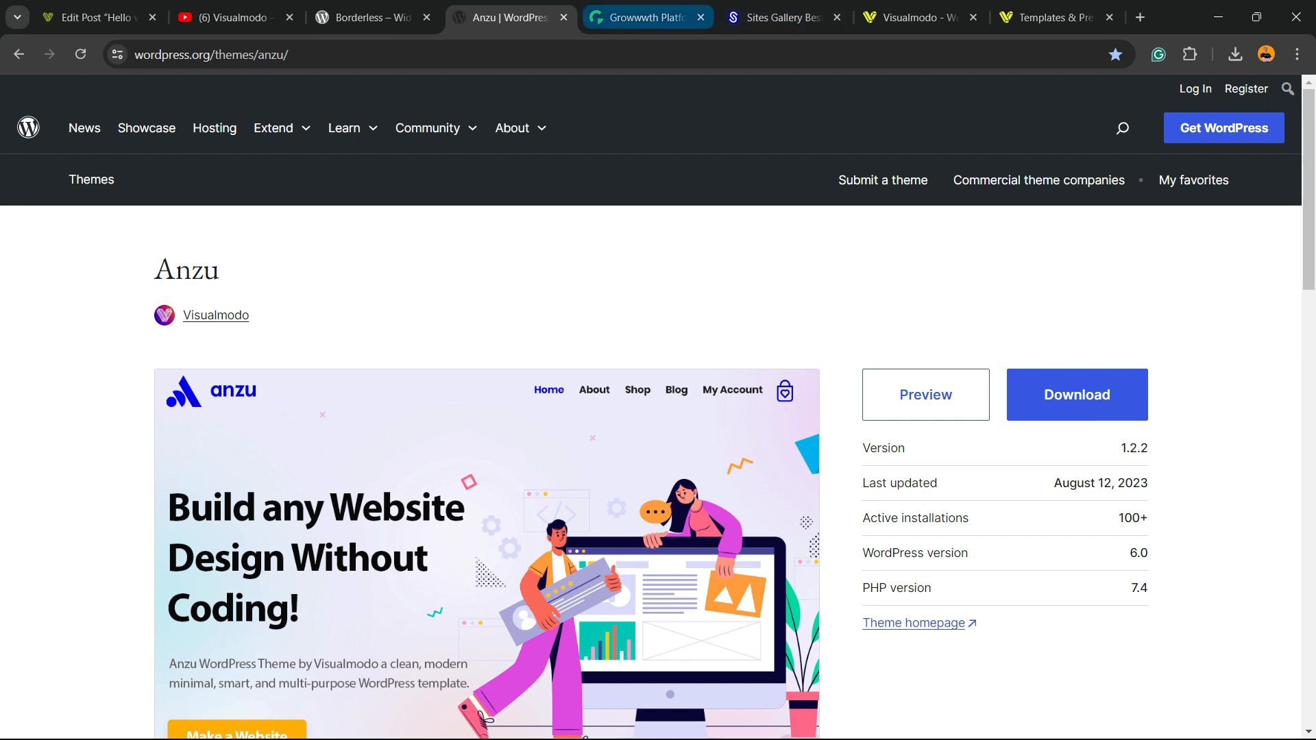
# Step: Scroll through Growwwth's website listings with publishing prices and link types
pyautogui.click(645, 16)
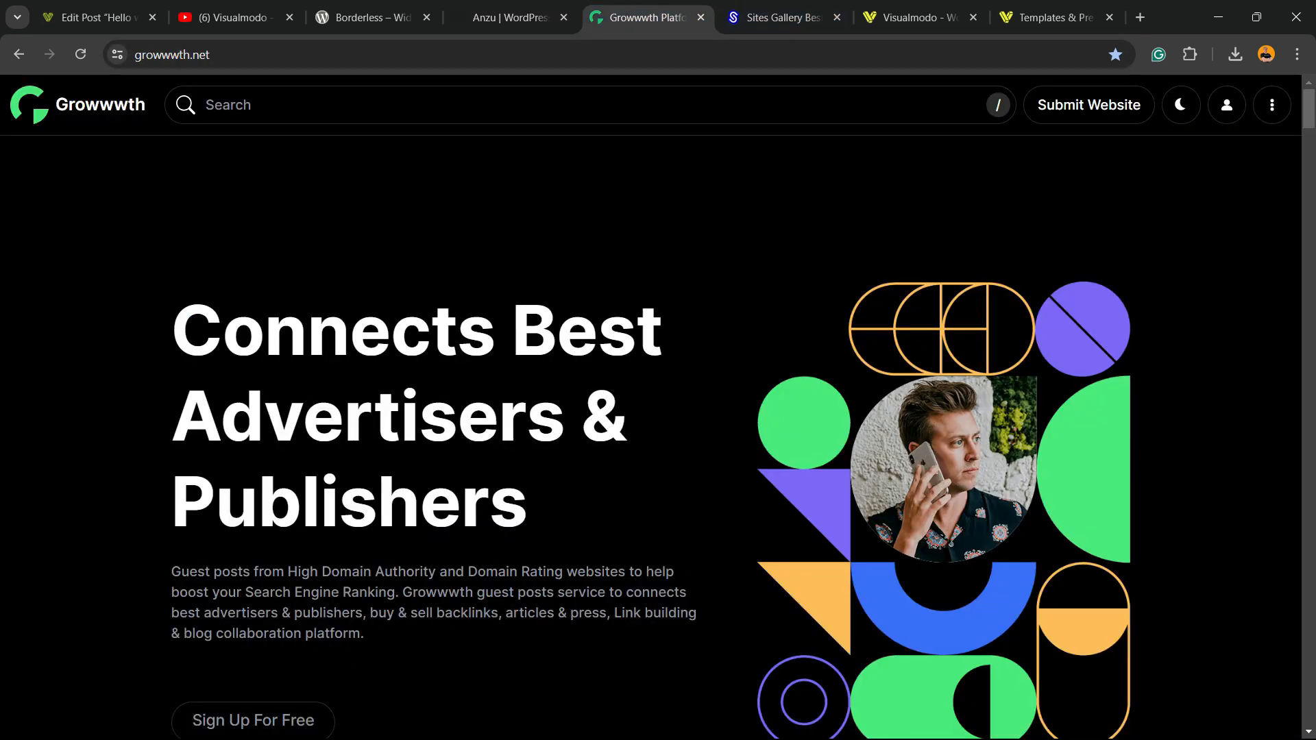
pyautogui.scroll(-3)
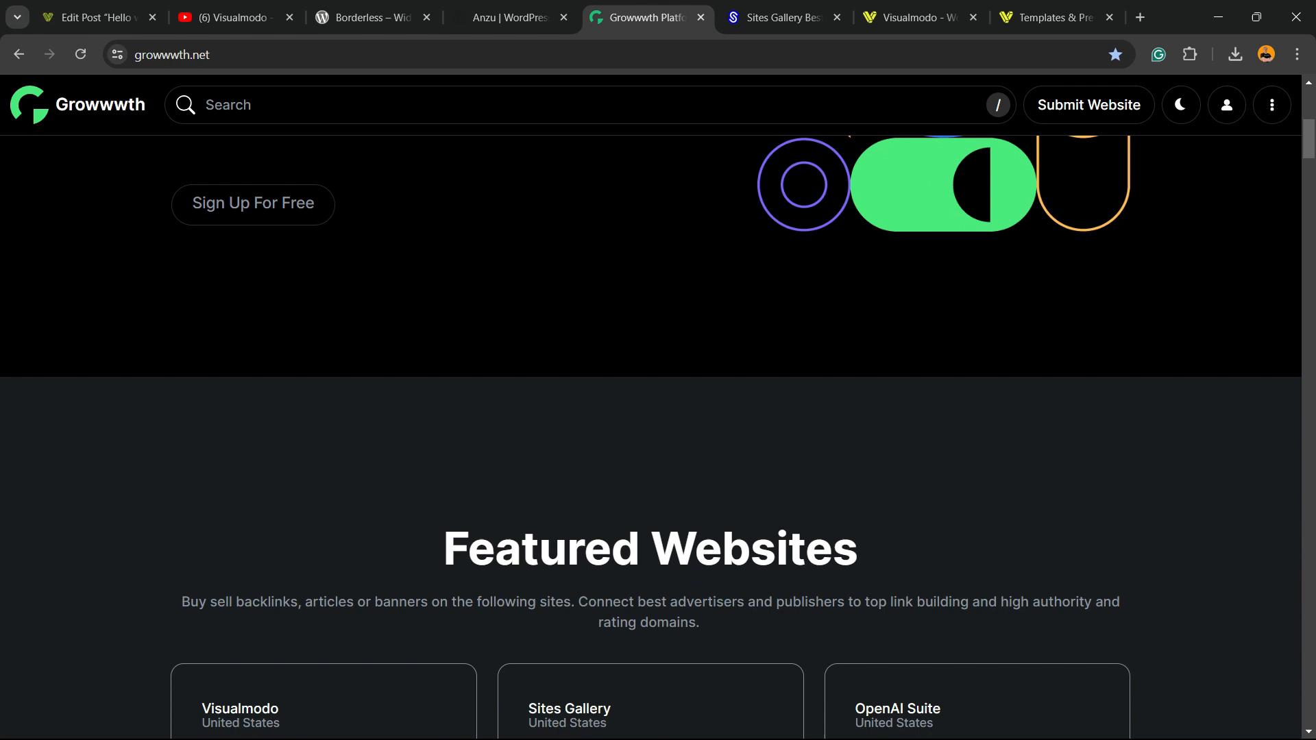
pyautogui.scroll(-3)
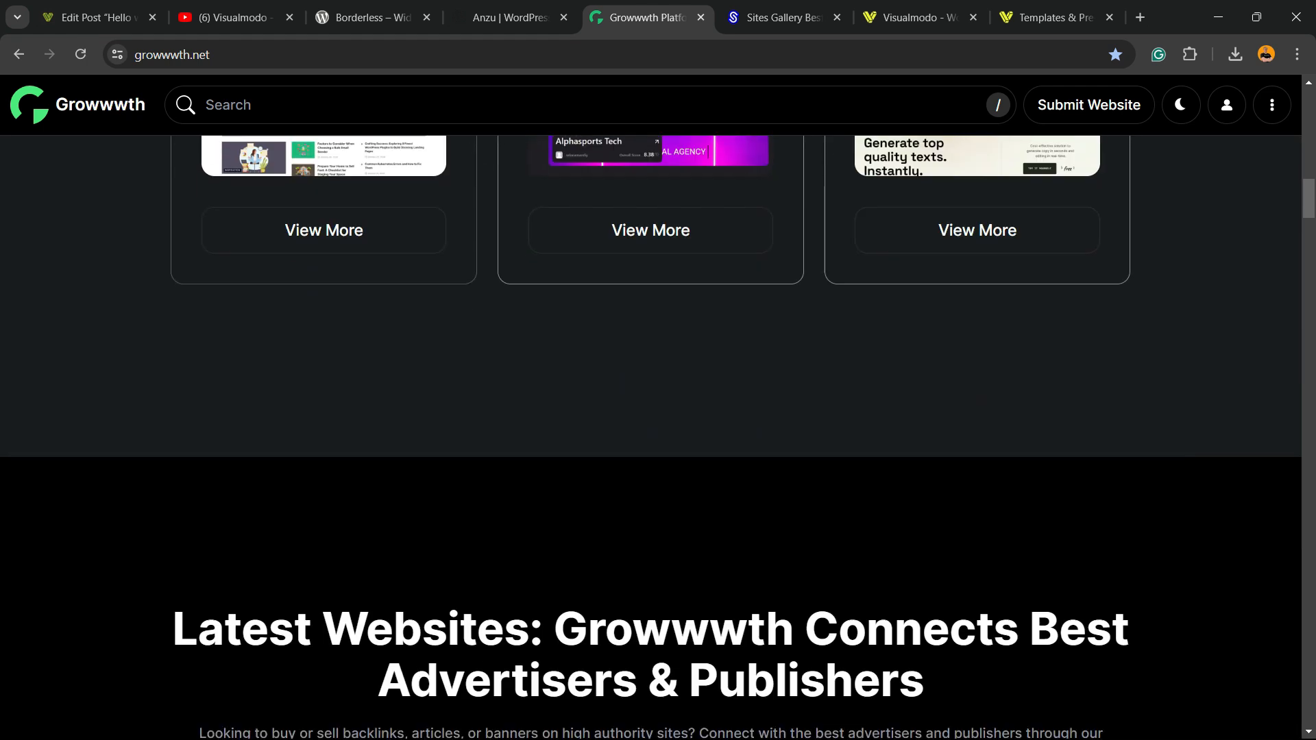
pyautogui.scroll(-3)
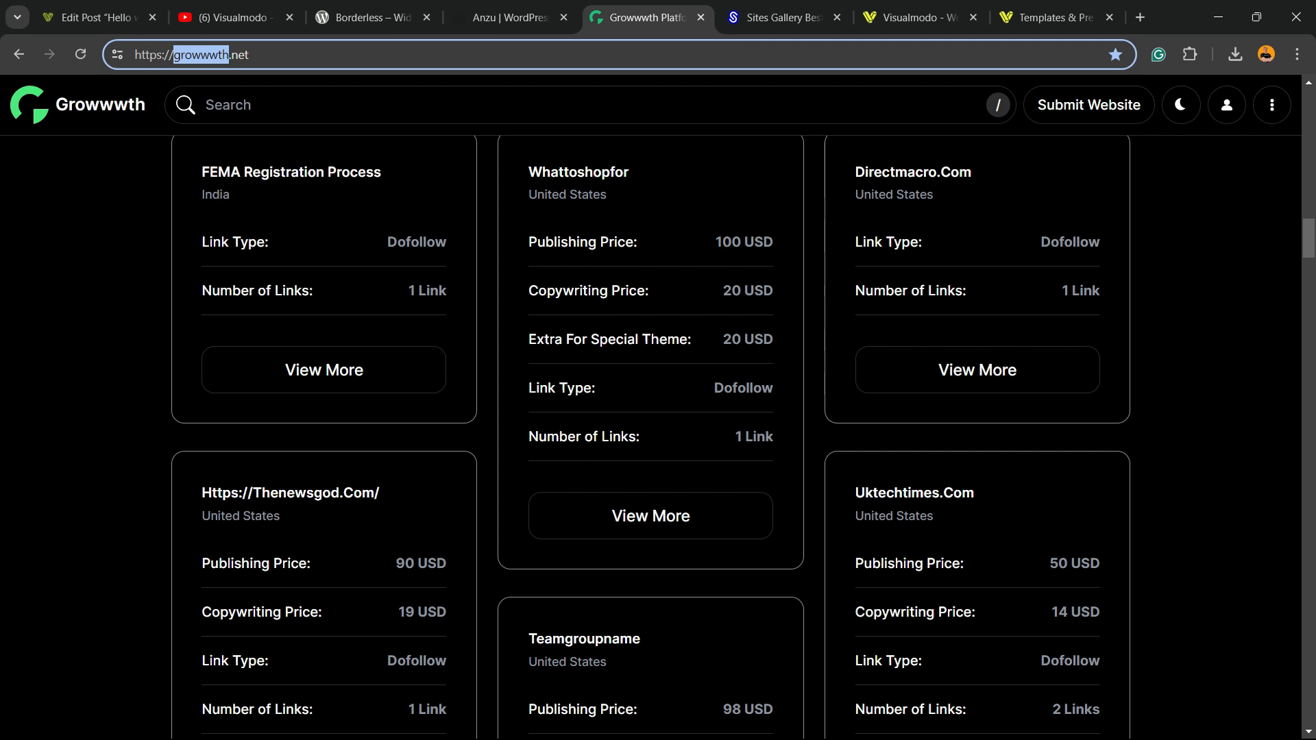
pyautogui.scroll(-3)
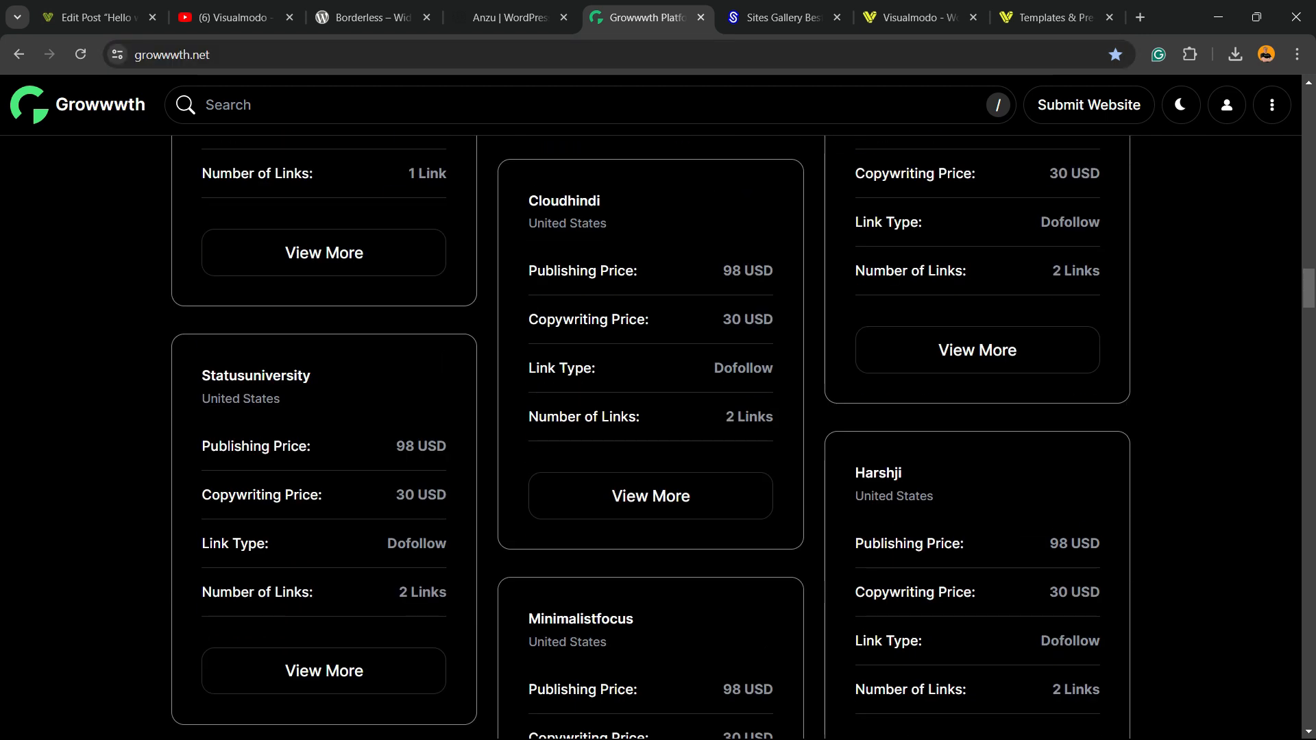
pyautogui.scroll(-3)
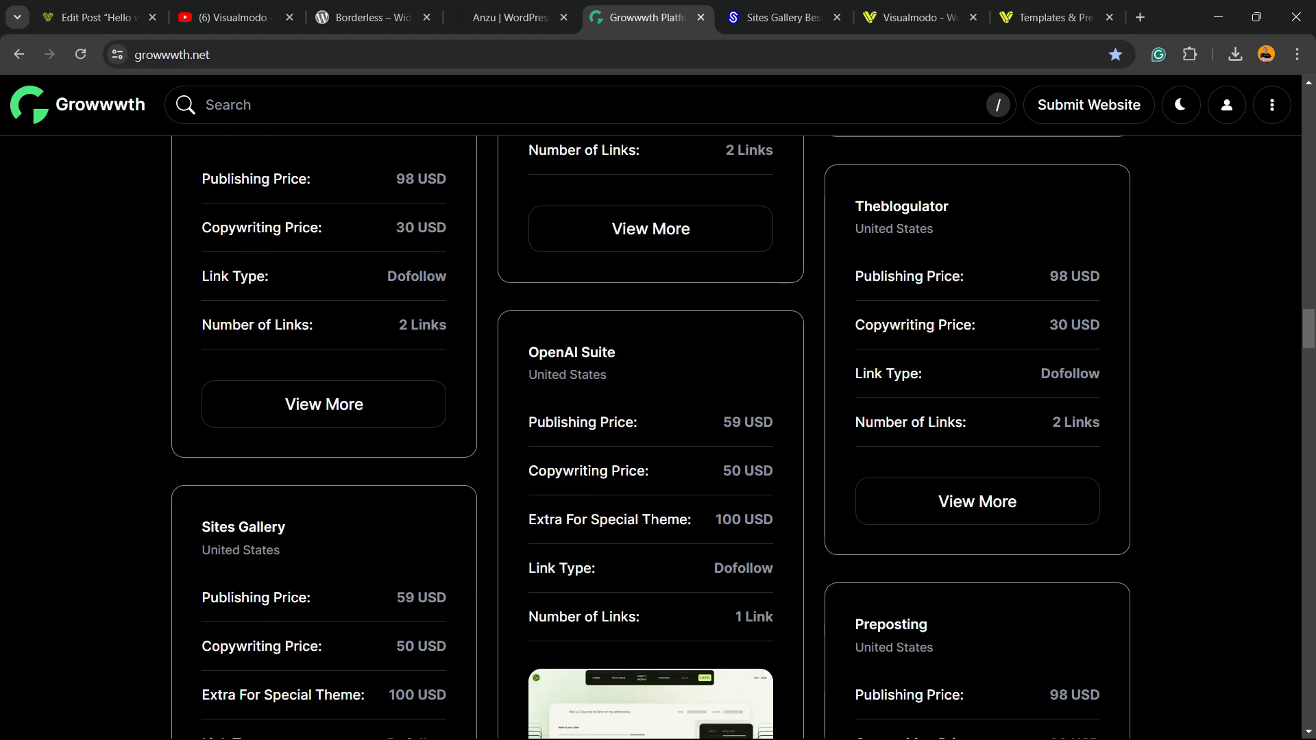
# Step: Browse the Sites Gallery showcase of submitted website designs
pyautogui.click(780, 16)
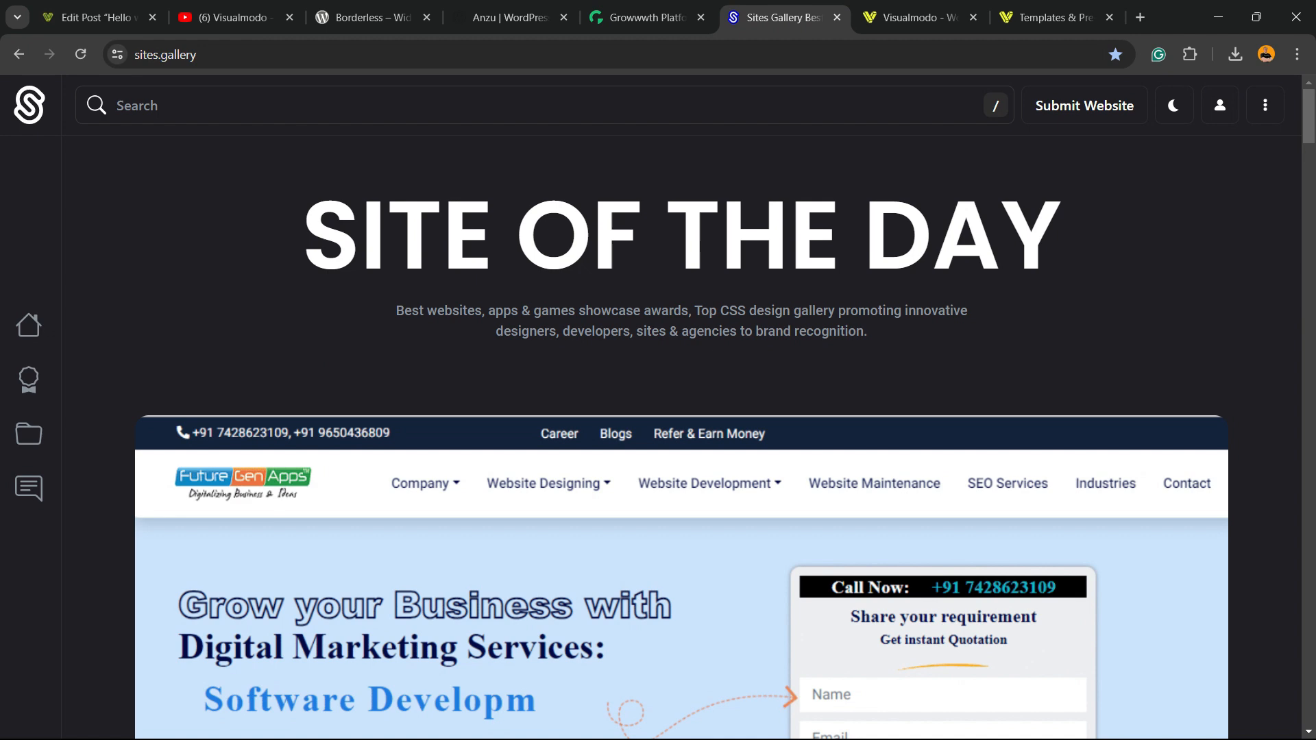
pyautogui.scroll(-3)
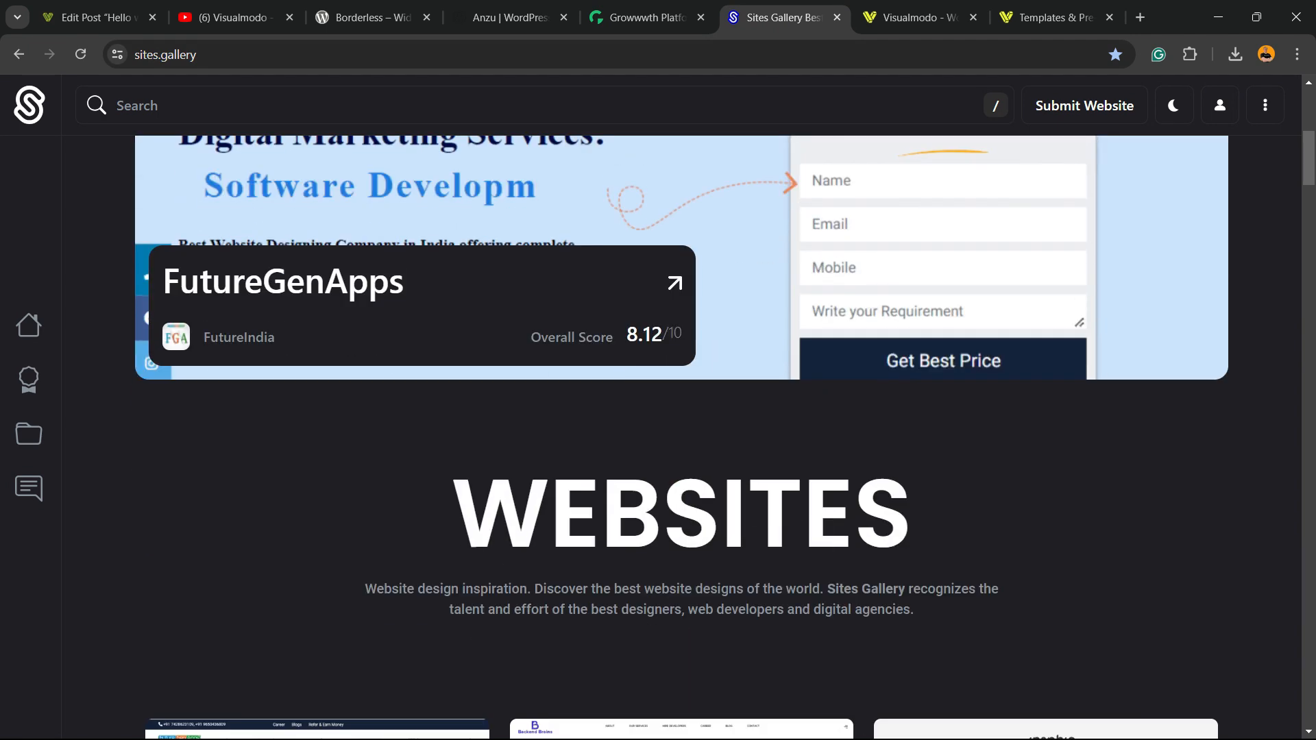
pyautogui.scroll(-3)
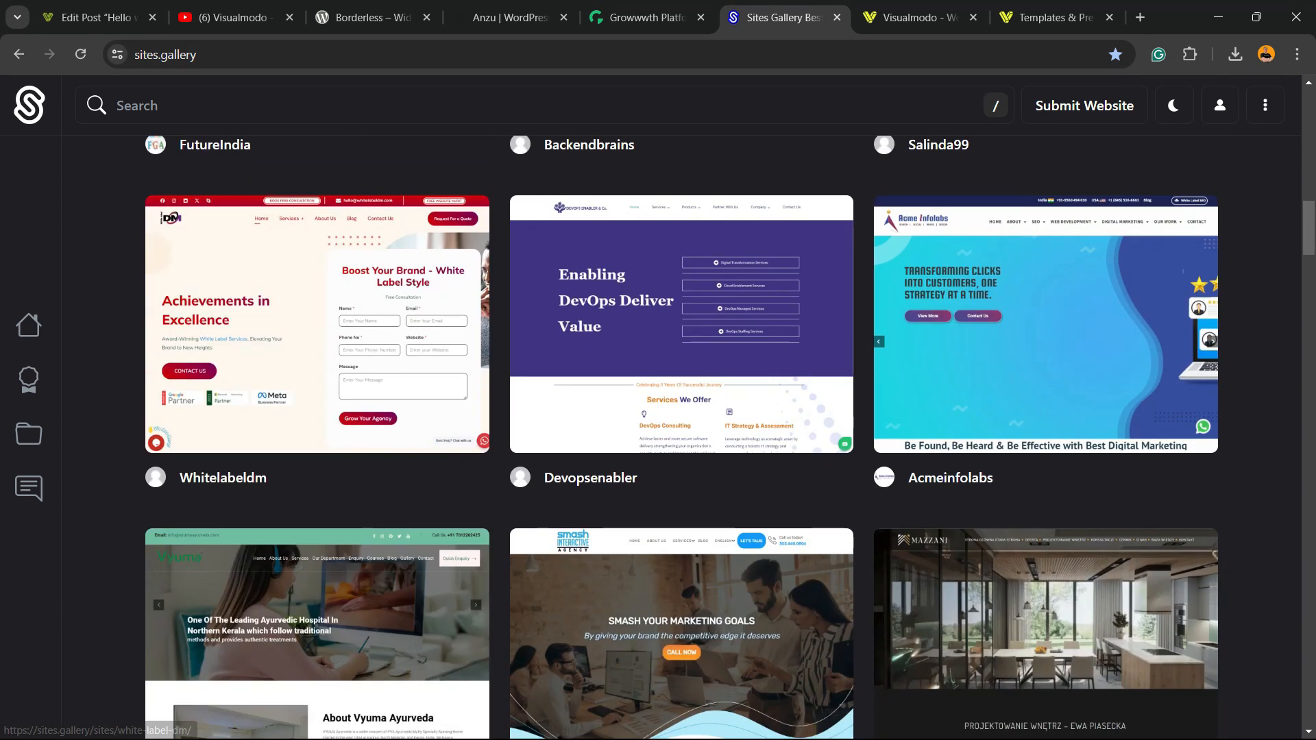
pyautogui.scroll(-3)
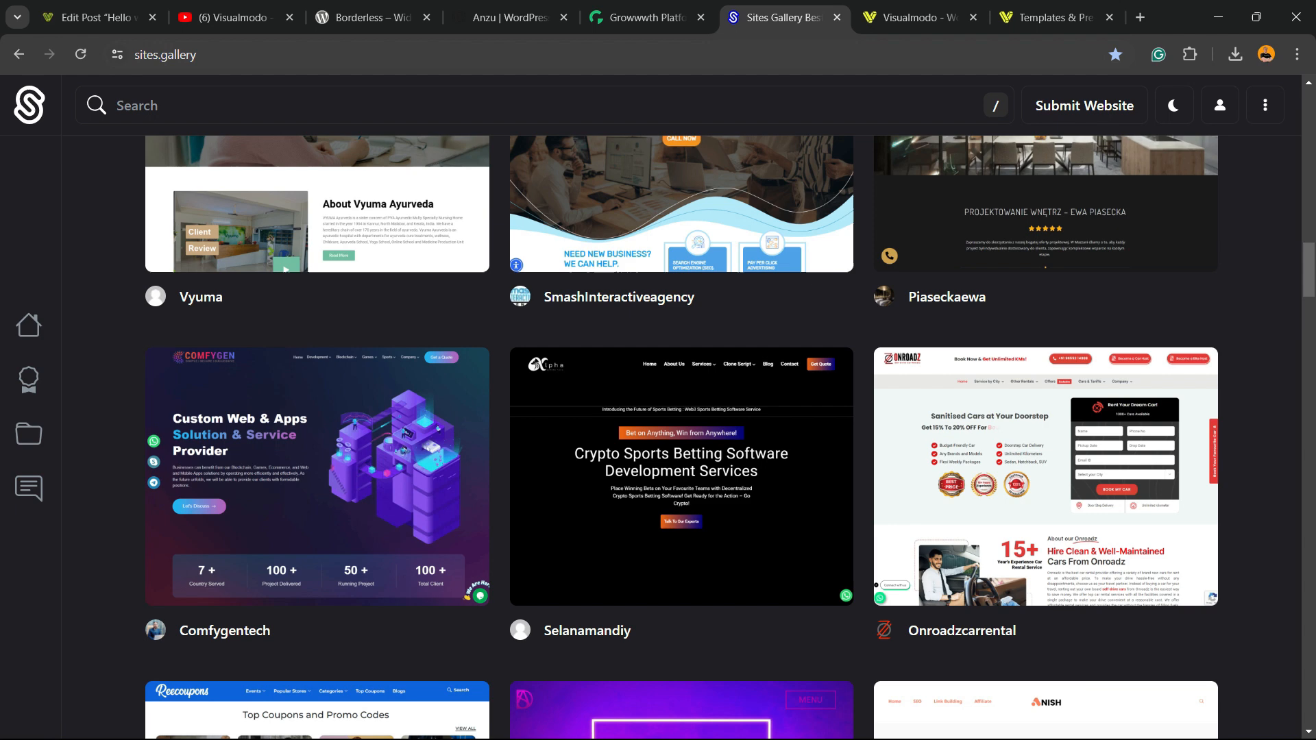
pyautogui.scroll(-3)
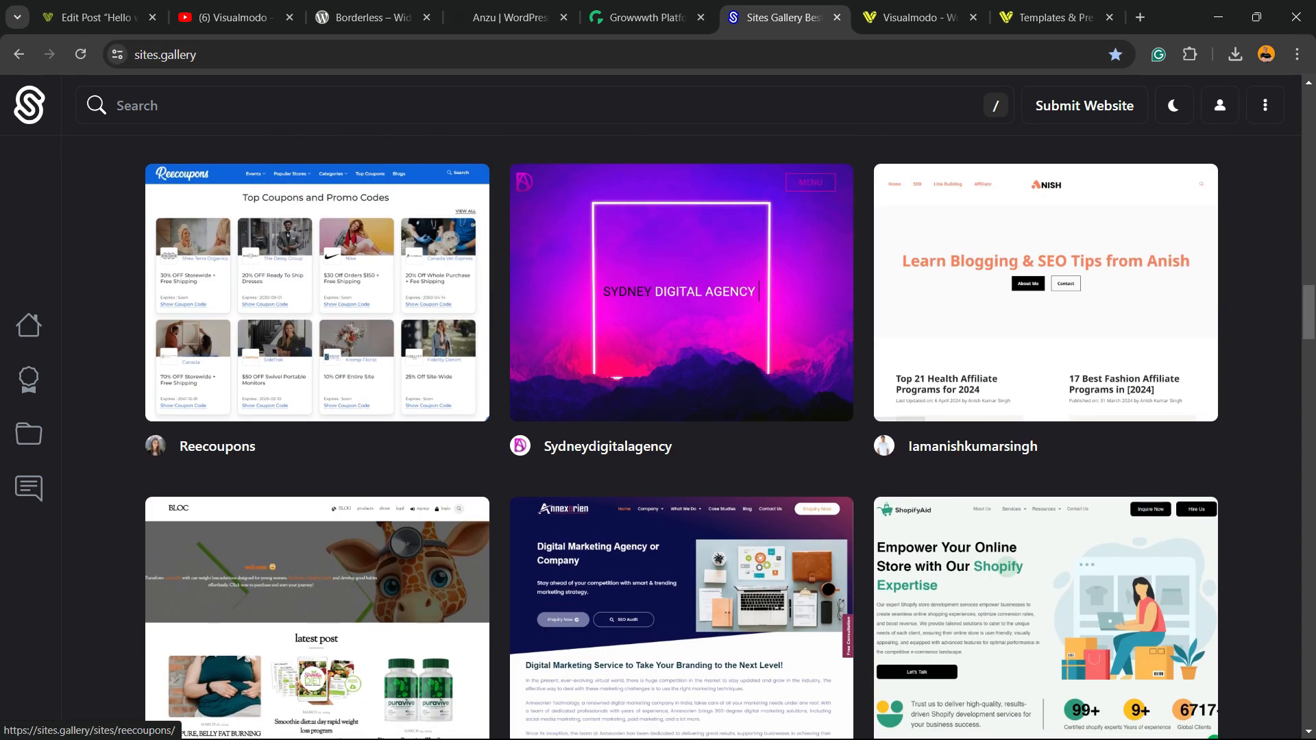
pyautogui.scroll(-3)
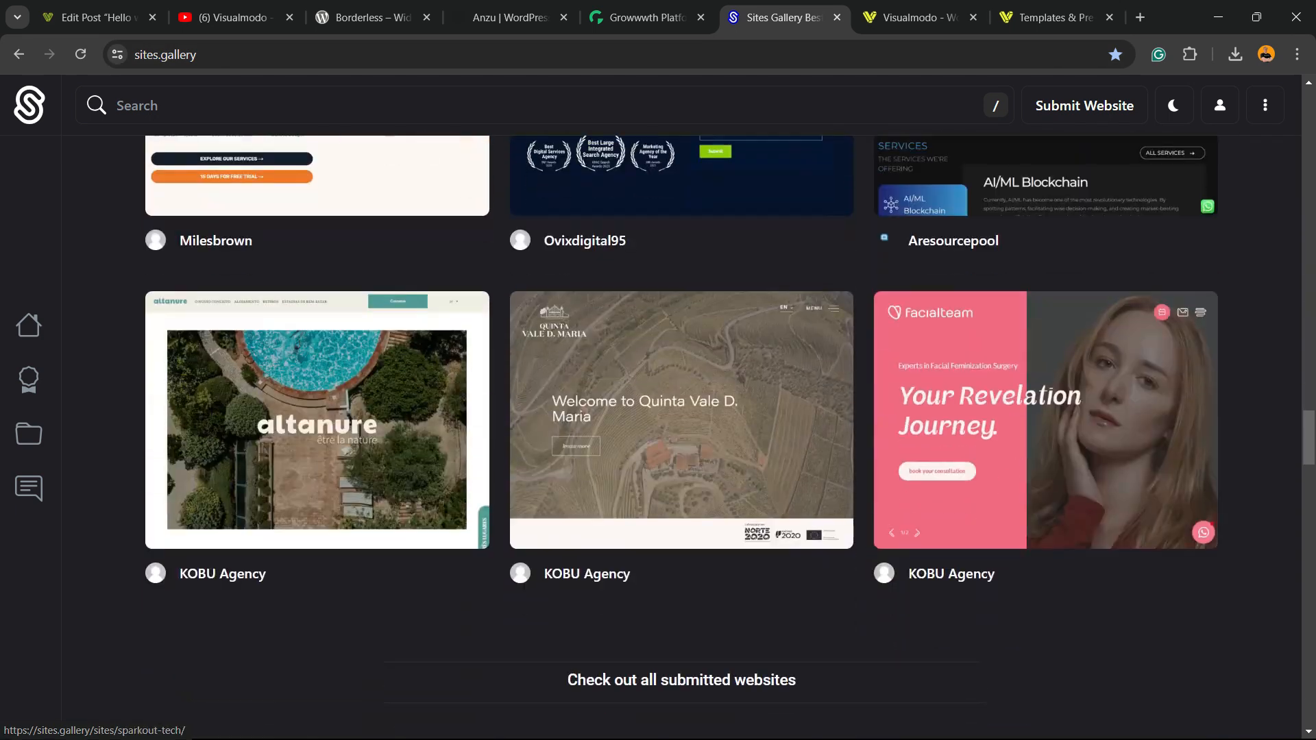
pyautogui.scroll(3)
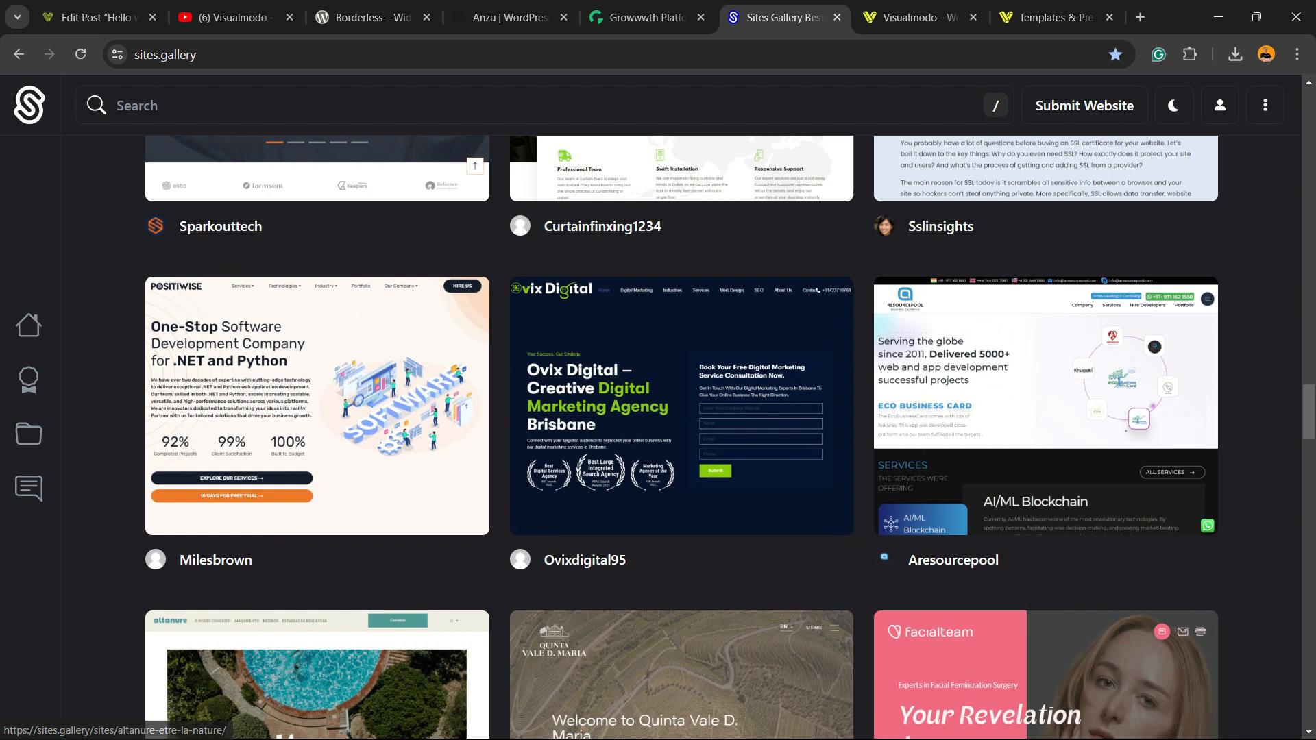
pyautogui.scroll(3)
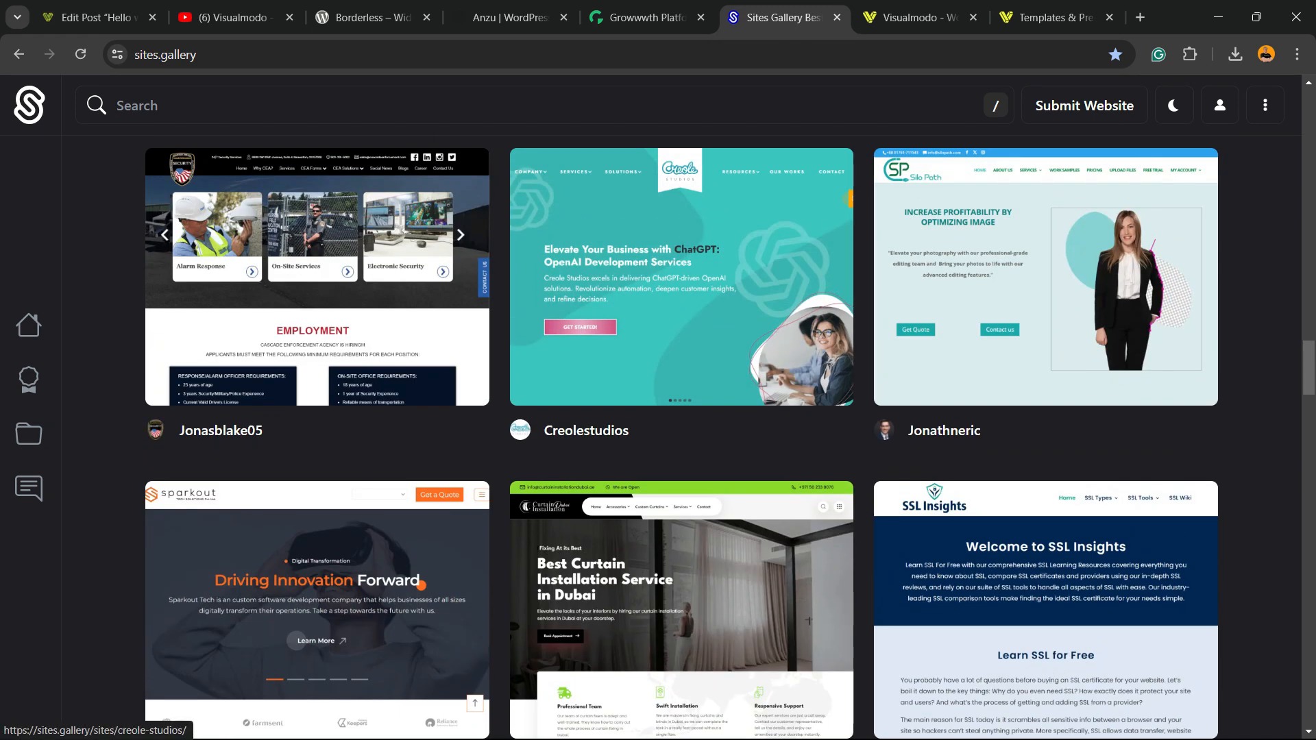
# Step: Switch to the Visualmodo homepage for WordPress themes and plugins
pyautogui.click(915, 17)
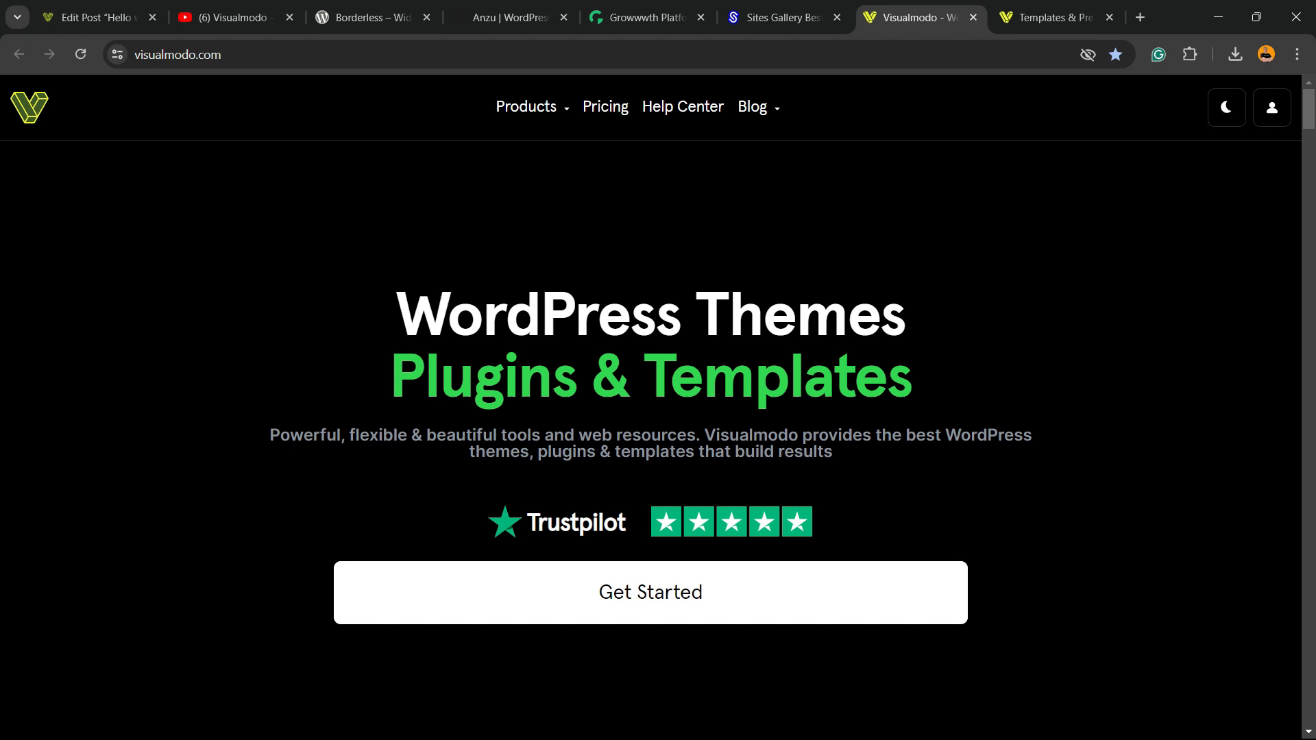
# Step: Browse down the Visualmodo homepage content and back up
pyautogui.scroll(-3)
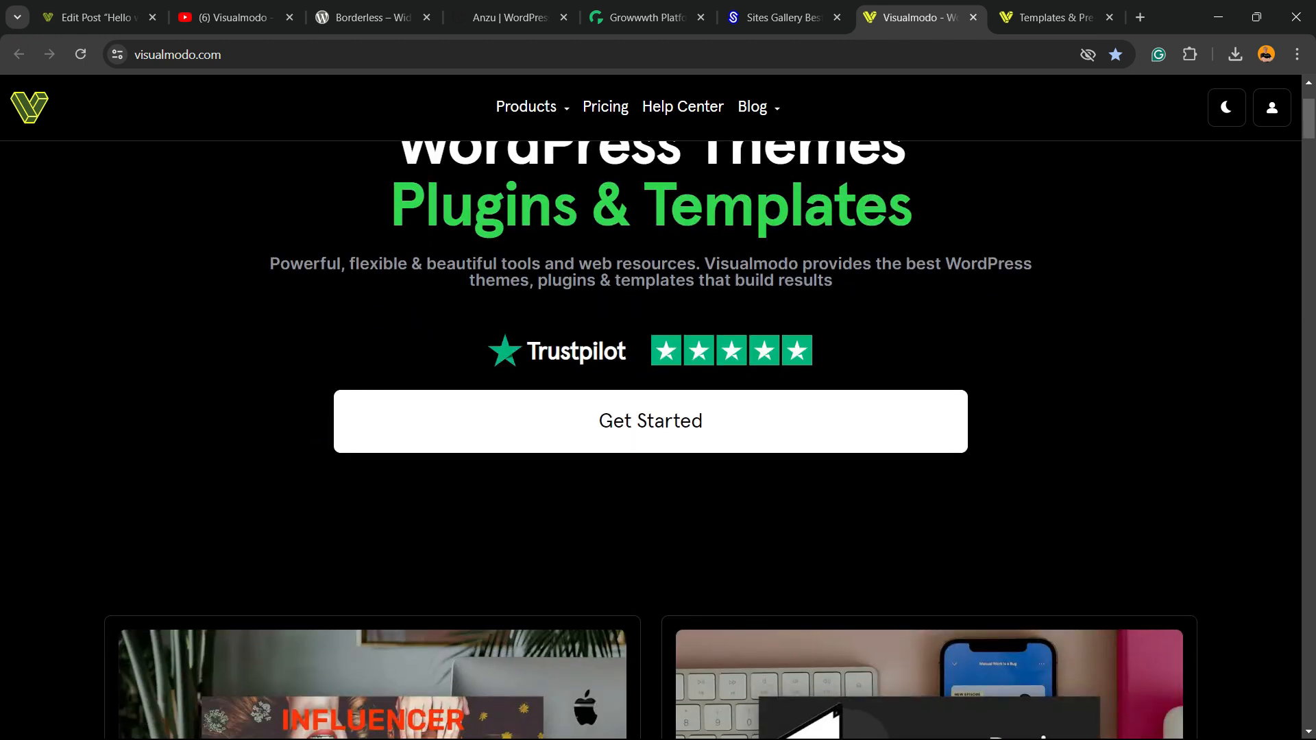
pyautogui.scroll(-3)
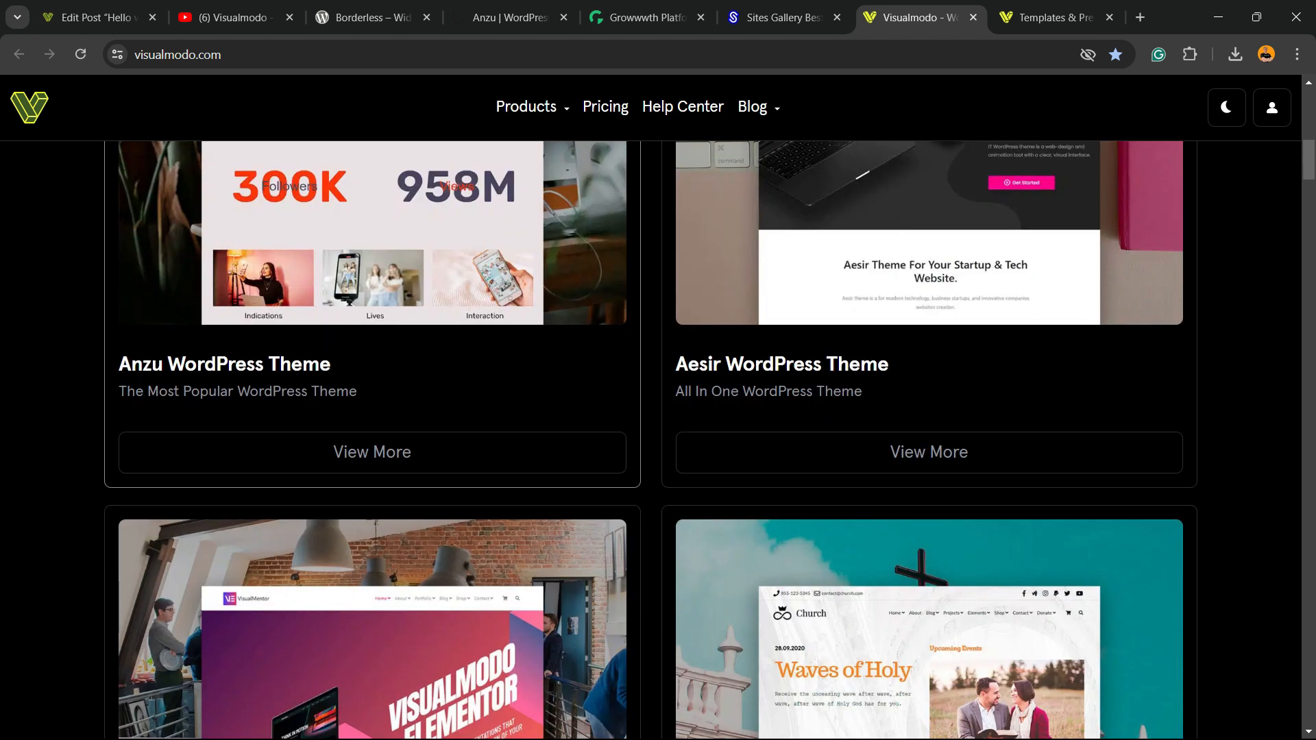
pyautogui.scroll(-3)
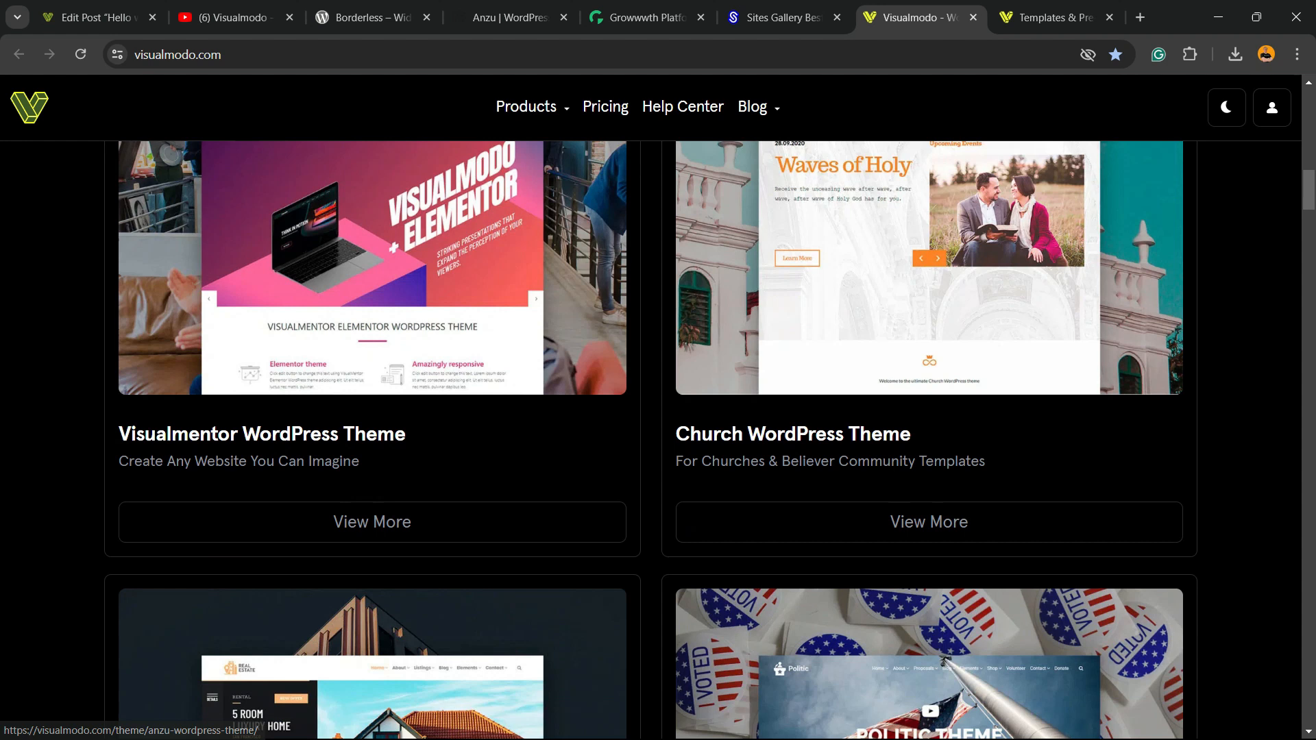
pyautogui.scroll(-3)
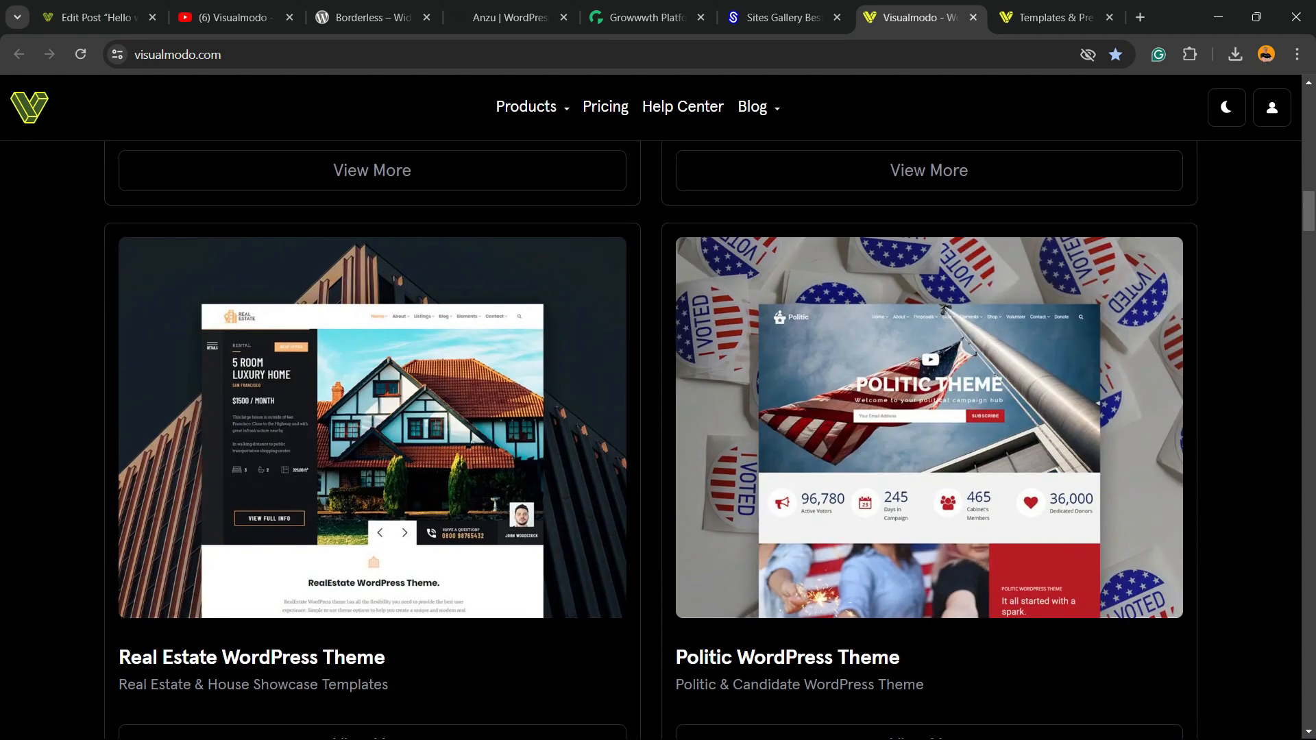
pyautogui.scroll(3)
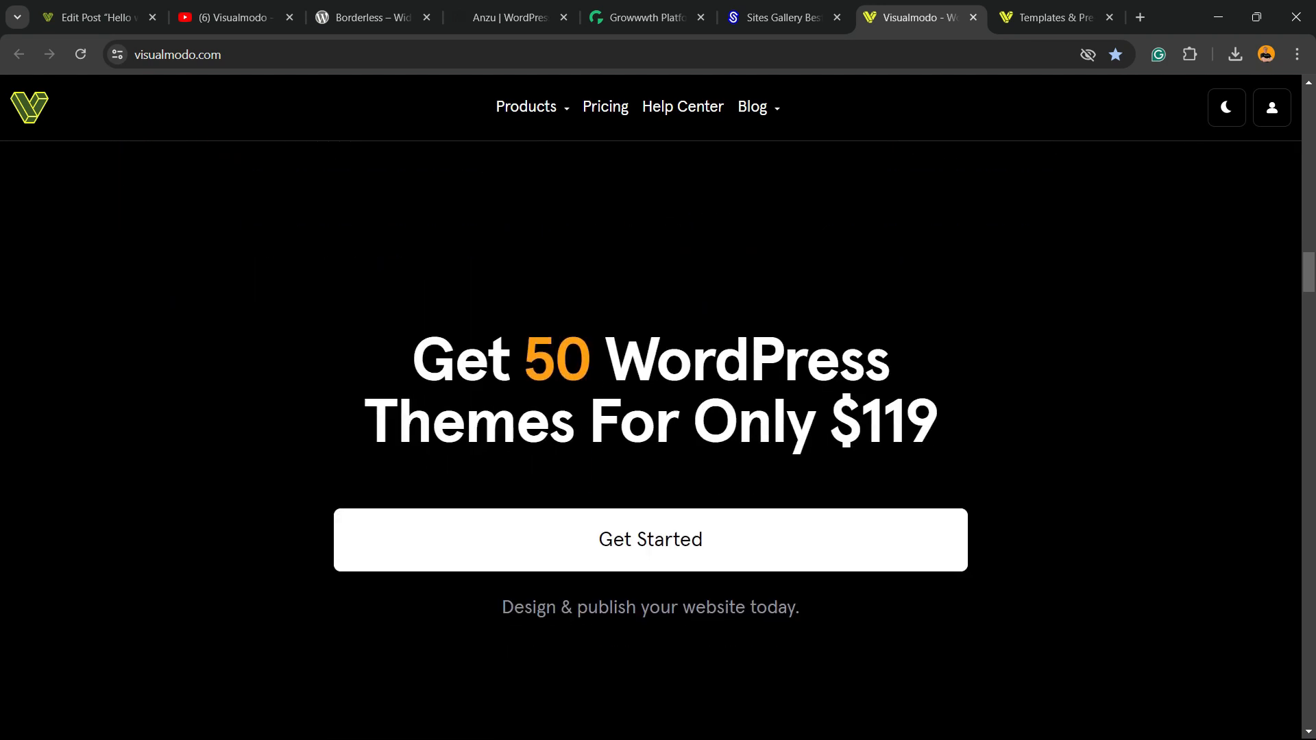
# Step: Browse the WordPress Templates Library previews such as Pizzeria, Dental and Juice Shop
pyautogui.click(1053, 16)
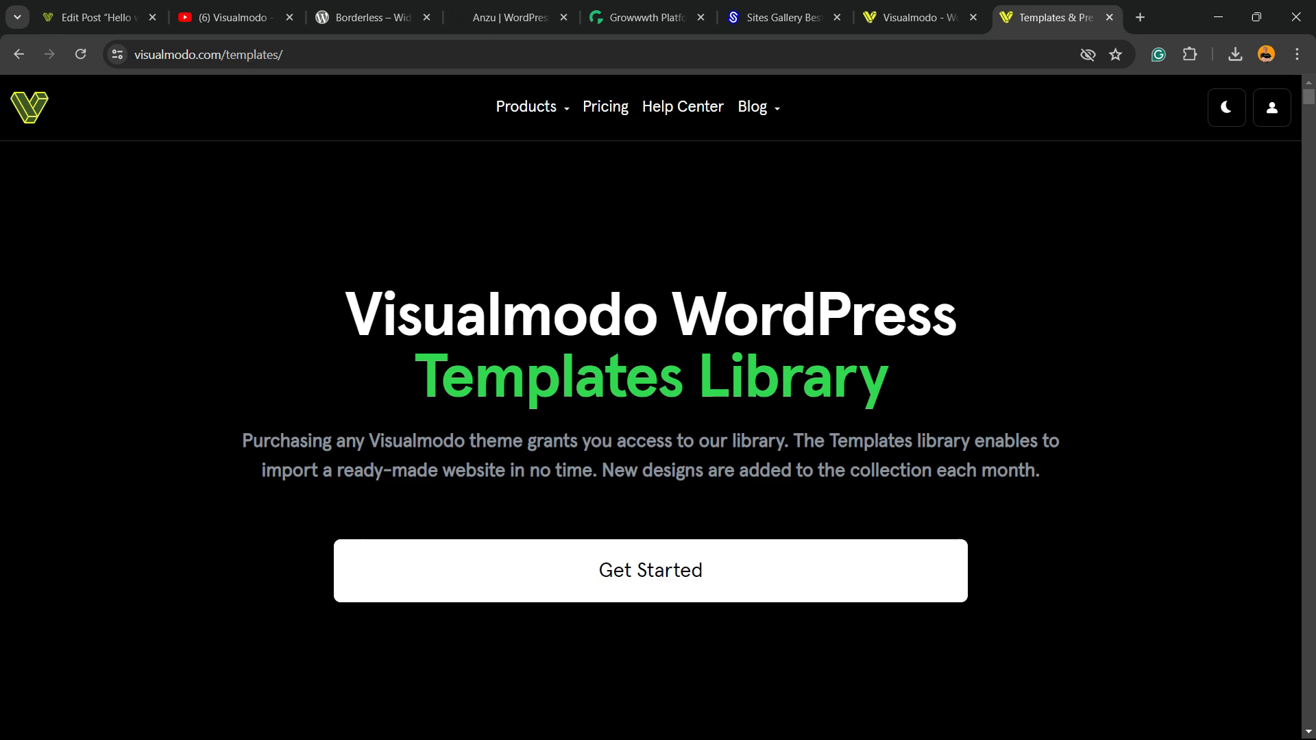
pyautogui.scroll(-3)
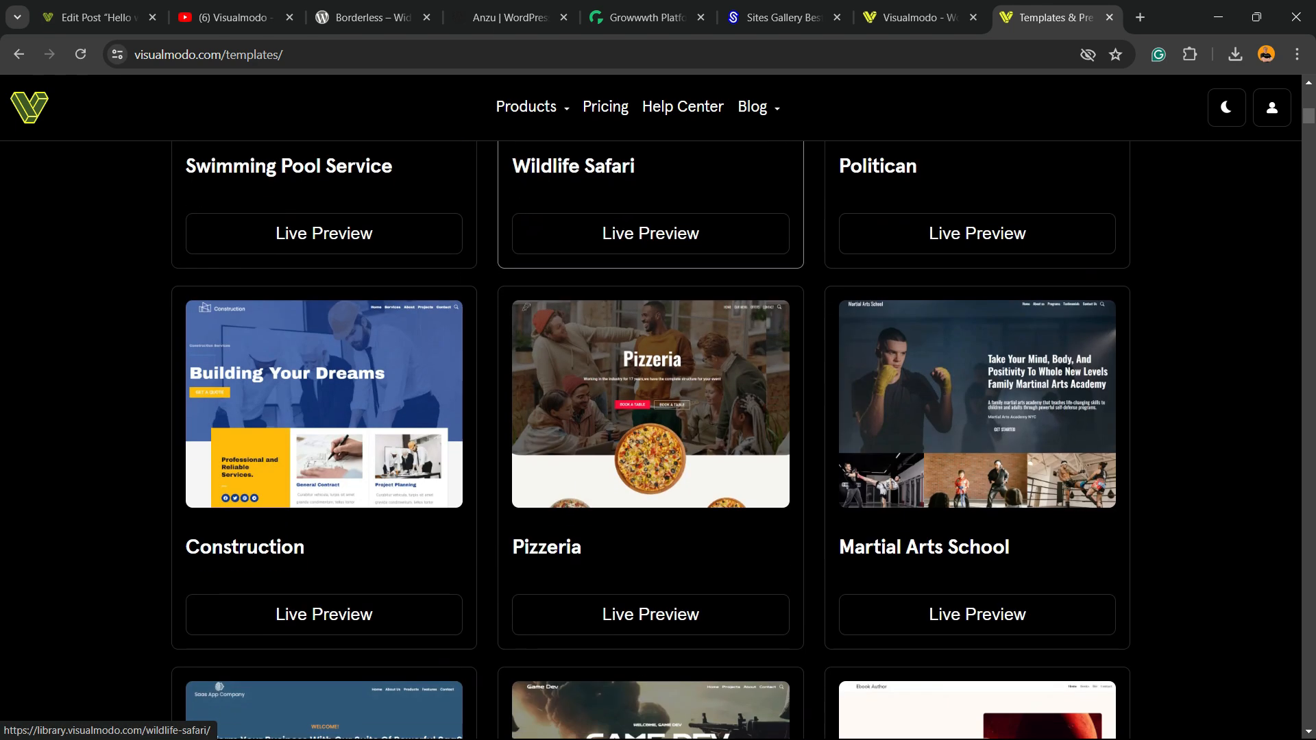
pyautogui.scroll(-3)
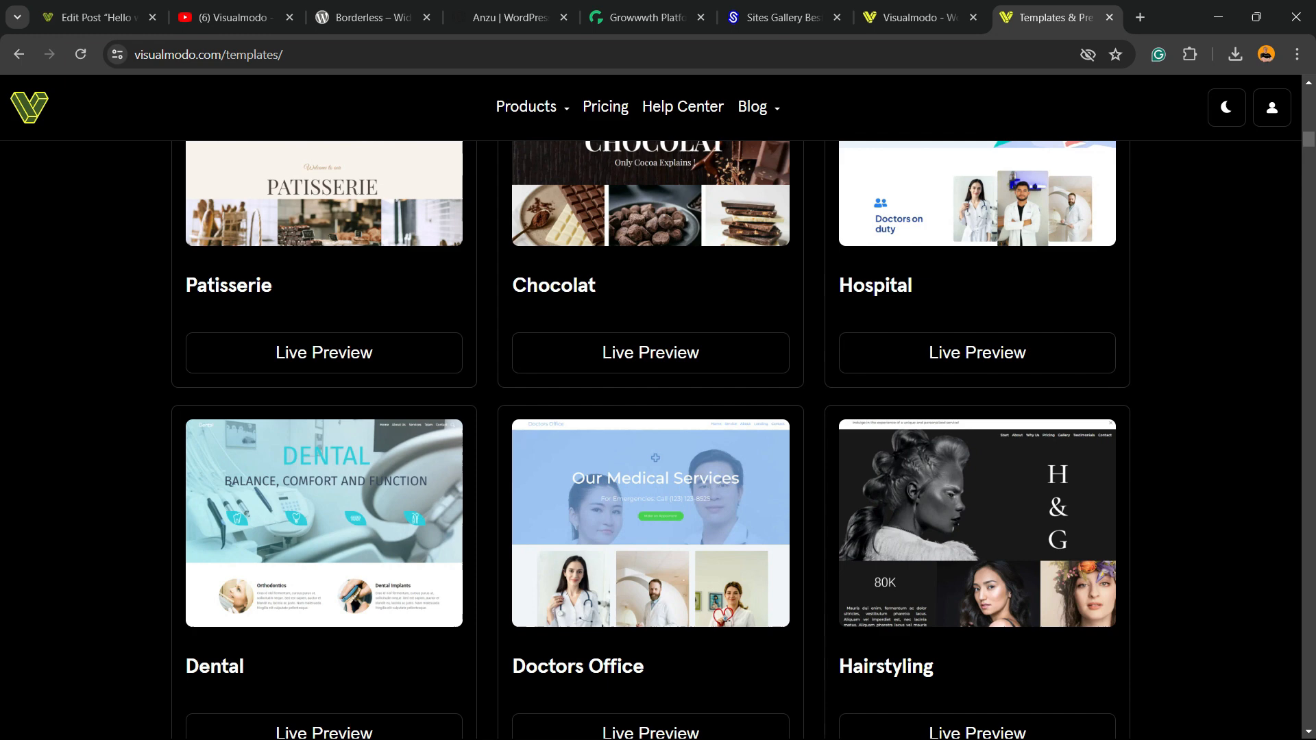
pyautogui.scroll(-3)
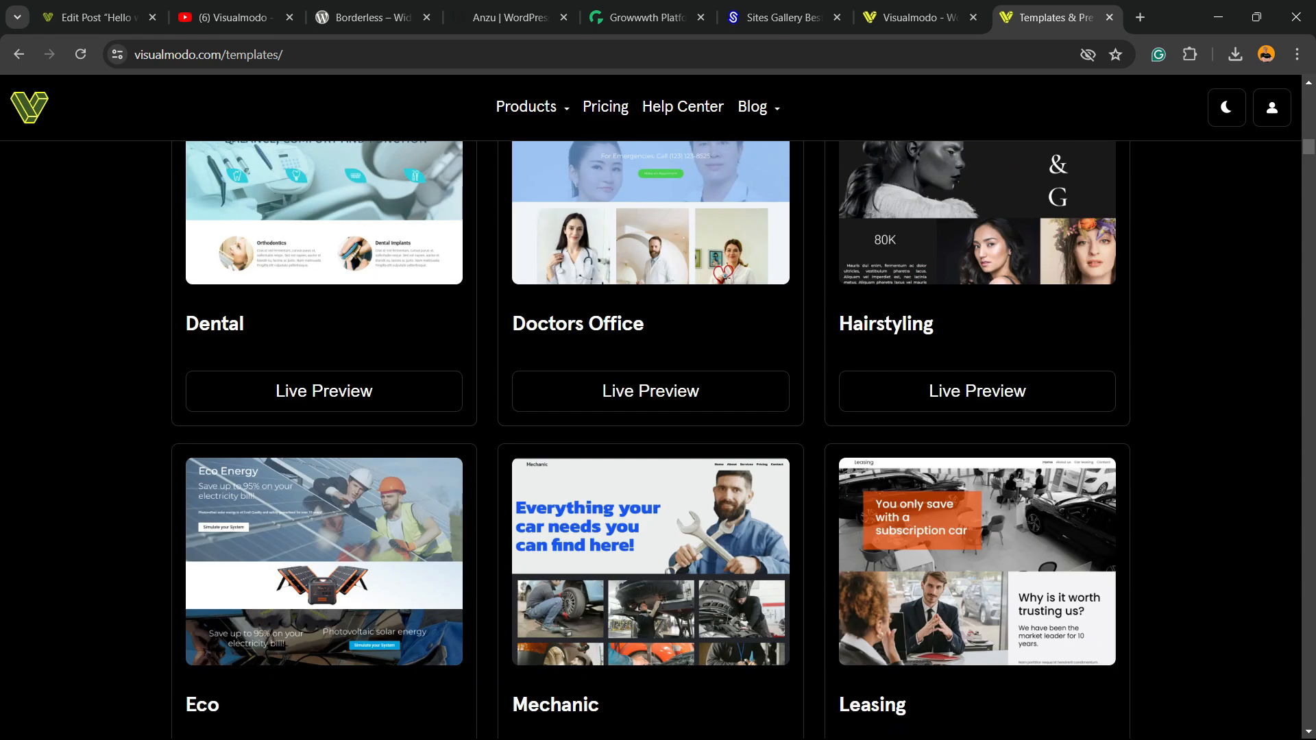
pyautogui.scroll(-3)
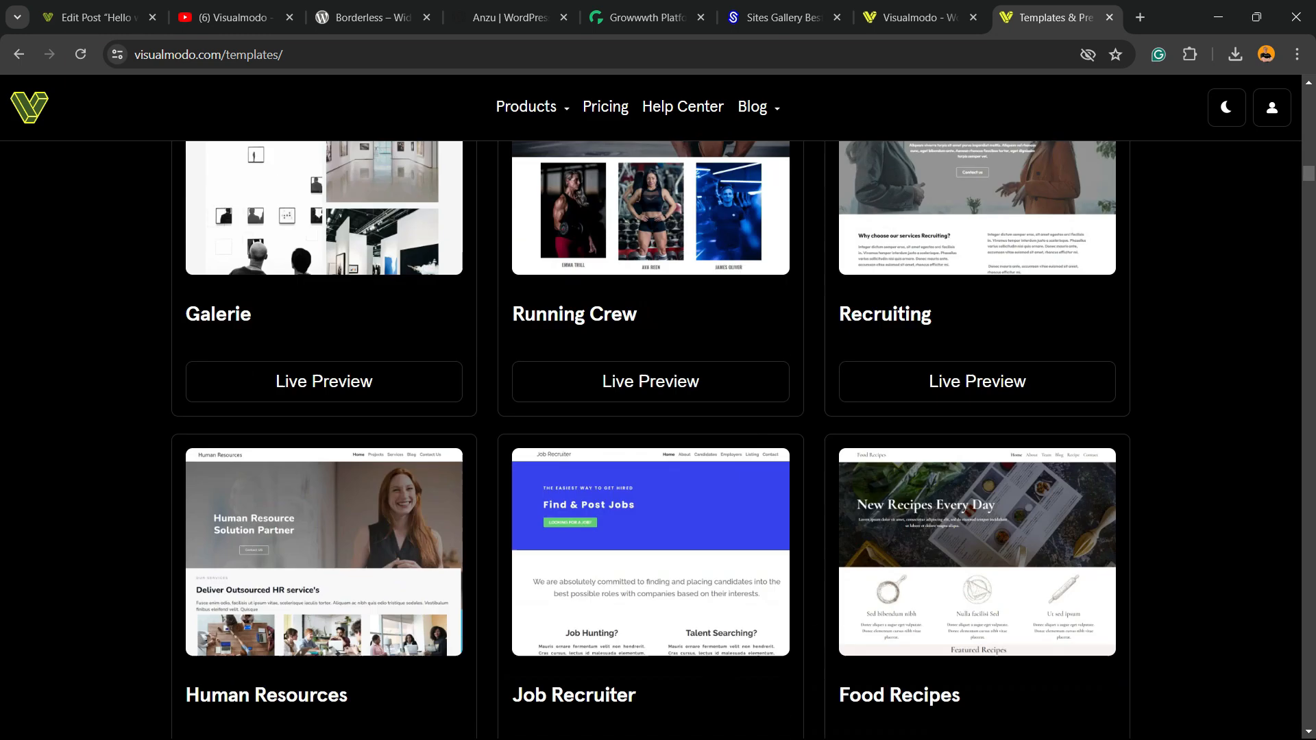
pyautogui.scroll(-3)
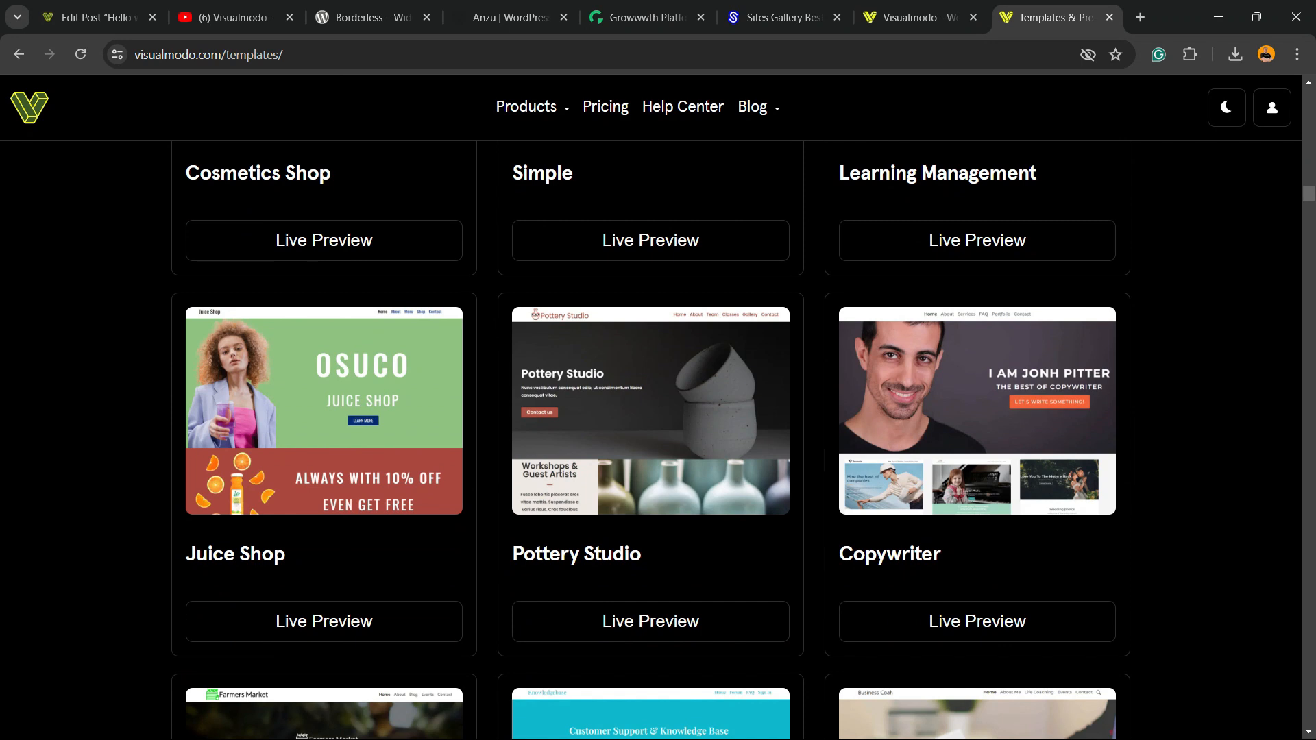
pyautogui.scroll(-3)
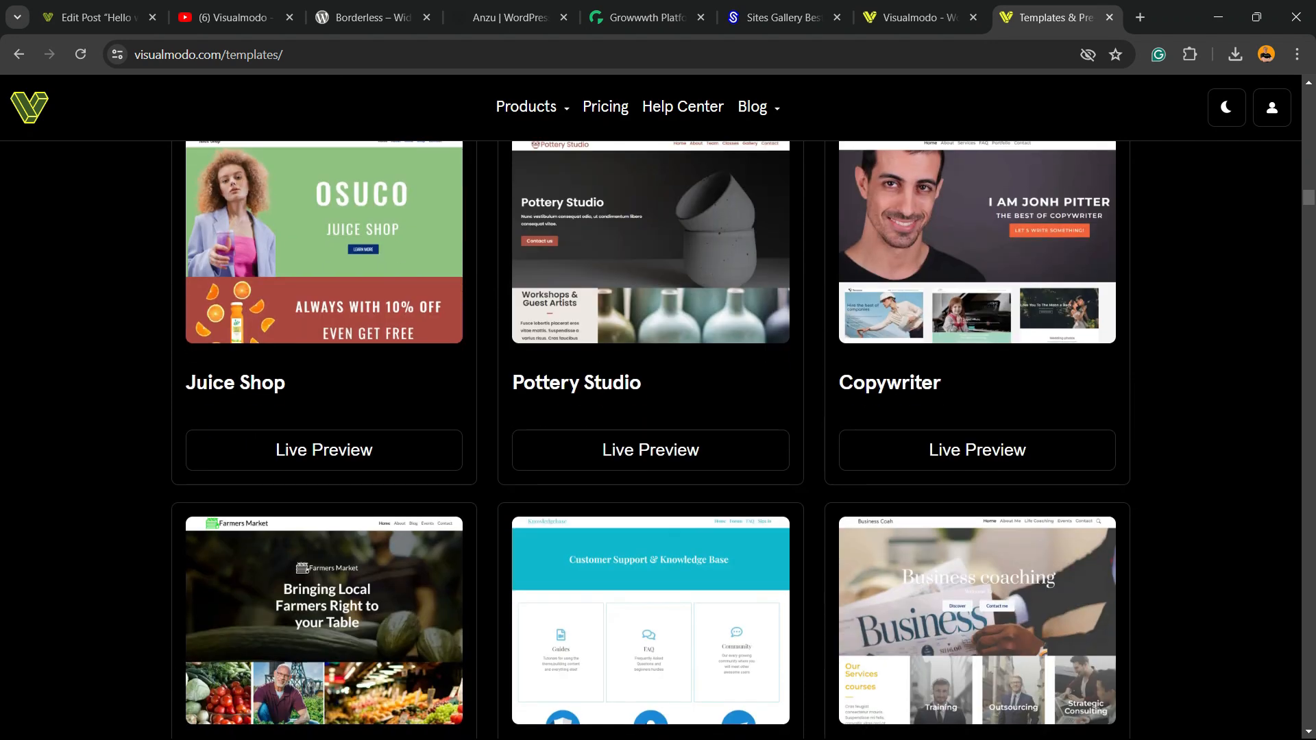